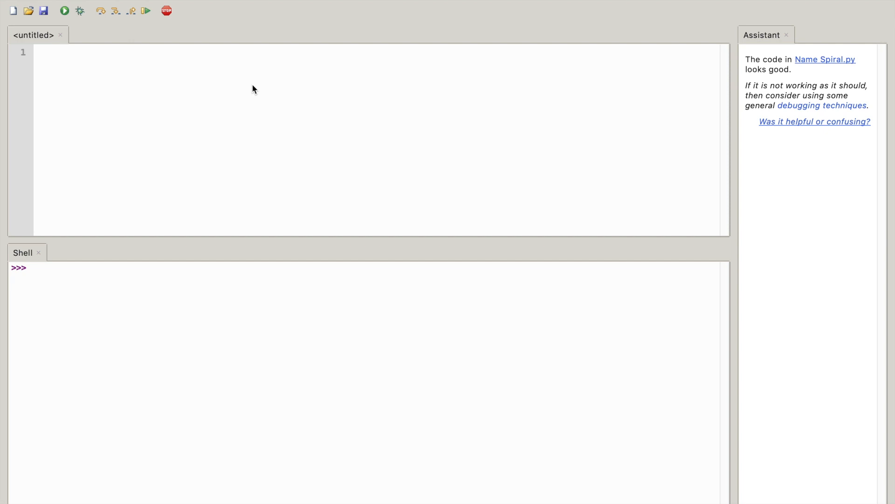
pyautogui.moveTo(45, 74)
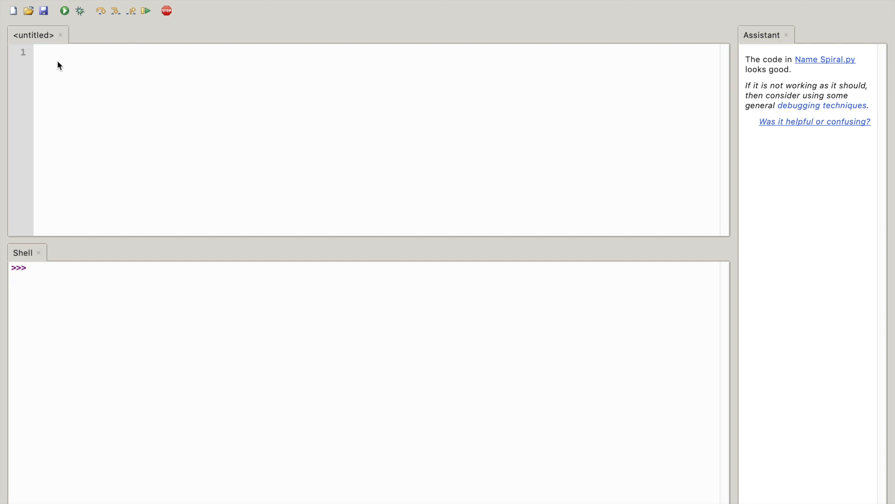
pyautogui.moveTo(47, 51)
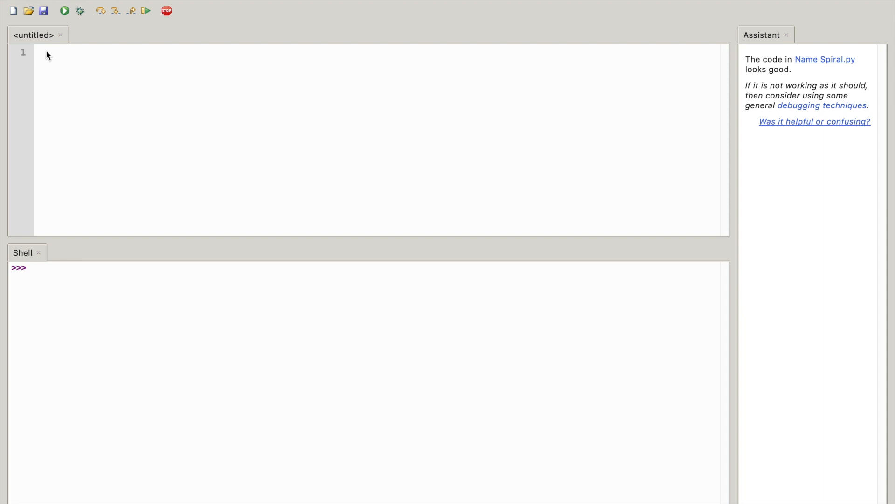
# - Write 'import turtle' as the first line of the empty script
pyautogui.click(42, 54)
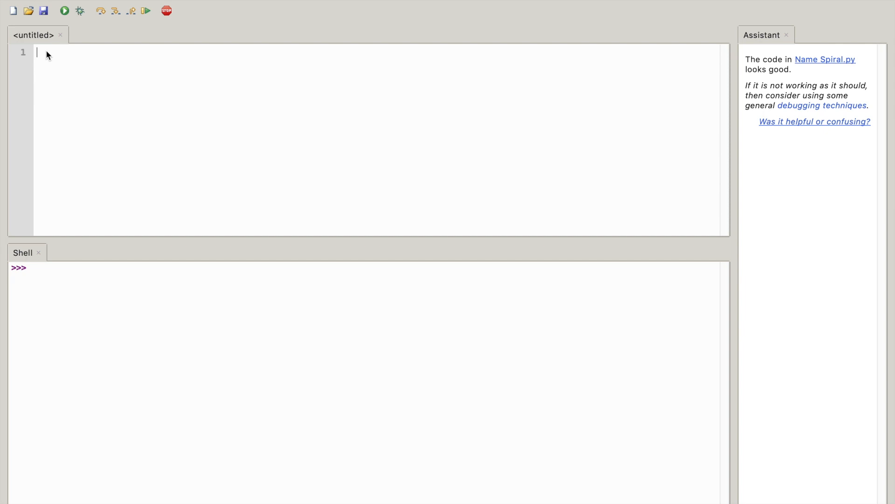
pyautogui.write('imp')
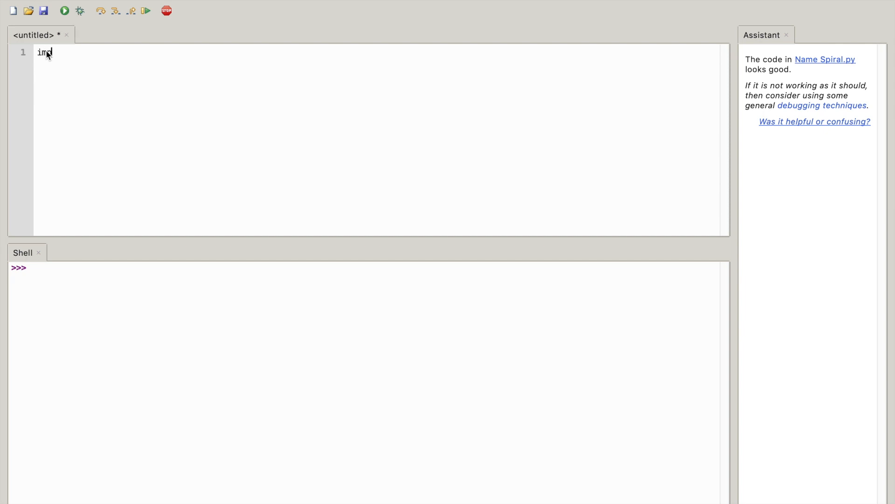
pyautogui.write('port')
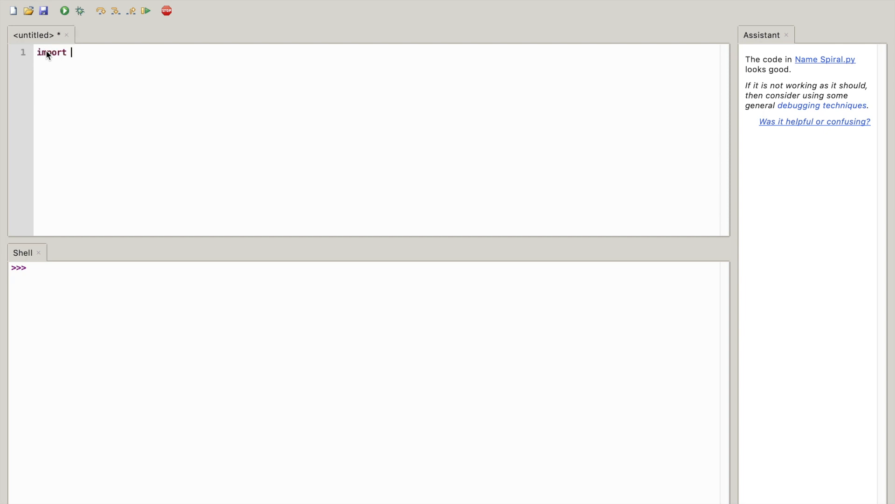
pyautogui.write('tut')
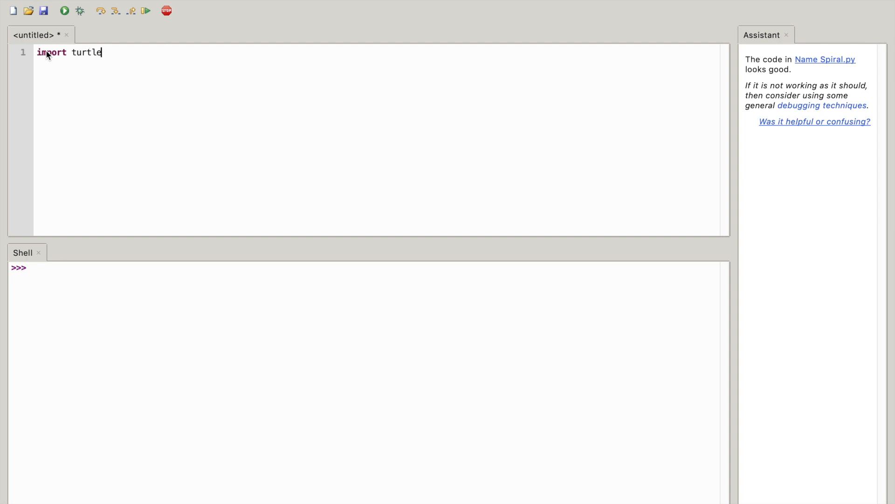
pyautogui.press('Enter')
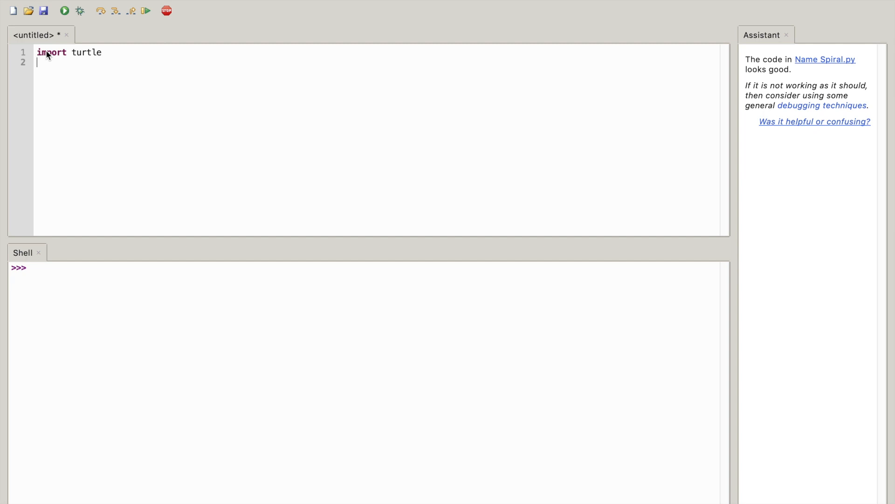
# - Add the line 't=turtle.Pen()' creating the pen object t
pyautogui.write('t')
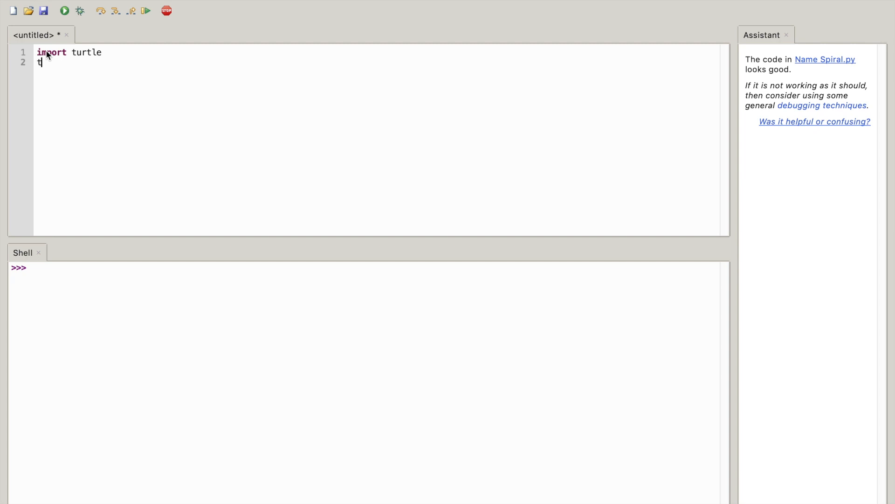
pyautogui.write('=')
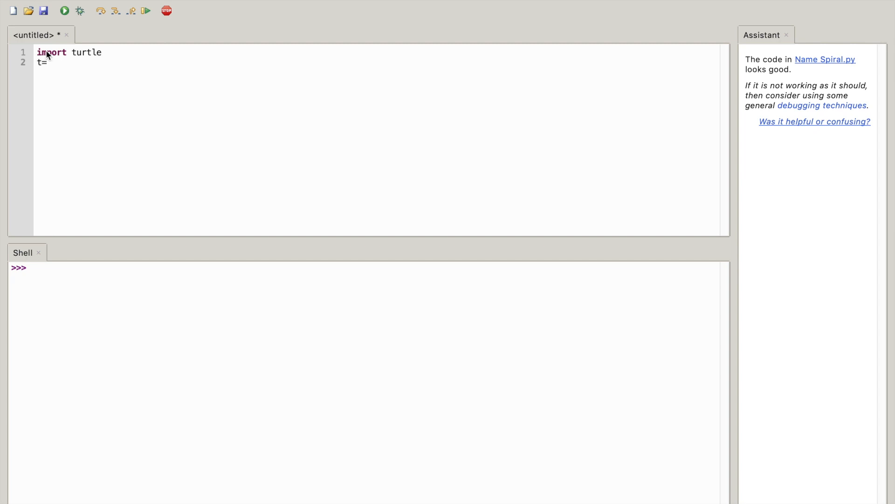
pyautogui.write('tur')
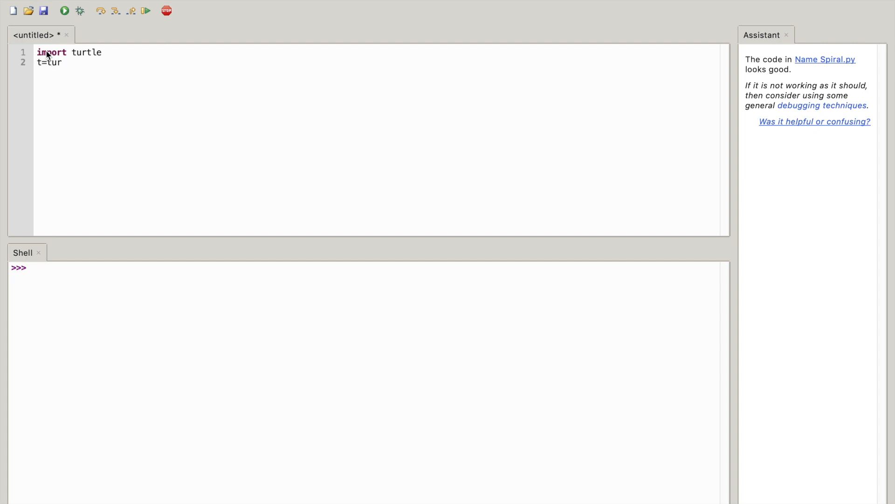
pyautogui.write('tle')
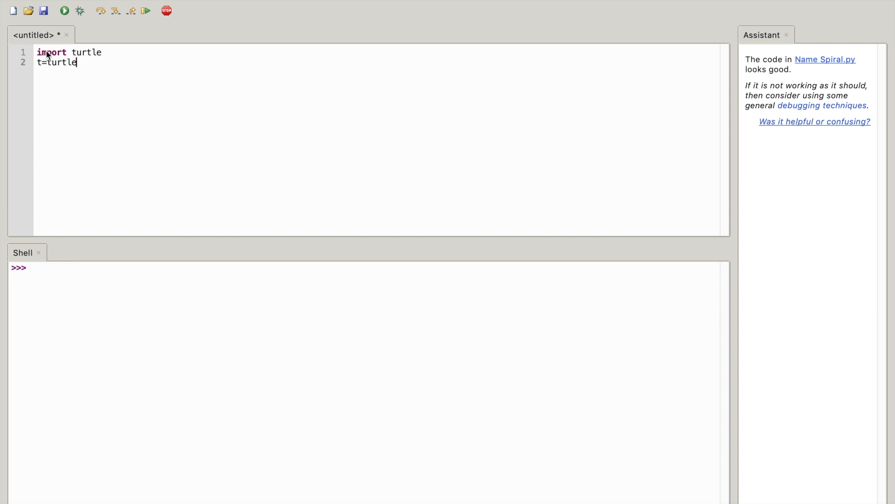
pyautogui.write('.')
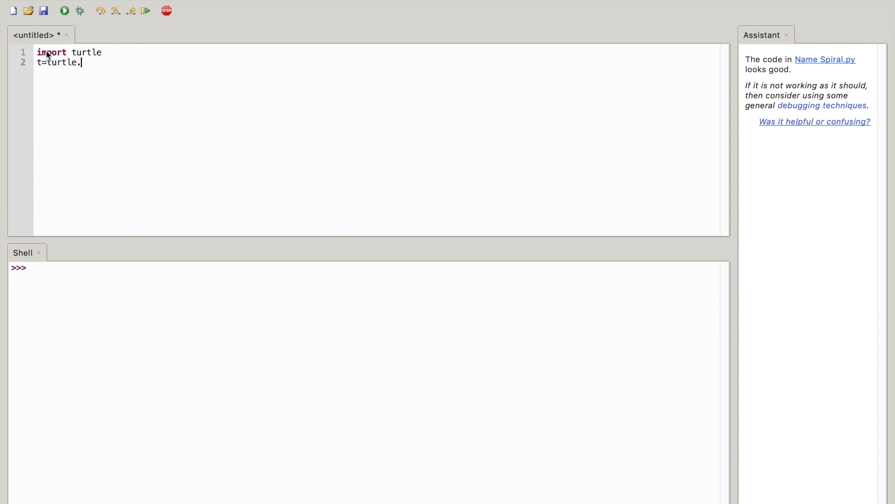
pyautogui.write('Pen')
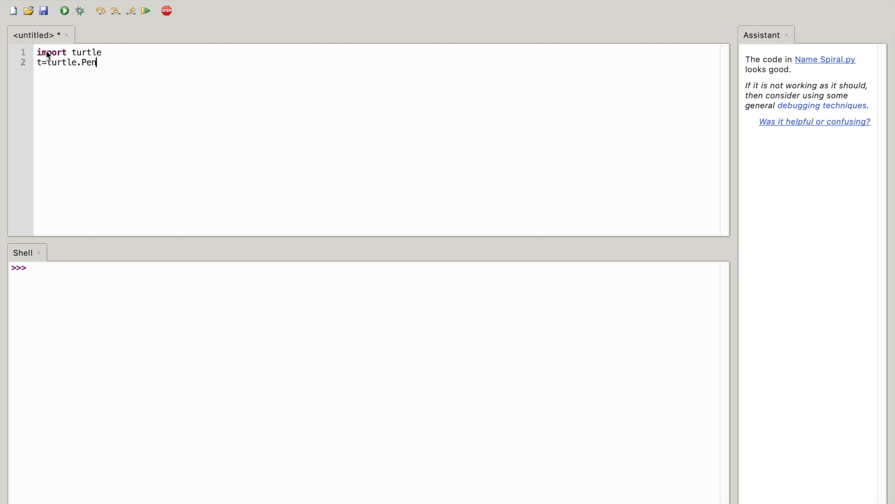
pyautogui.write('((')
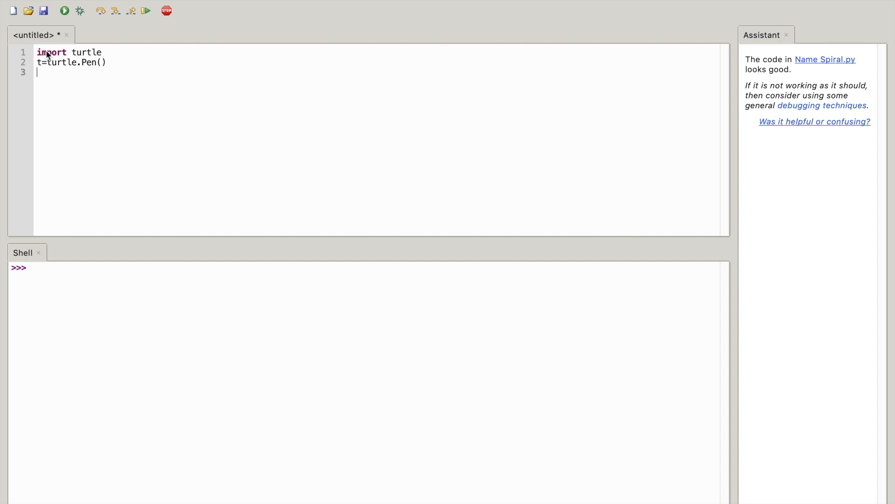
# - Write 'turtle.bgcolor("black")' on line 3, removing the stray character inside the quotes
pyautogui.write('tu')
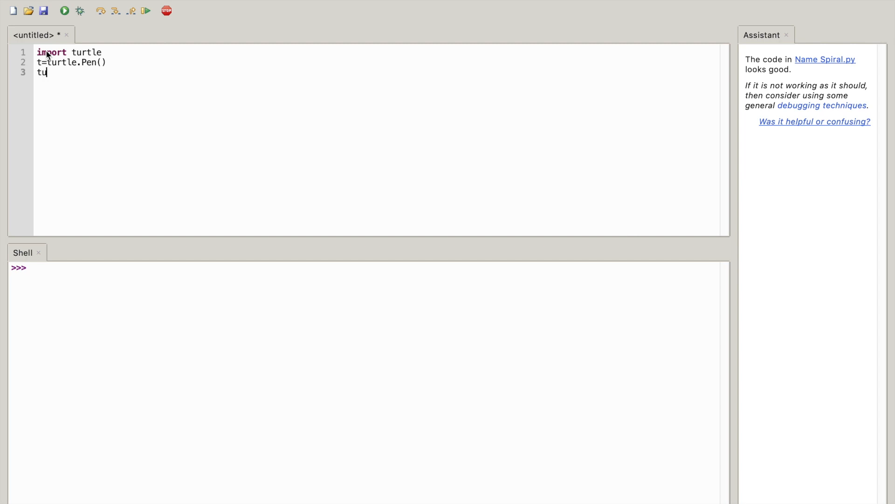
pyautogui.write('rtle')
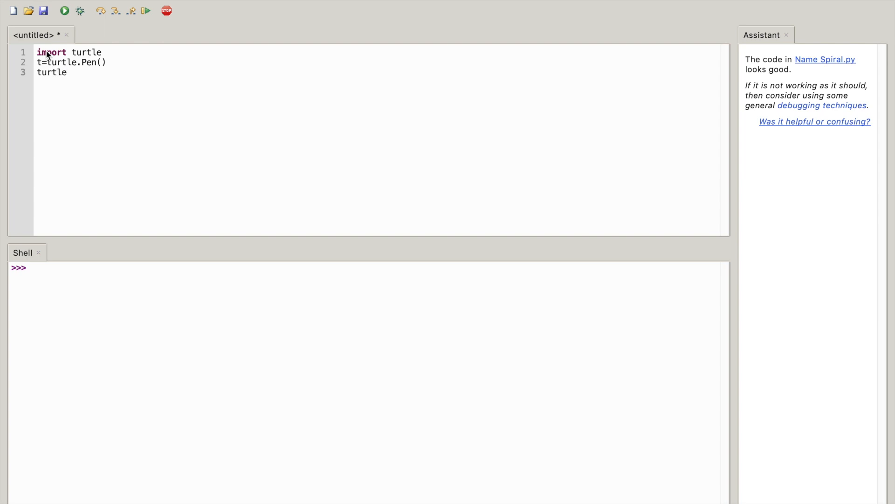
pyautogui.write('.bg')
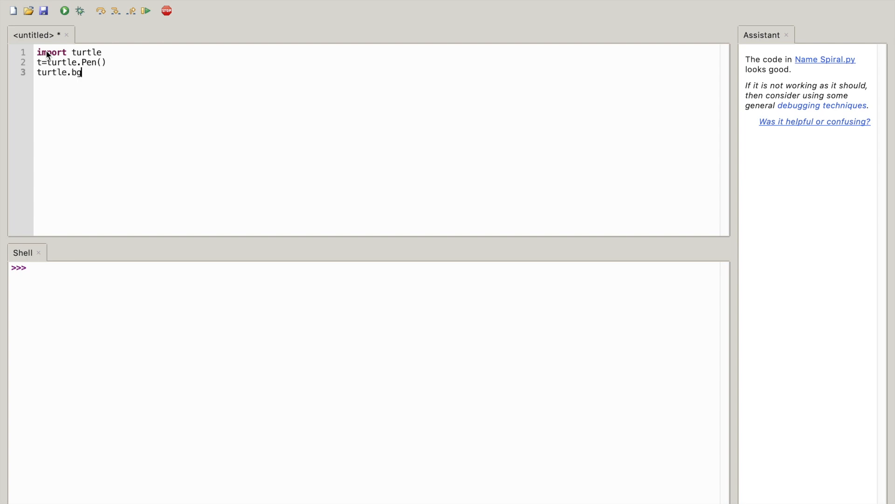
pyautogui.write('color')
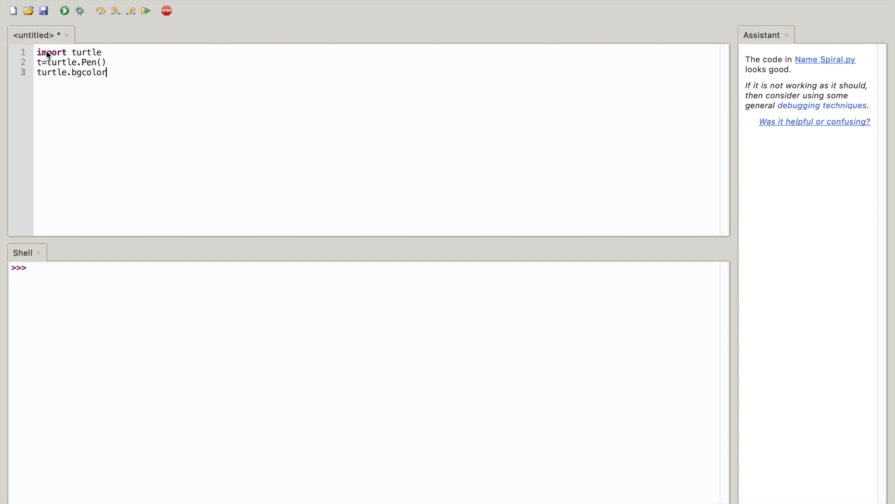
pyautogui.write('(')
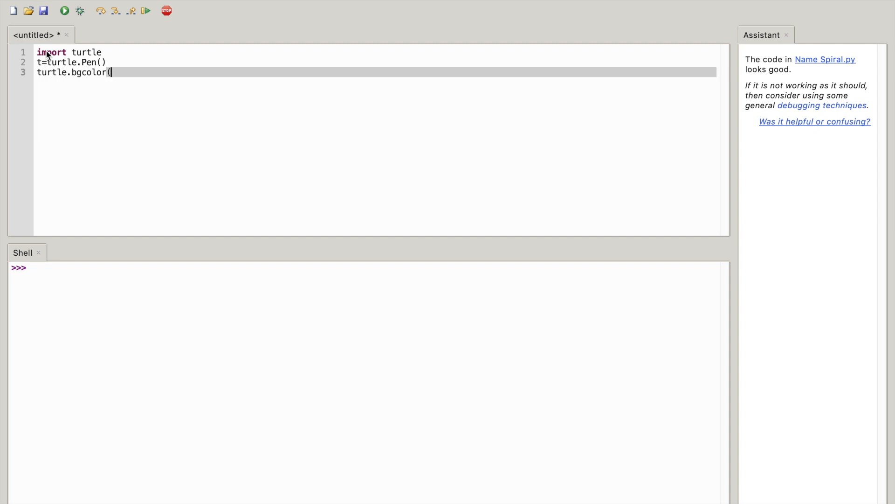
pyautogui.write(')')
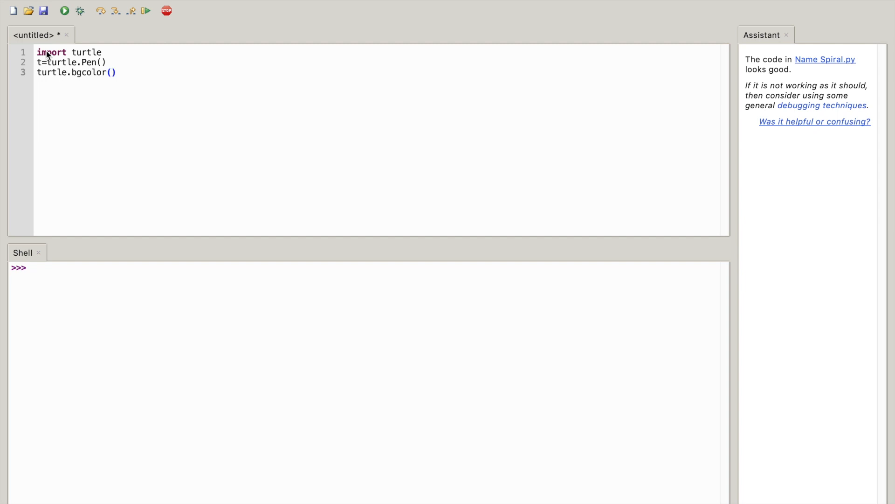
pyautogui.write('"')
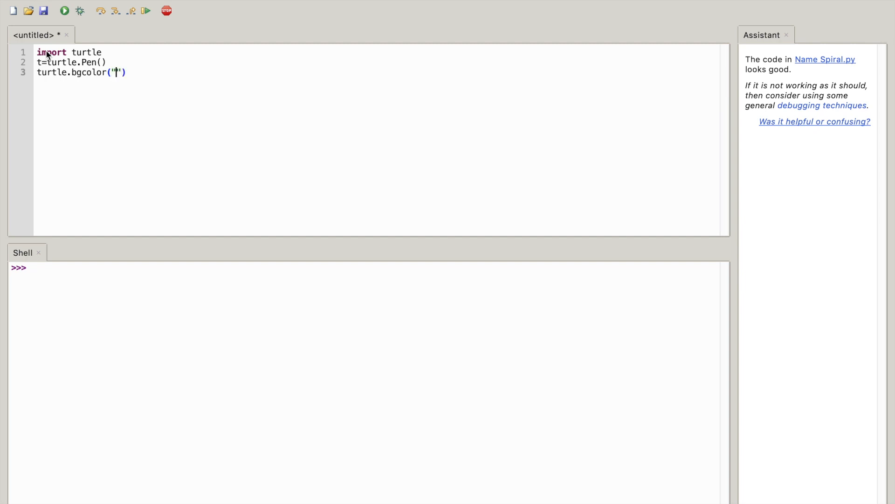
pyautogui.write('2')
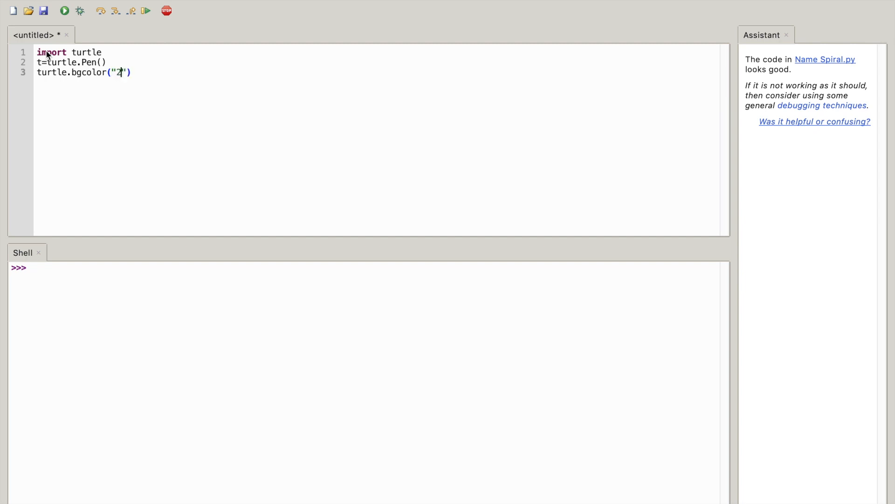
pyautogui.press('Backspace')
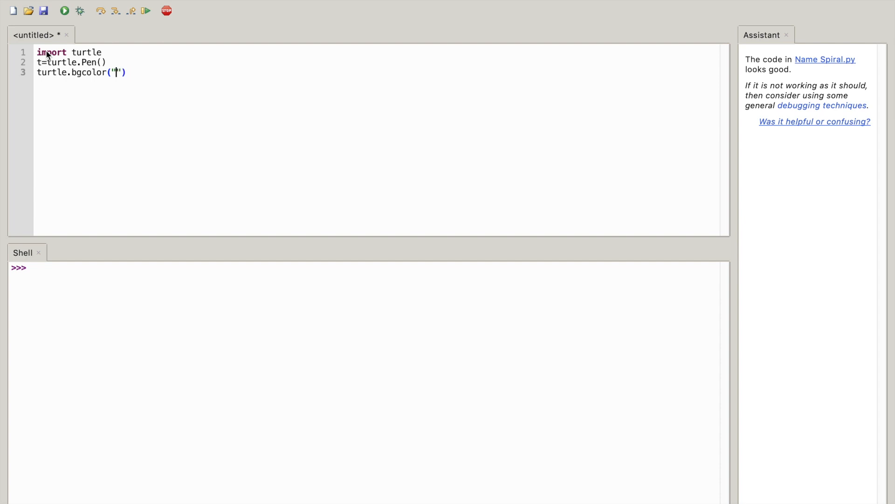
pyautogui.write('black')
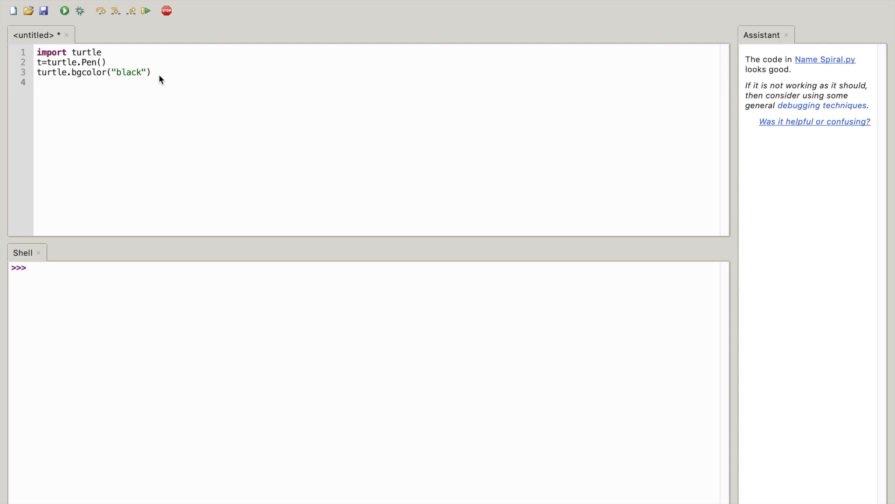
# - Start the colors list on line 4 with 'red', 'yellow' and 'blue'
pyautogui.write('col')
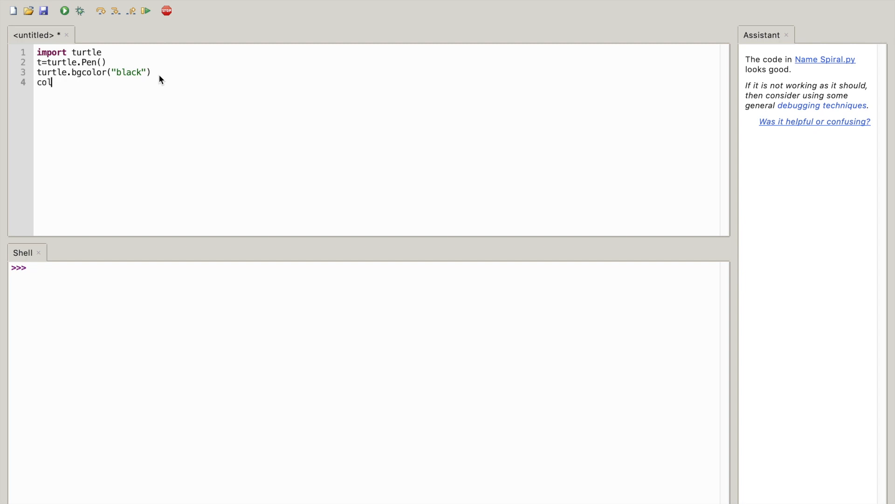
pyautogui.write('ors')
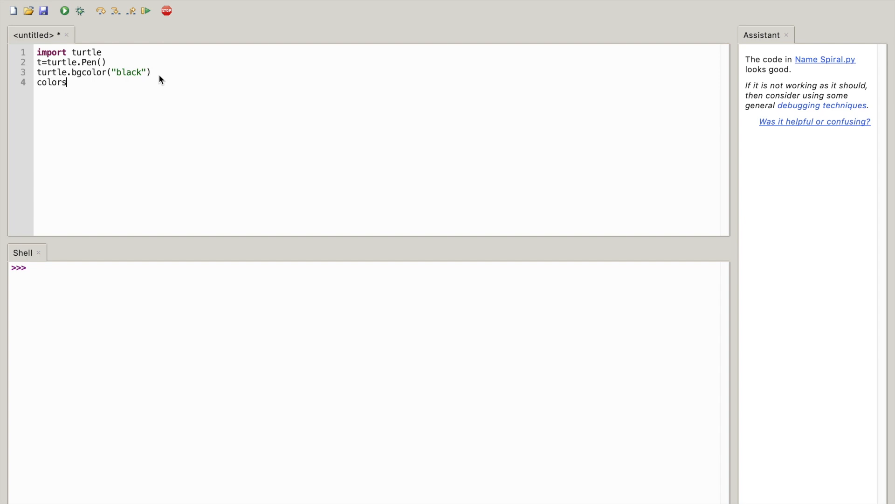
pyautogui.write('=')
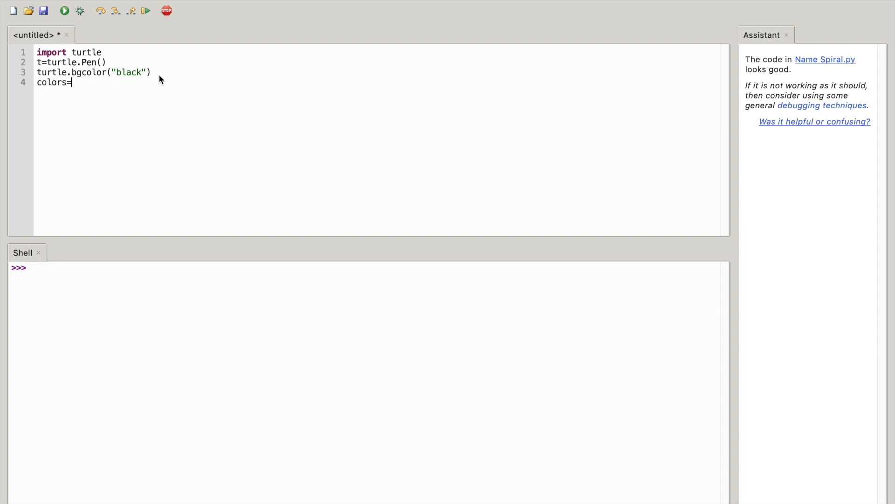
pyautogui.write('[')
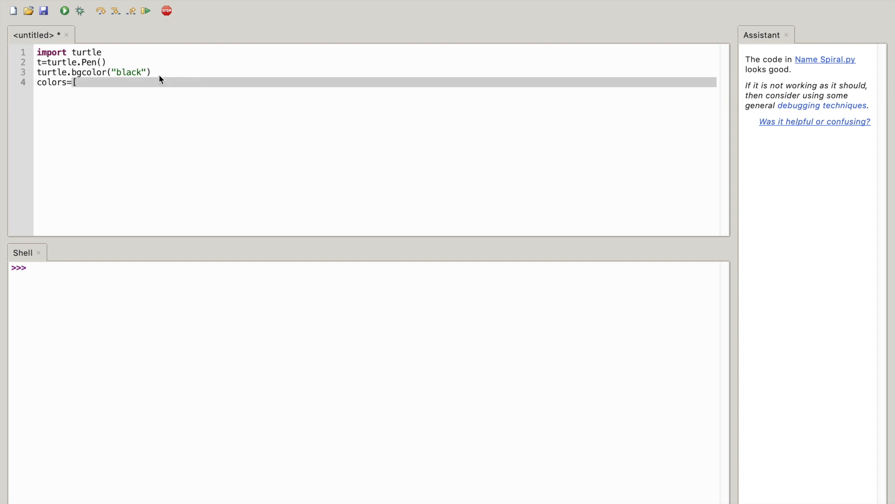
pyautogui.write(']')
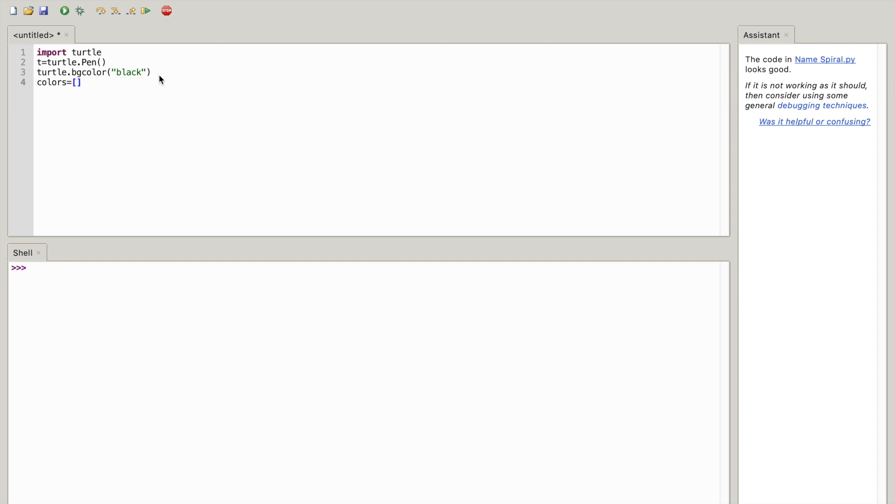
pyautogui.write("'re'")
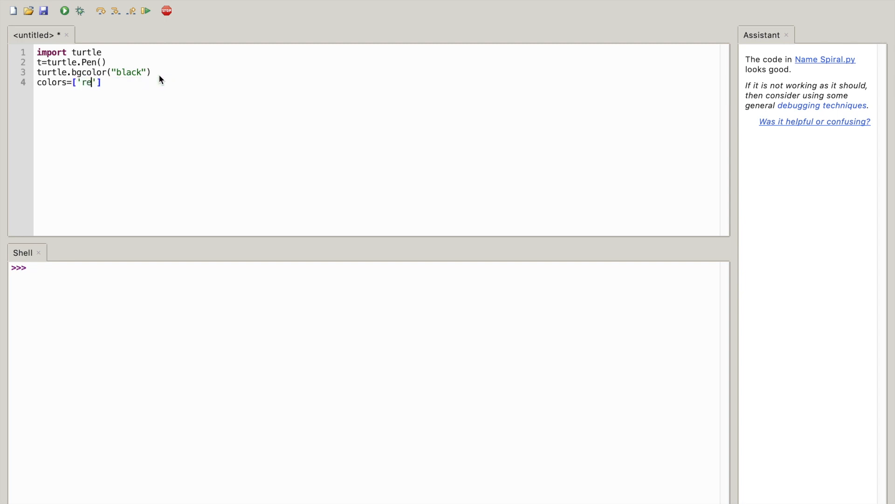
pyautogui.write('d')
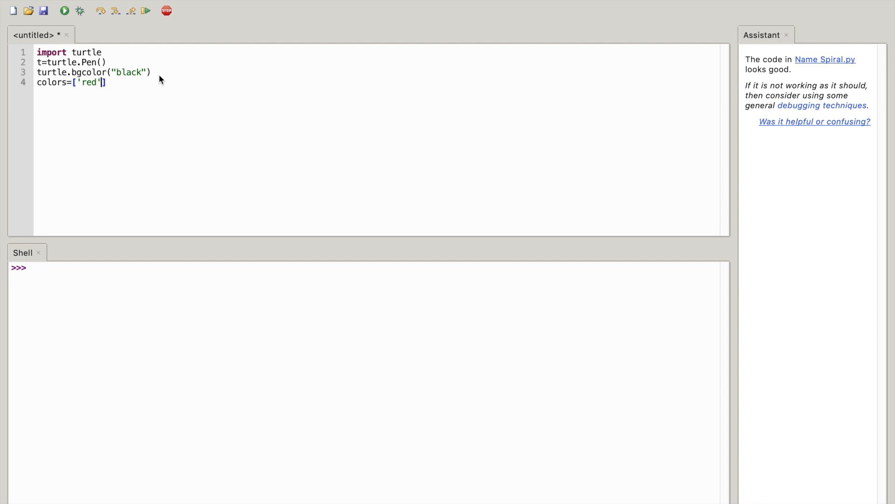
pyautogui.write(',')
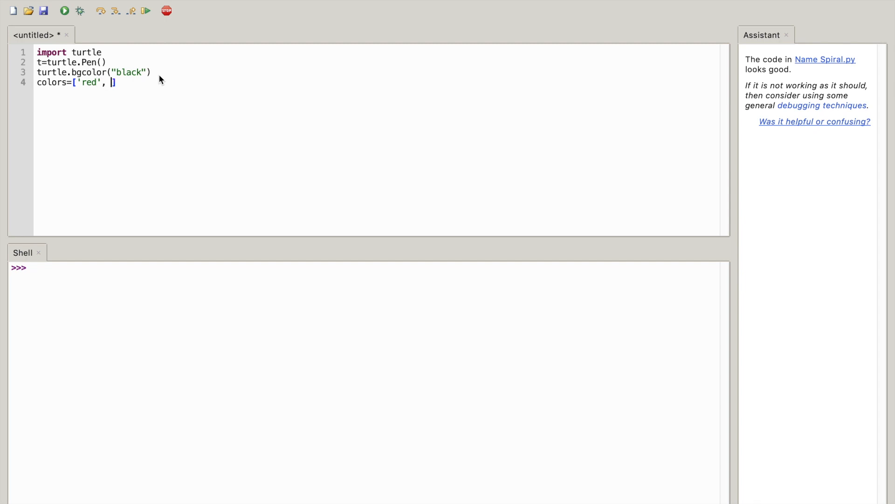
pyautogui.write("'")
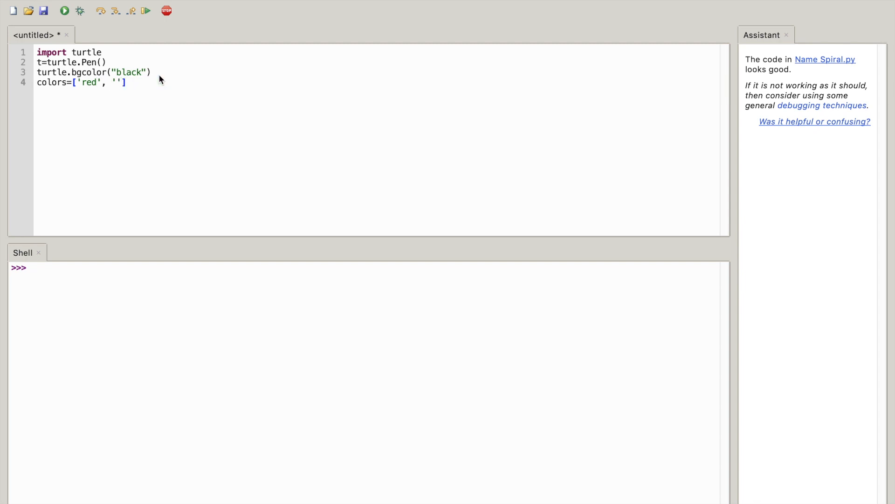
pyautogui.write('yellow')
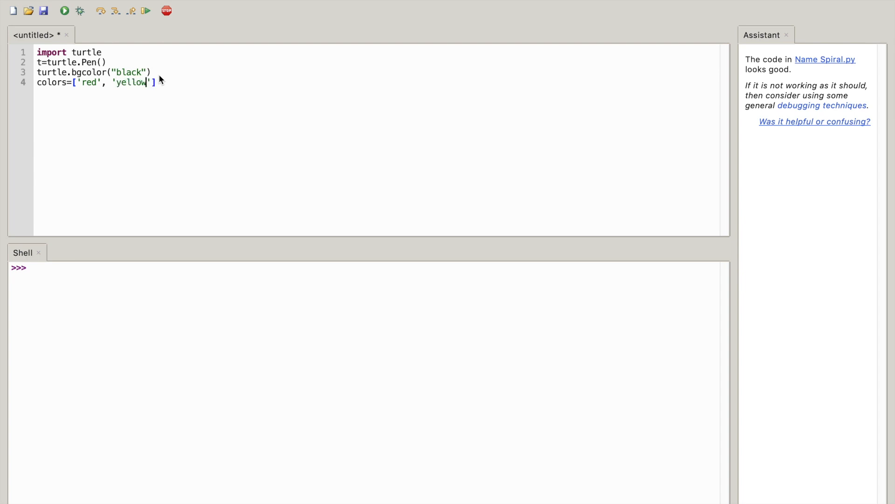
pyautogui.write(',')
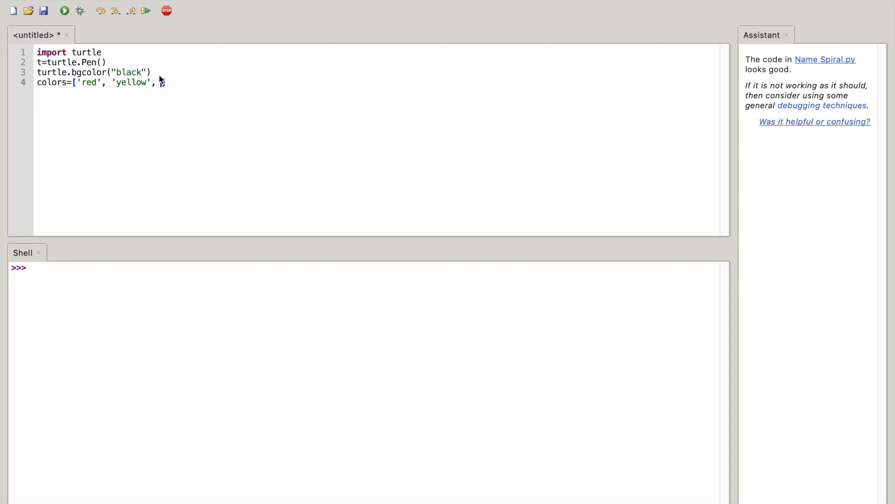
pyautogui.write('blue]')
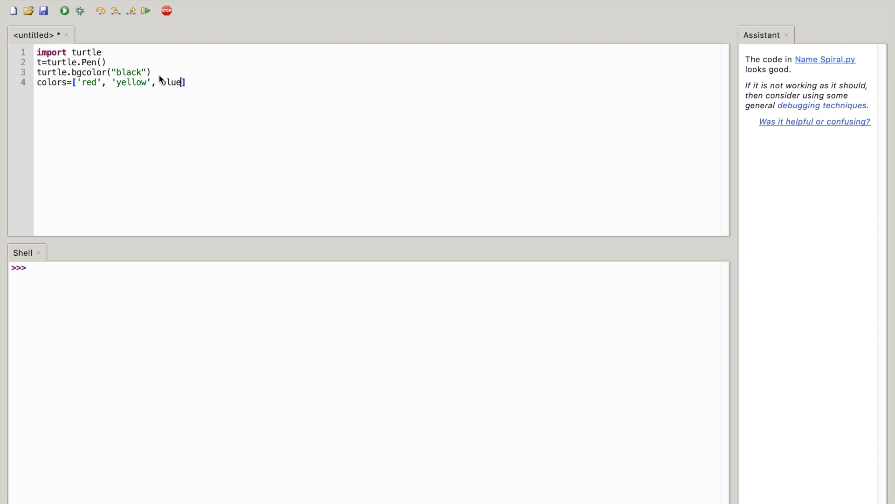
pyautogui.write(',')
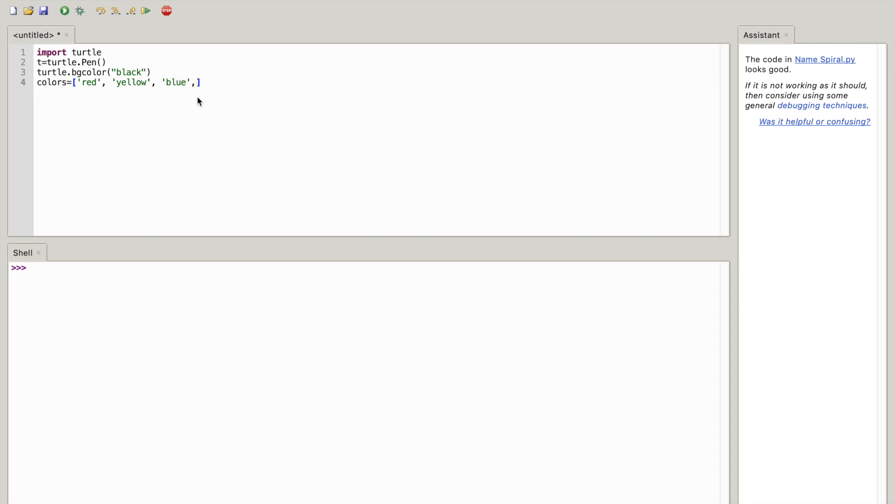
pyautogui.moveTo(238, 101)
pyautogui.write(" '")
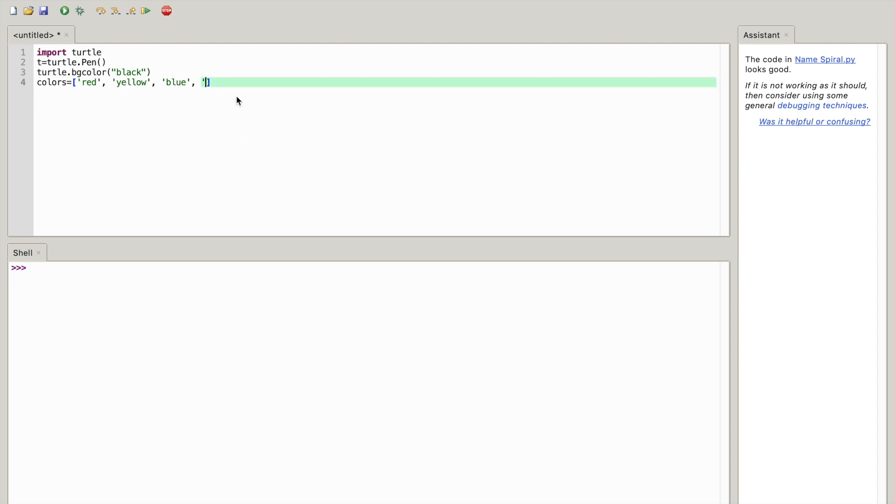
# - Extend the list with 'green', 'orange' and 'purple'
pyautogui.write("gr'")
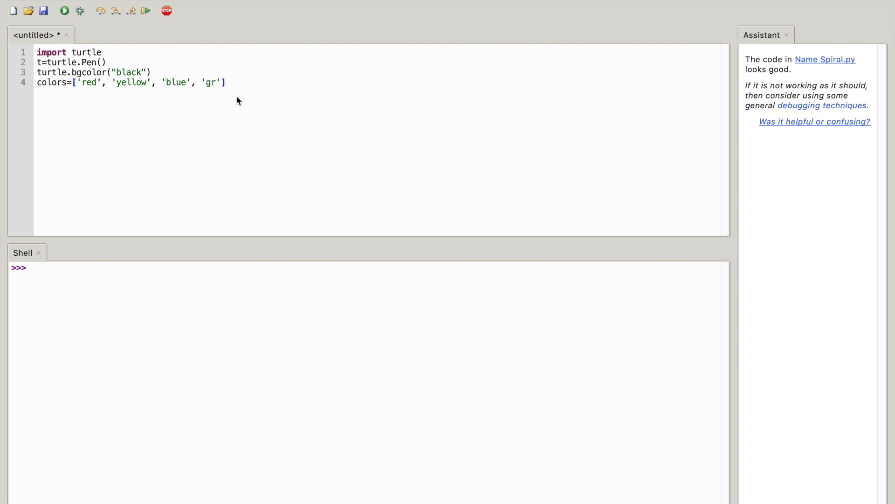
pyautogui.write('een')
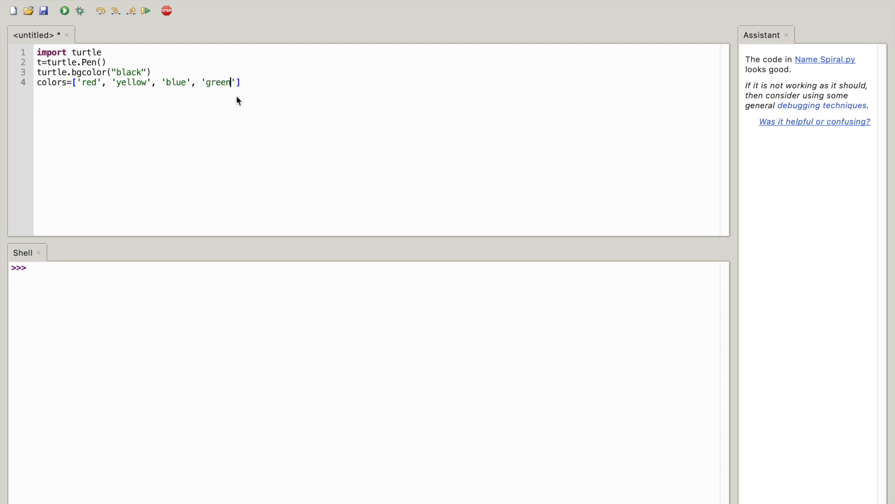
pyautogui.write(", '")
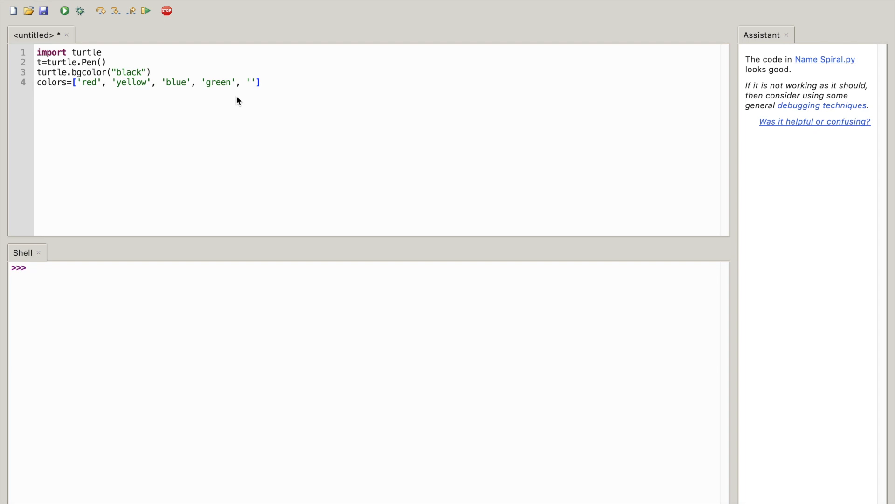
pyautogui.write('orang')
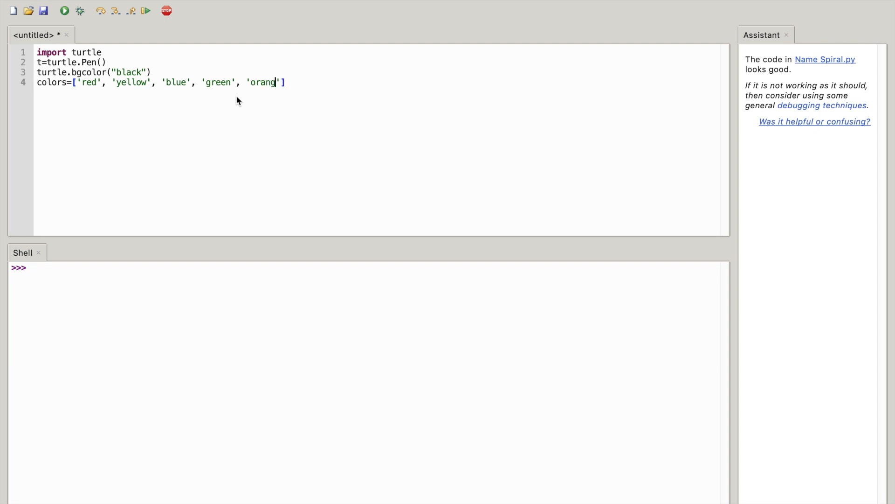
pyautogui.write('e')
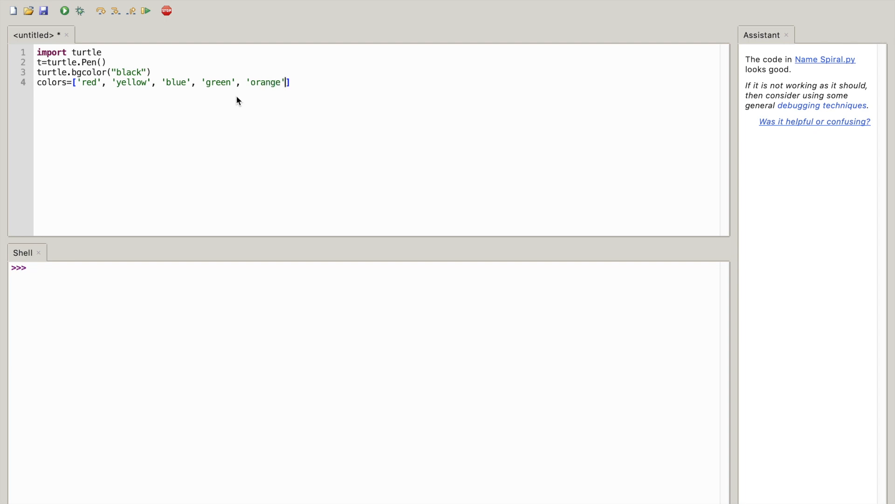
pyautogui.write(',')
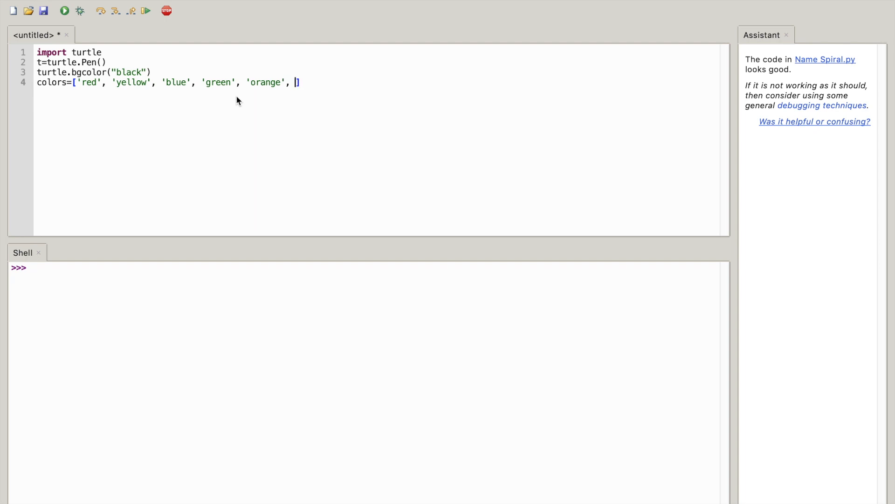
pyautogui.write('purple')
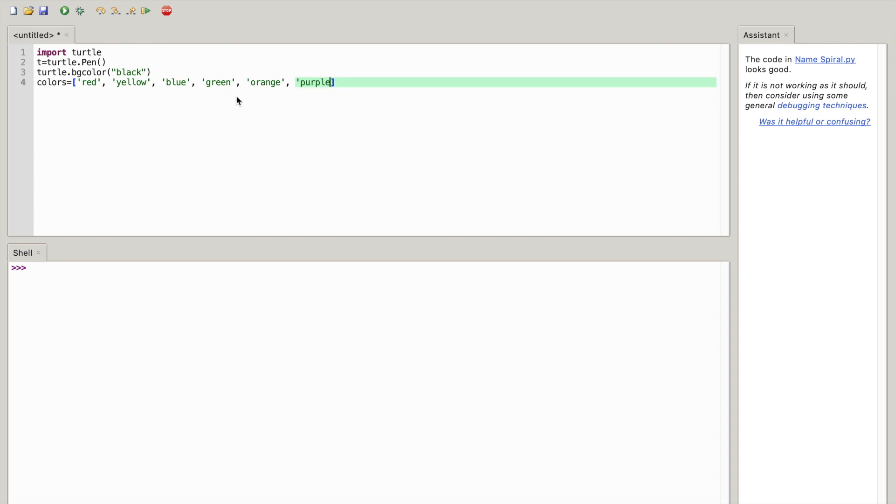
pyautogui.write(',')
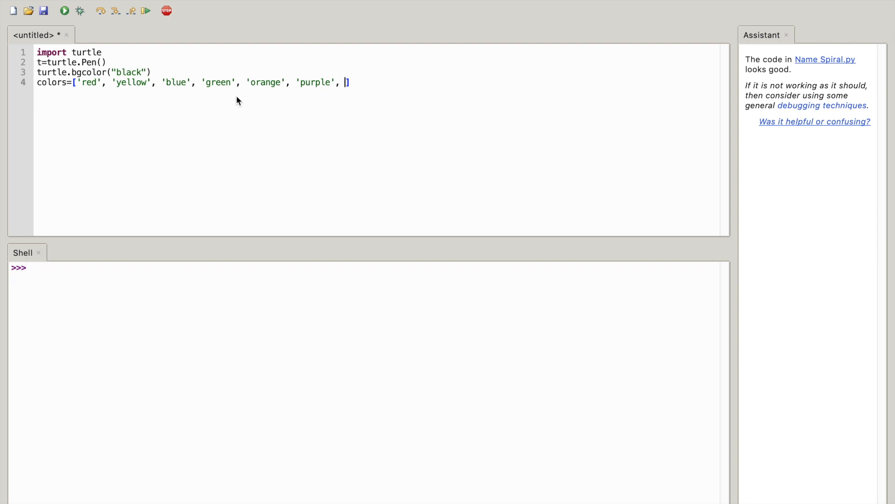
# - Finish the list with 'white', 'gray', 'brown' and 'aqua', fixing a stray comma in gray
pyautogui.write("'")
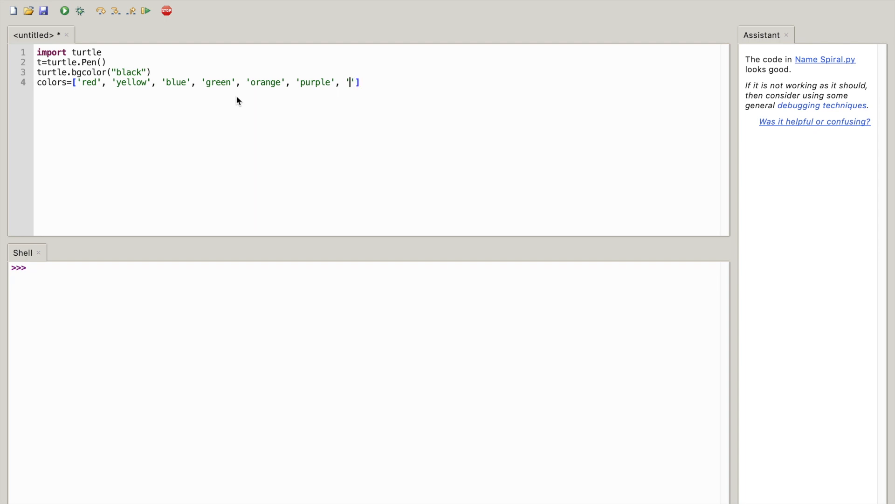
pyautogui.write('whit')
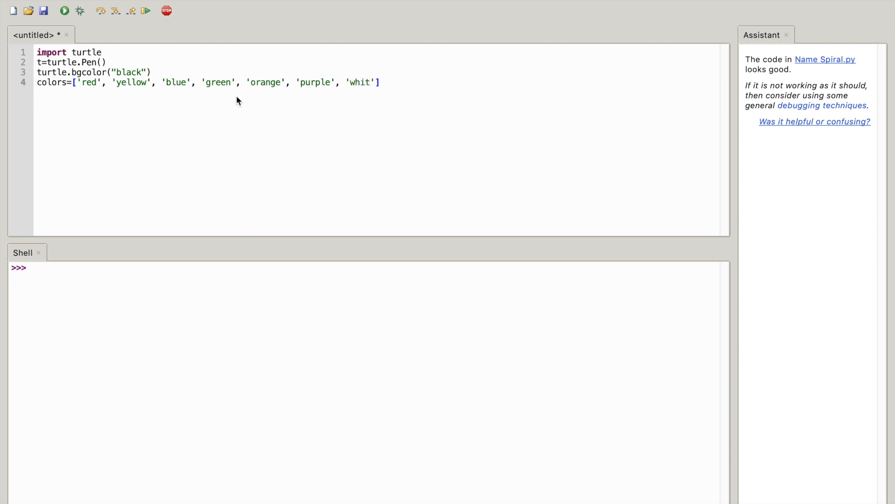
pyautogui.write('e')
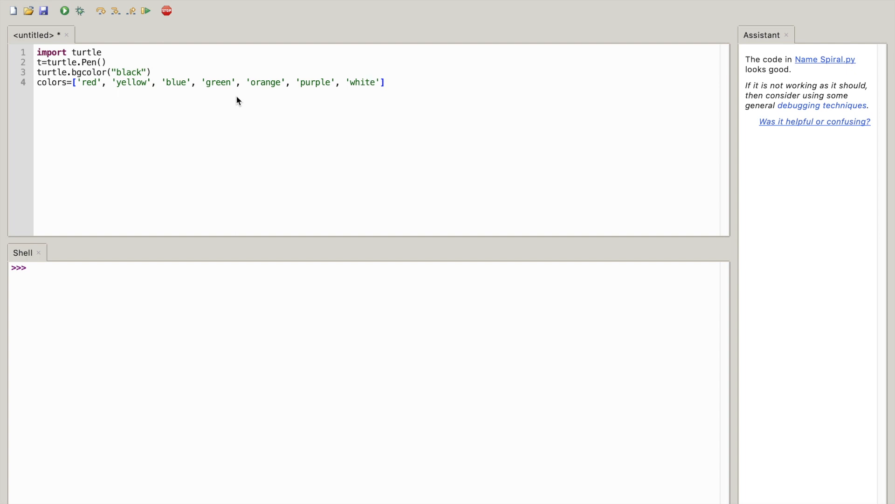
pyautogui.write(", ''")
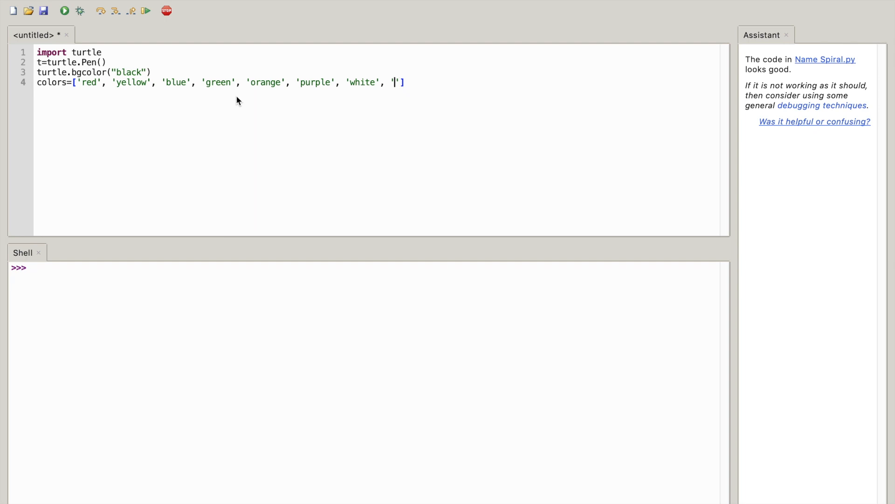
pyautogui.write('gra')
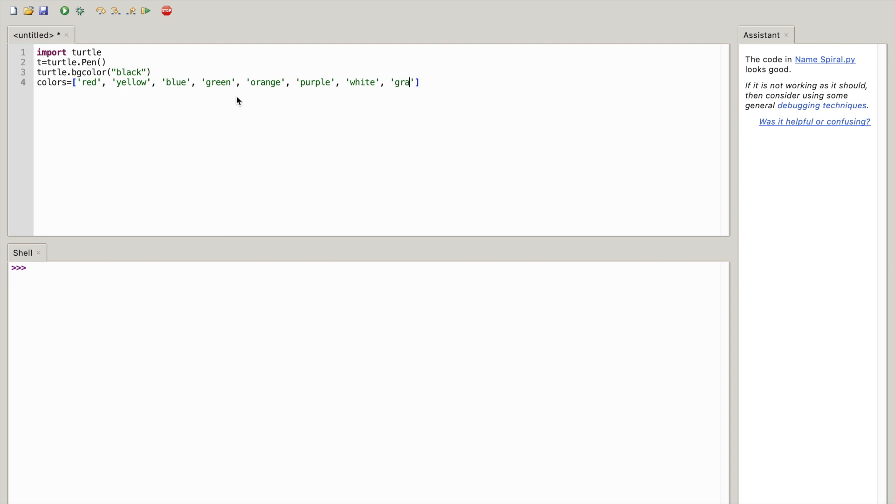
pyautogui.write('y,')
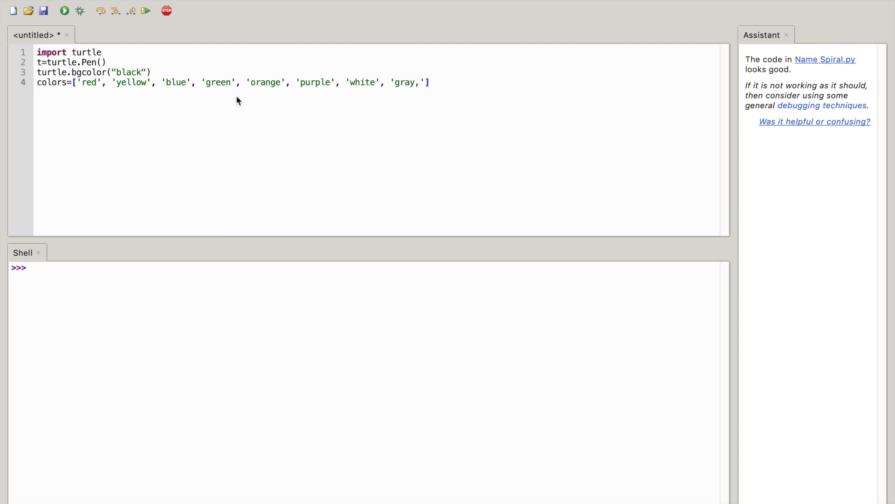
pyautogui.press('Backspace')
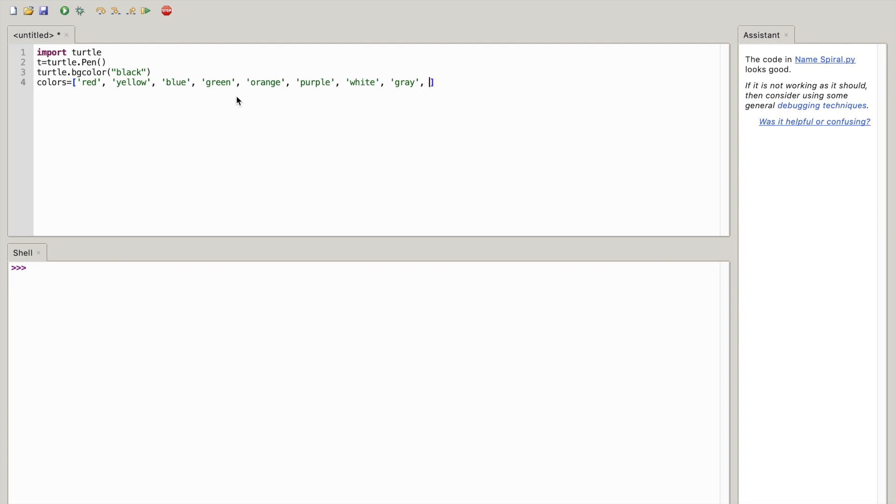
pyautogui.write("''")
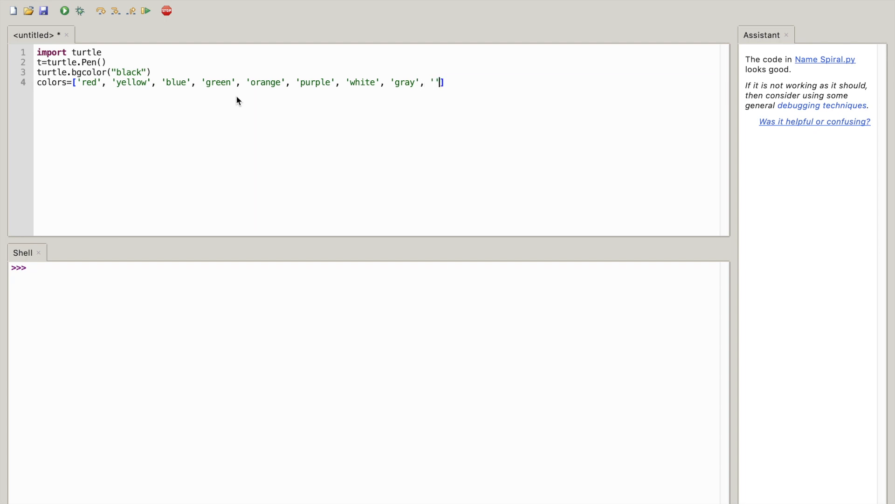
pyautogui.write('bro')
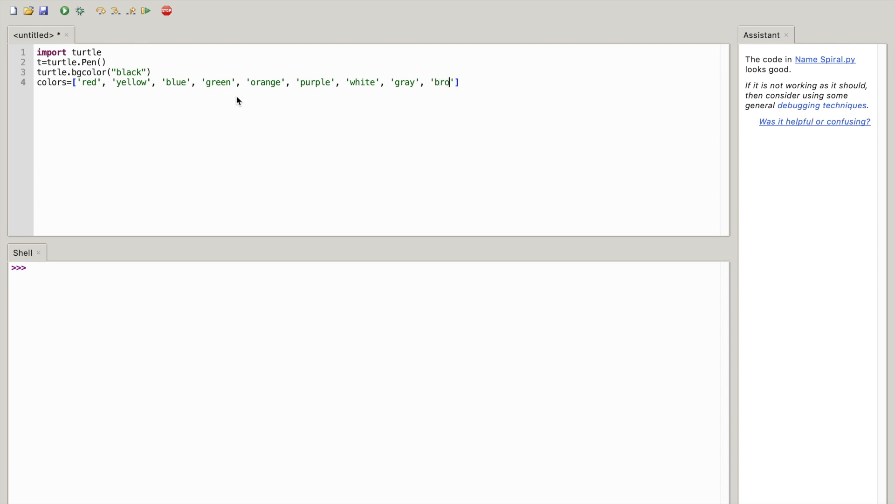
pyautogui.write('wn')
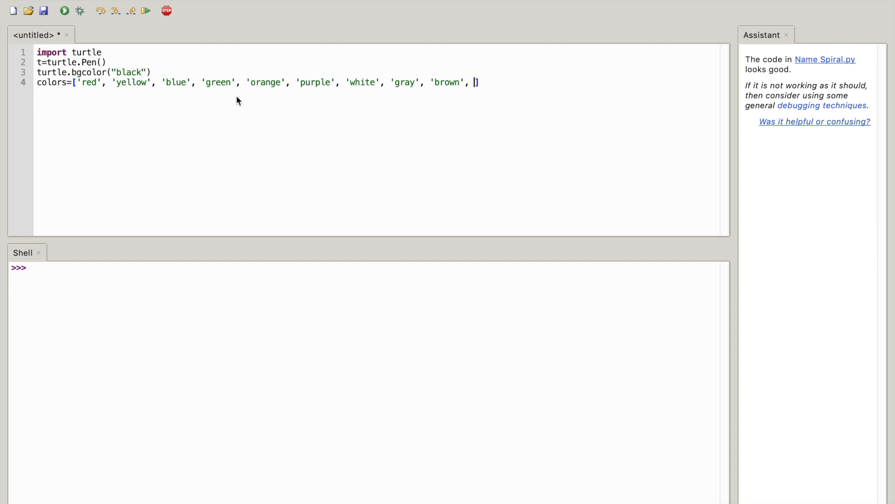
pyautogui.write("'a'")
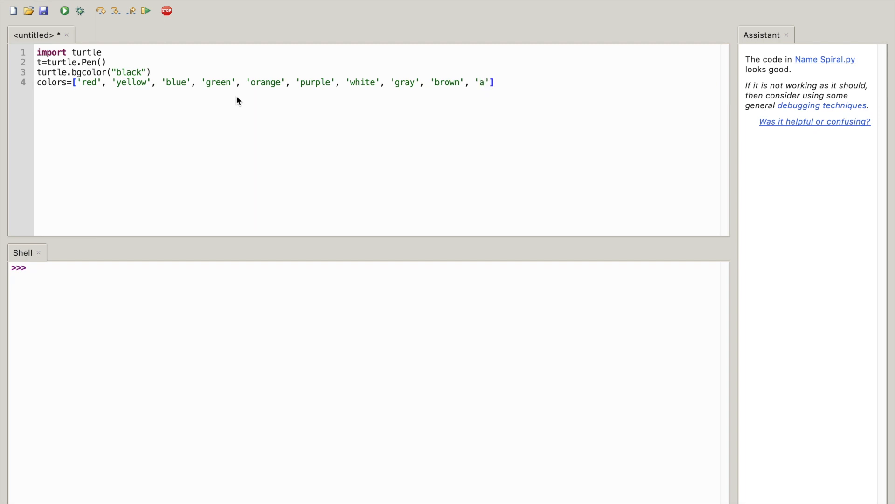
pyautogui.write('qua')
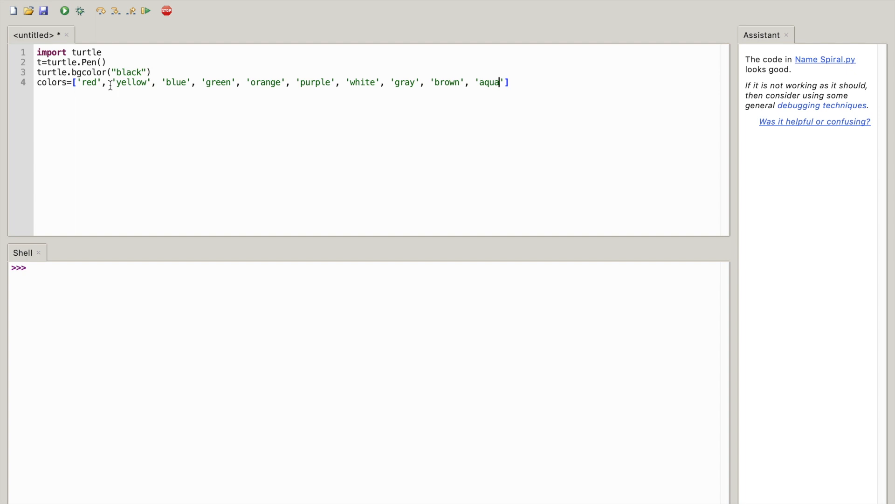
pyautogui.moveTo(153, 96)
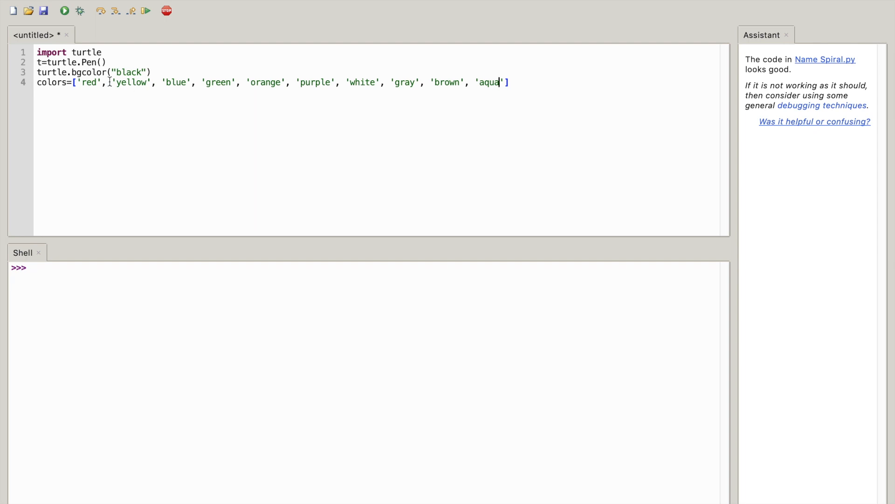
pyautogui.moveTo(120, 82)
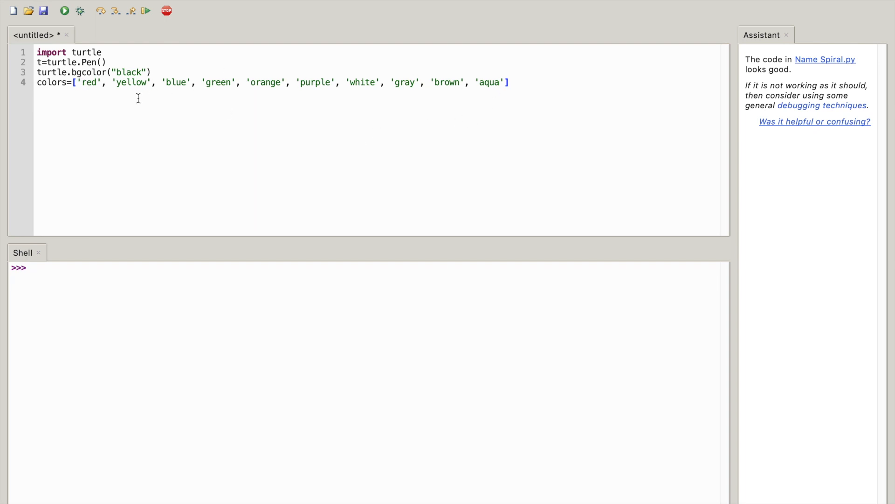
pyautogui.moveTo(524, 88)
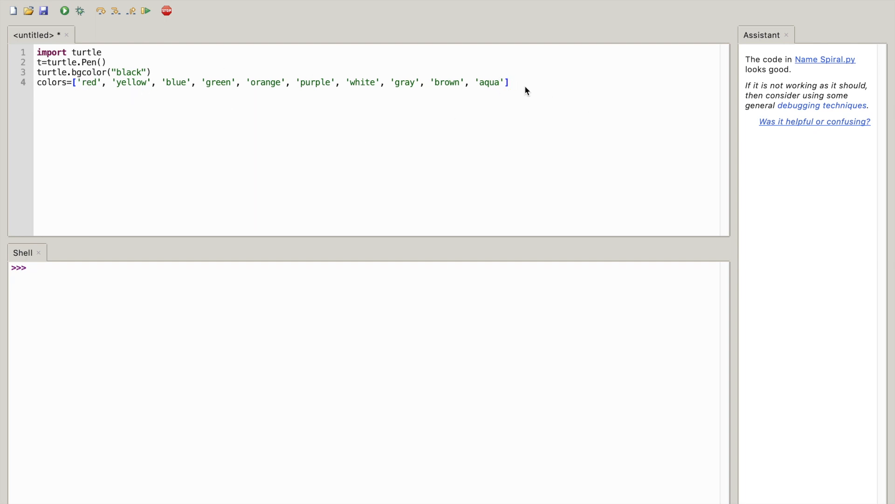
# - Start line 5 with 'your_name = turtle.textinput()'
pyautogui.press('Enter')
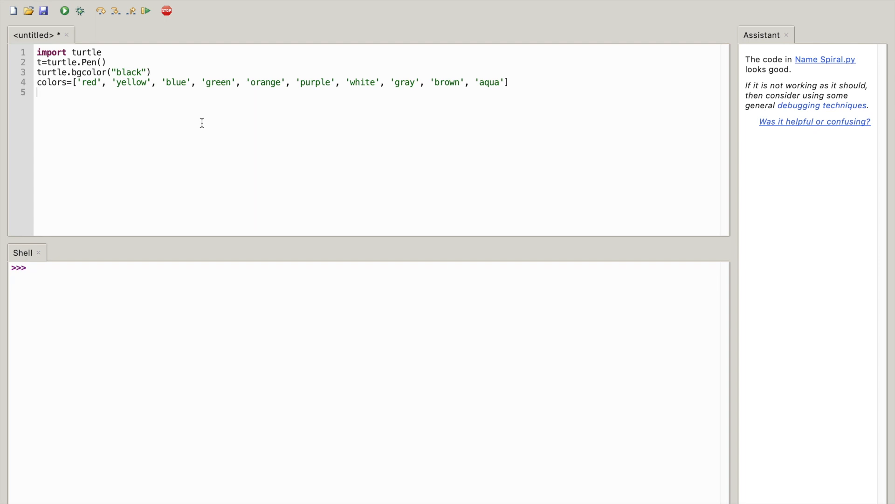
pyautogui.write('yo')
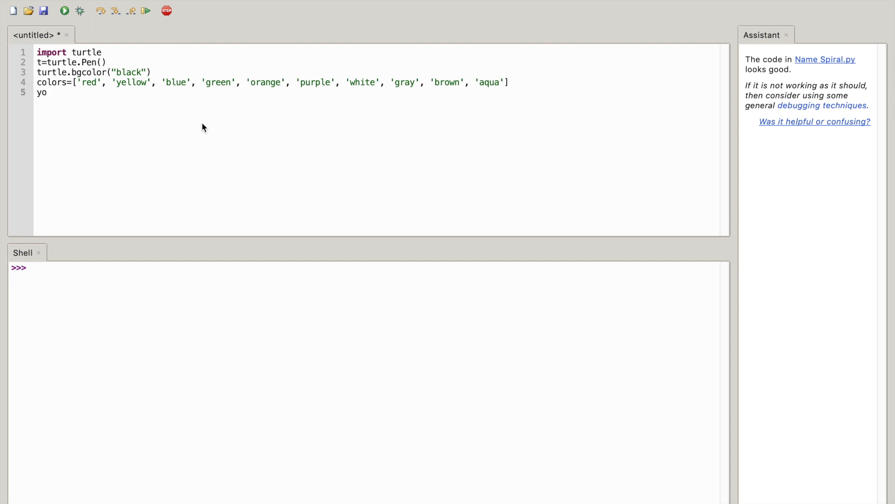
pyautogui.write('ur_')
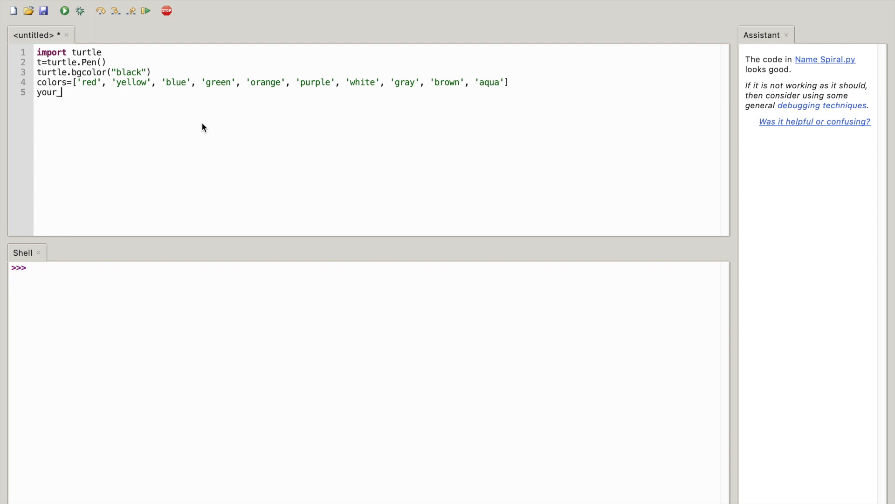
pyautogui.write('n')
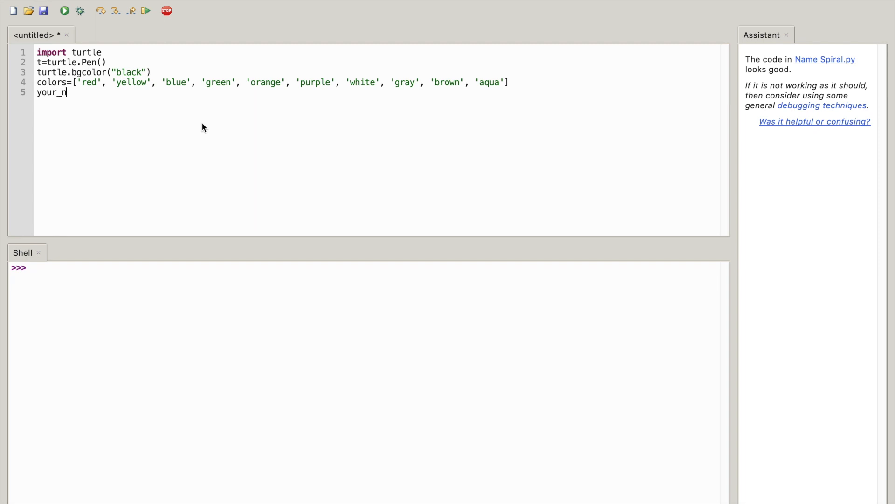
pyautogui.write('ame')
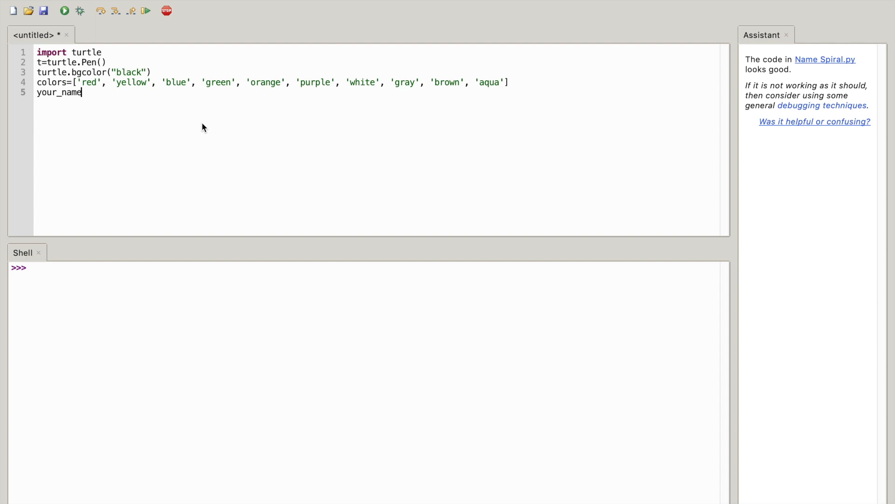
pyautogui.write('=')
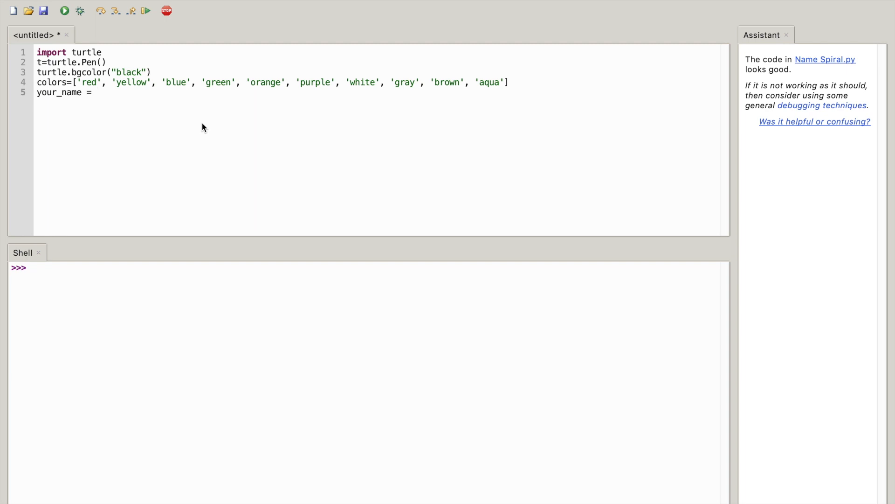
pyautogui.write('turtle')
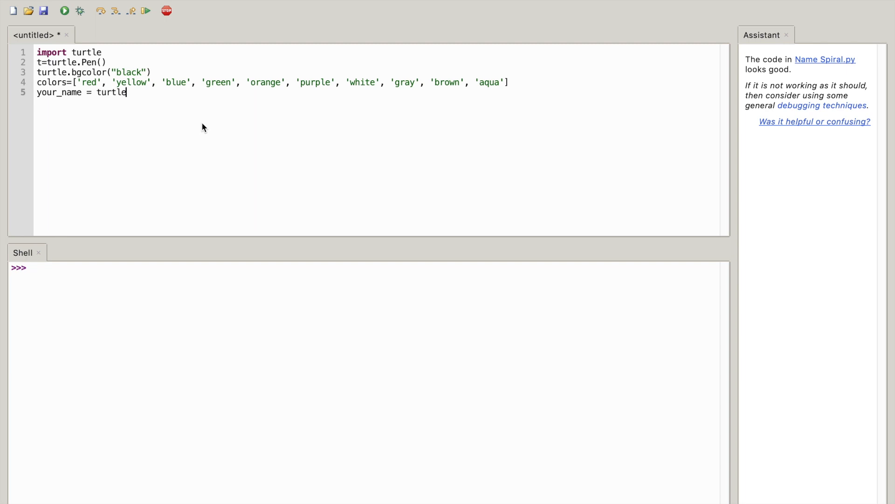
pyautogui.write('.t')
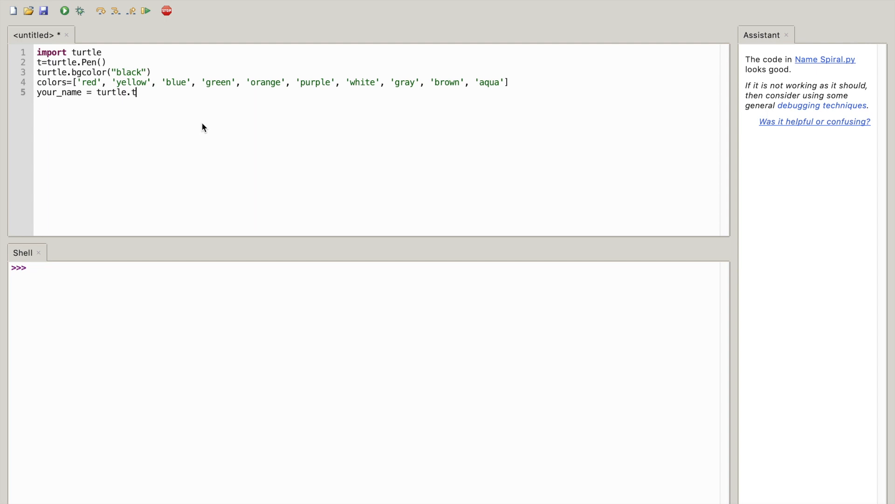
pyautogui.write('ext')
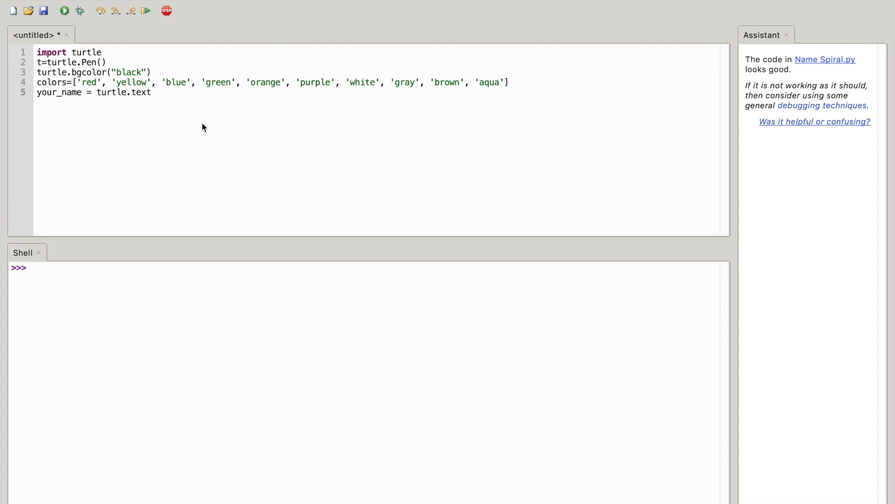
pyautogui.write('inpu')
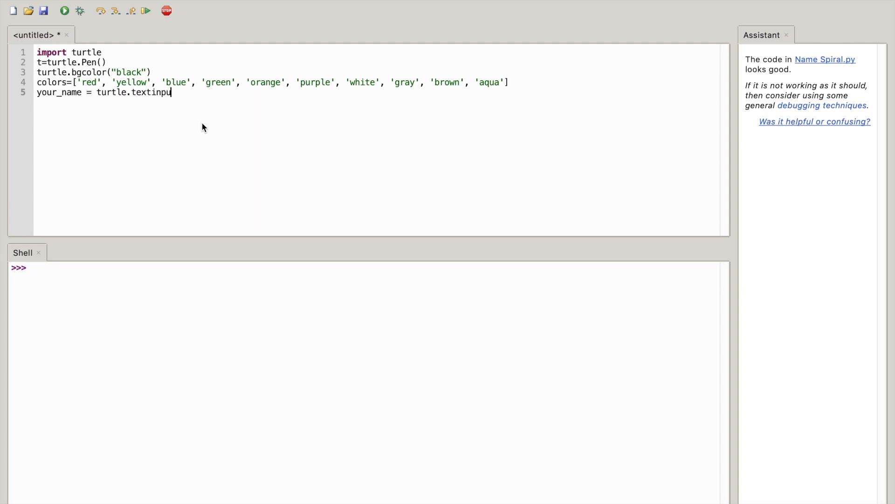
pyautogui.write('t')
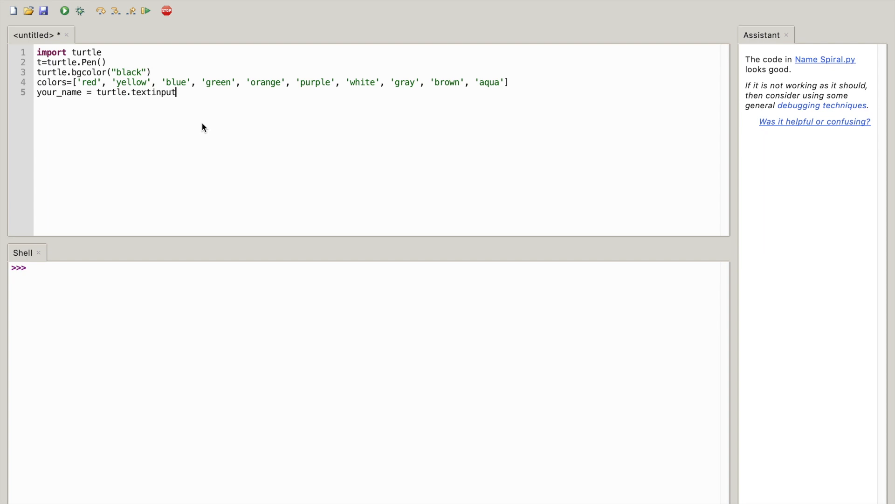
pyautogui.write('(')
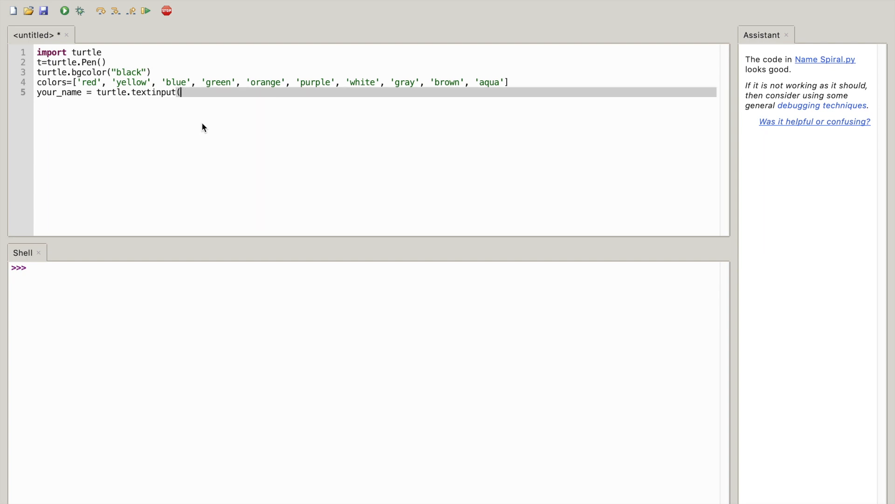
pyautogui.write(')')
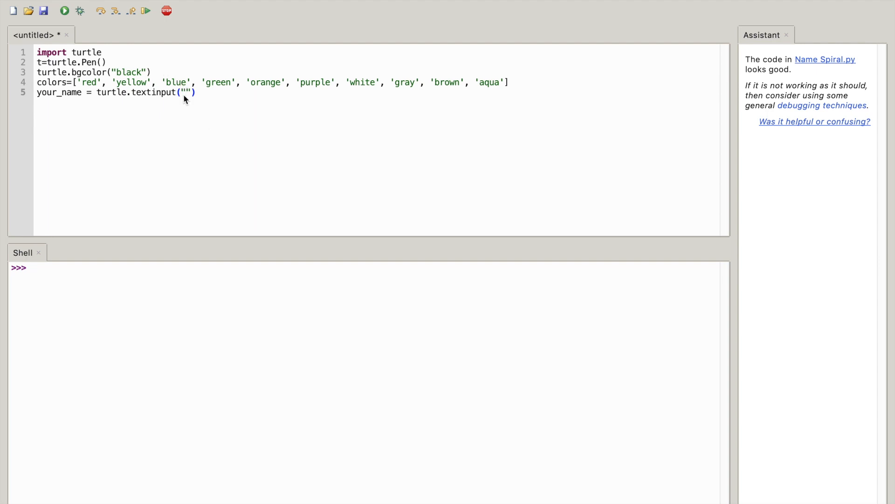
# - Fill the arguments with title "Enter your name" and prompt "What is your name?"
pyautogui.write('Enter')
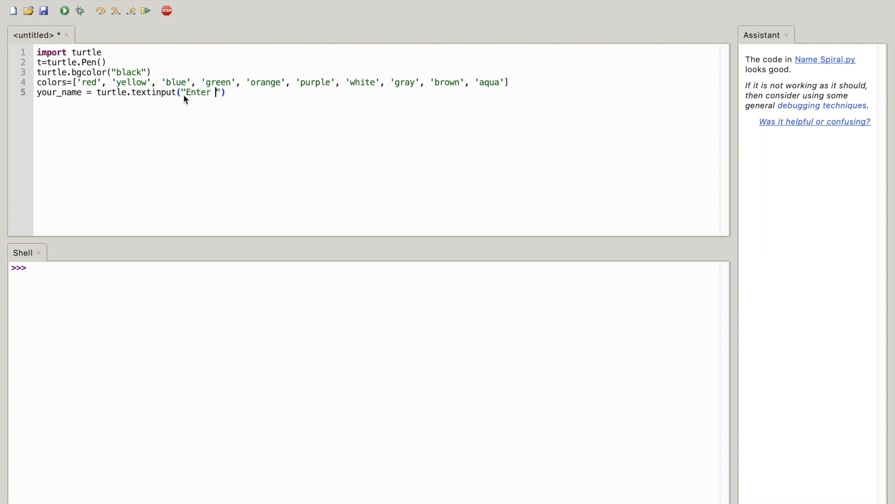
pyautogui.write('your')
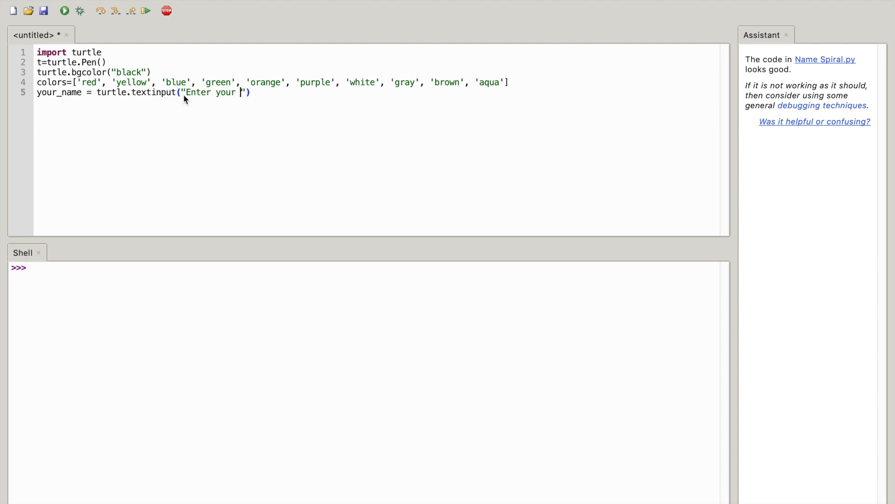
pyautogui.write('name",')
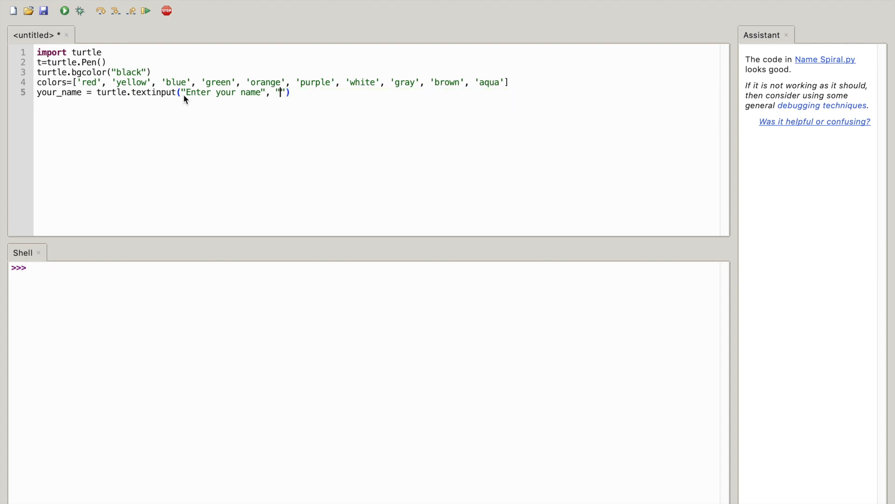
pyautogui.write('What is')
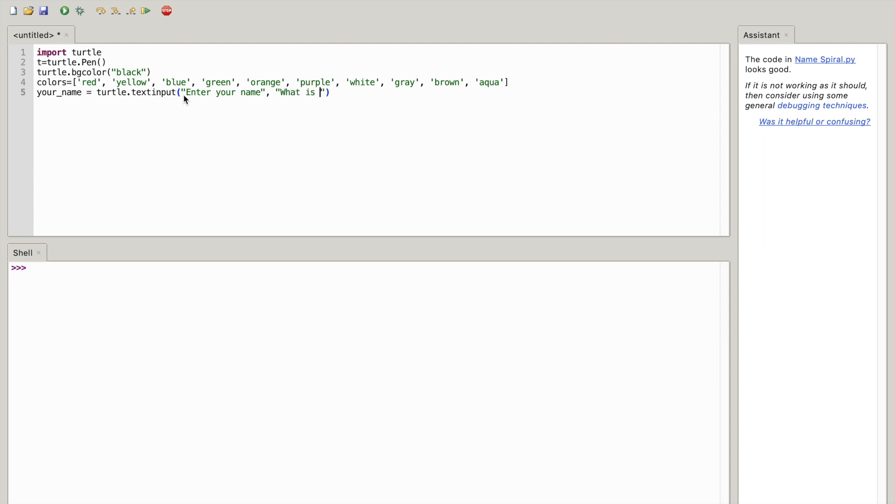
pyautogui.write('your')
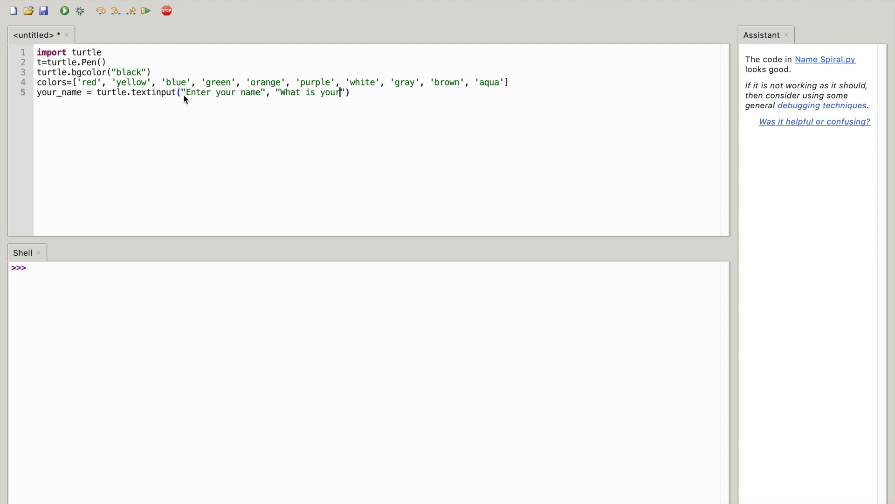
pyautogui.write('name')
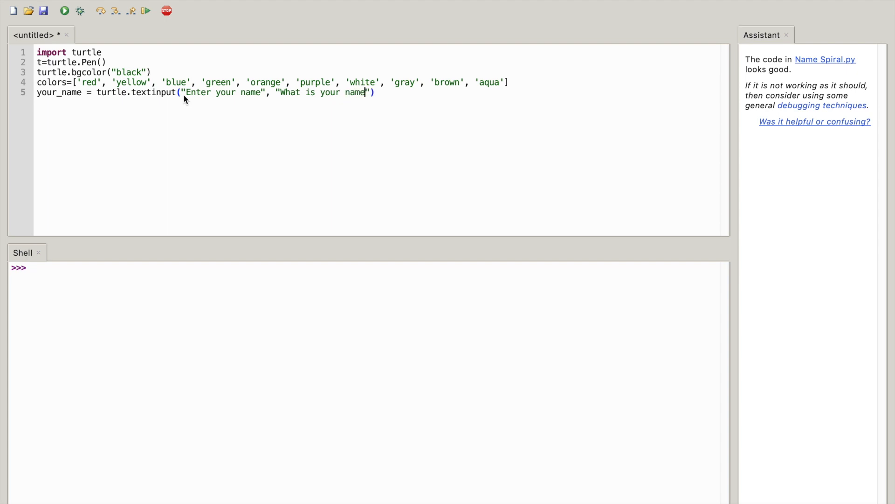
pyautogui.write('?')
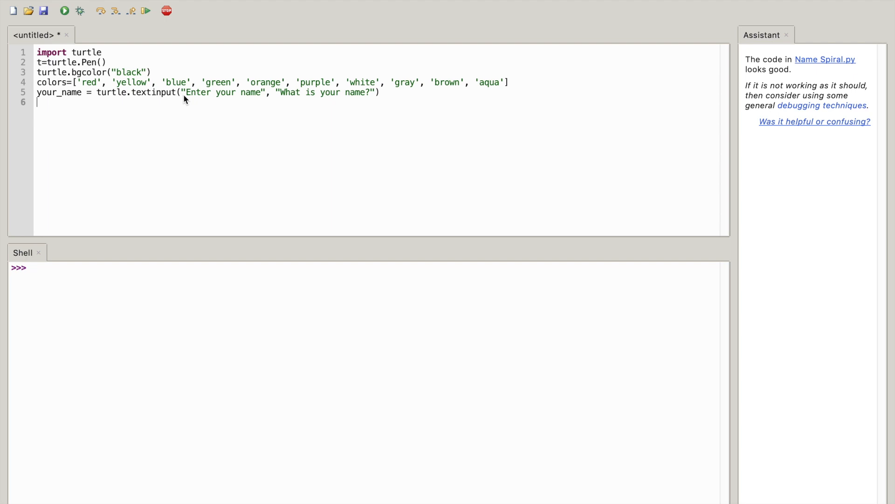
# - Start line 6 with 'sides = int(turtle.numinput('
pyautogui.write('sid')
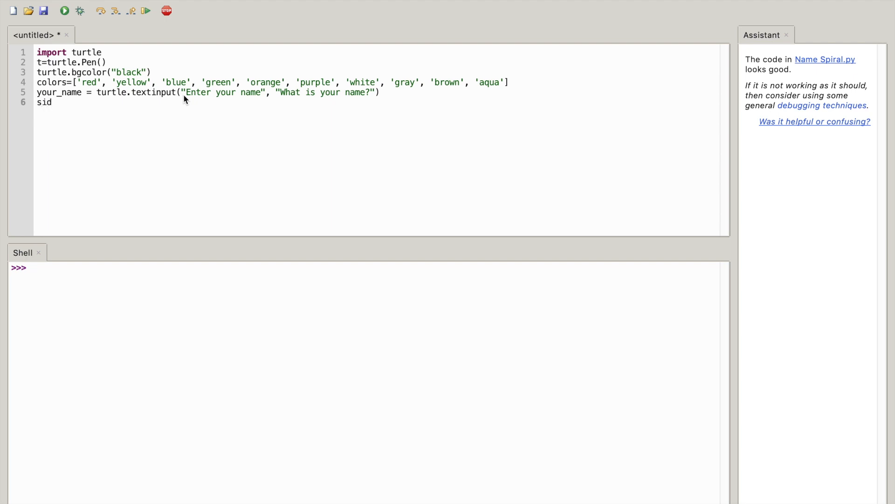
pyautogui.write('es')
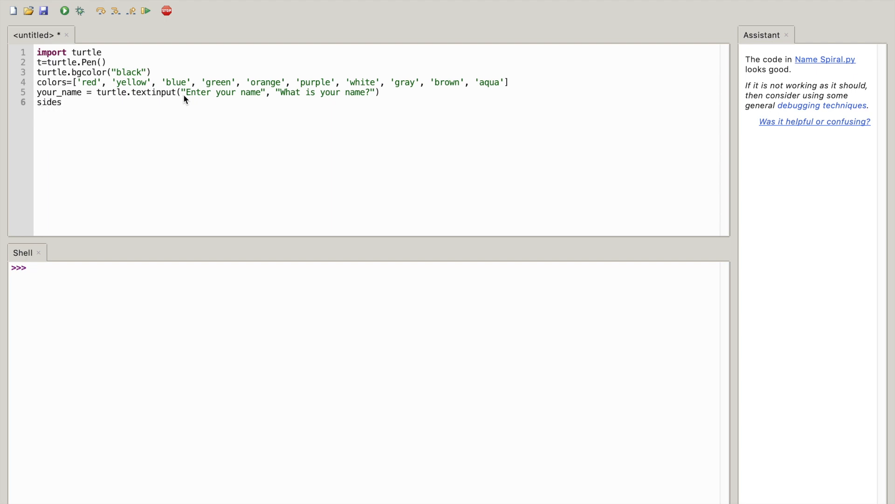
pyautogui.write('=')
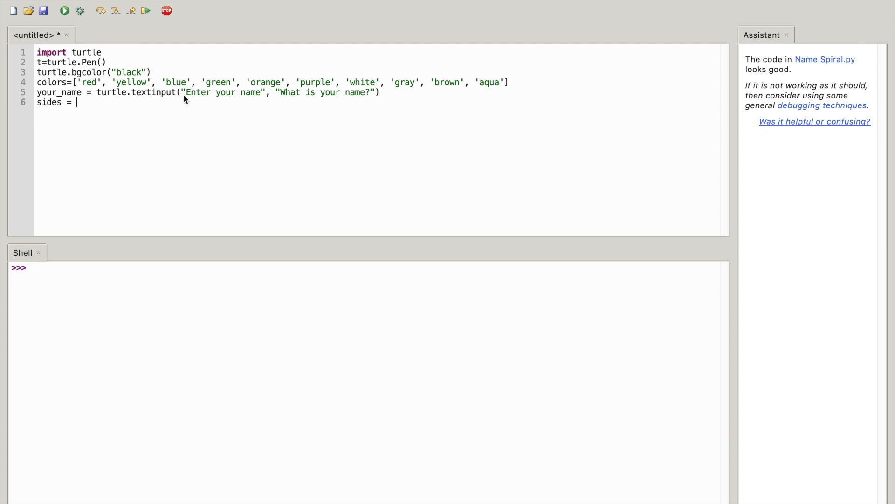
pyautogui.write('int')
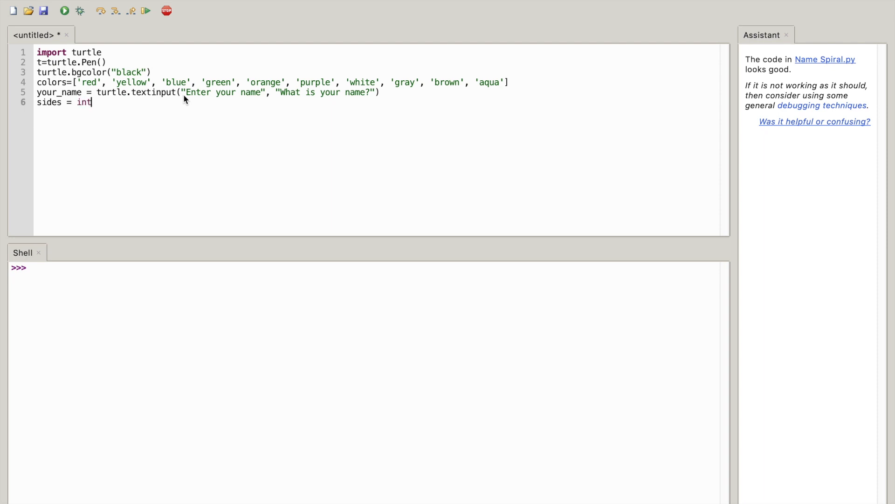
pyautogui.write('(')
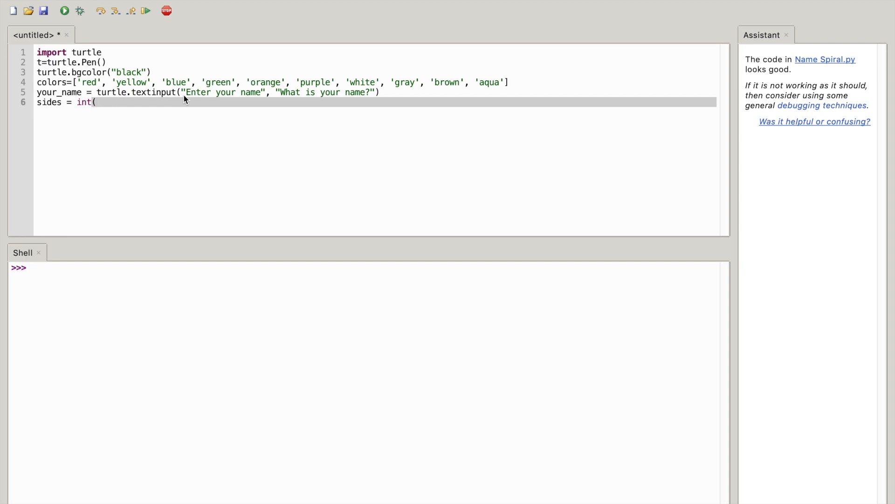
pyautogui.write('t')
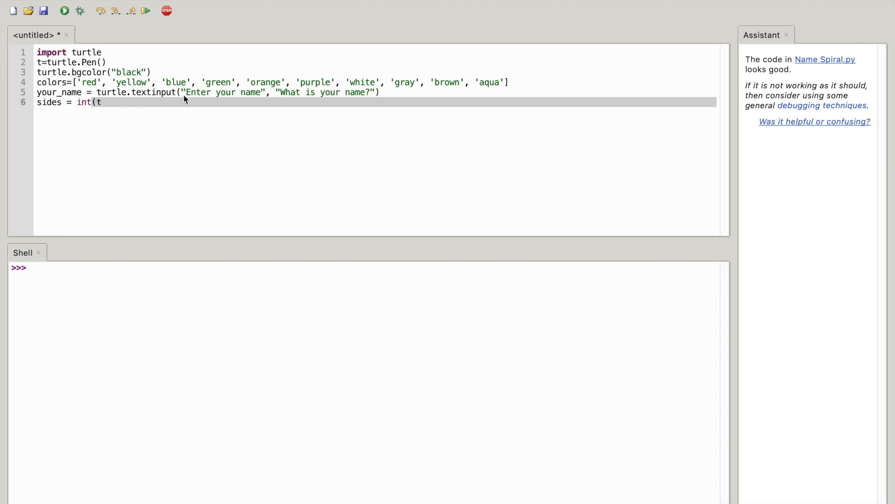
pyautogui.write('urtle')
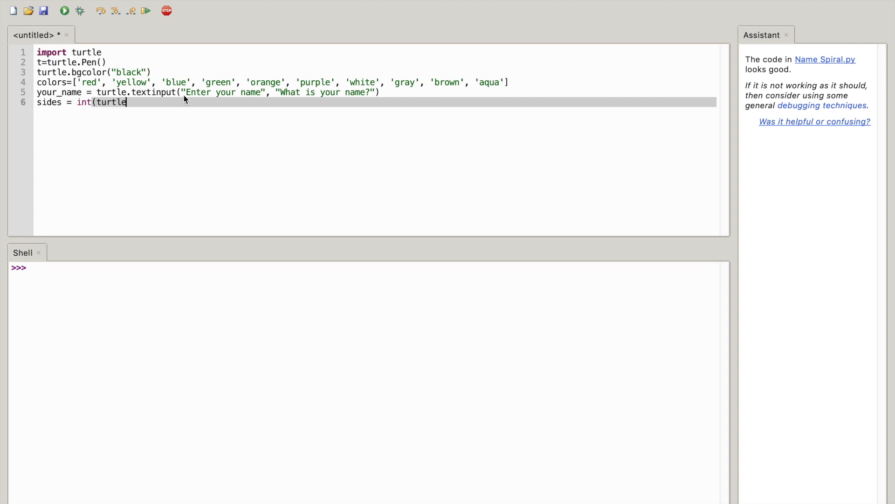
pyautogui.write('.n')
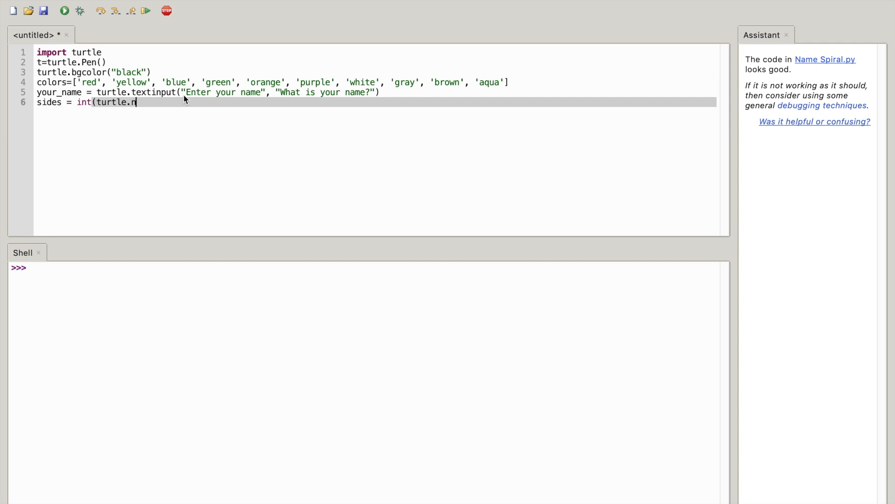
pyautogui.write('um')
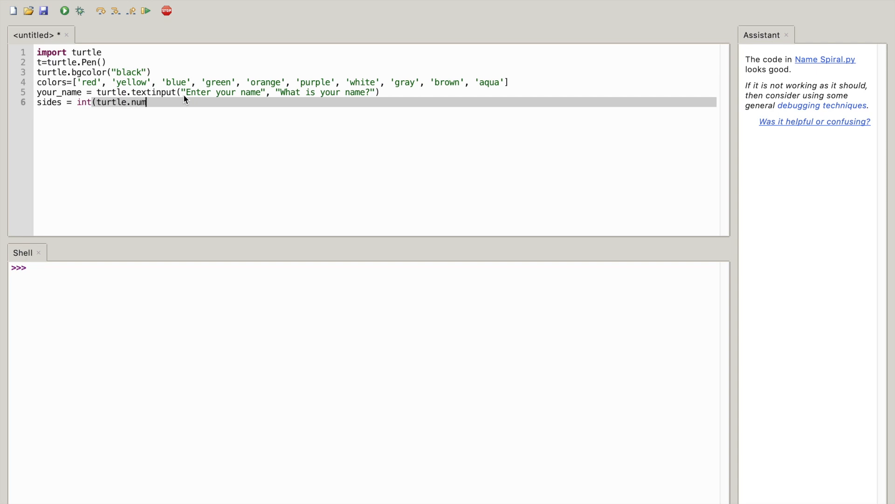
pyautogui.write('inpu')
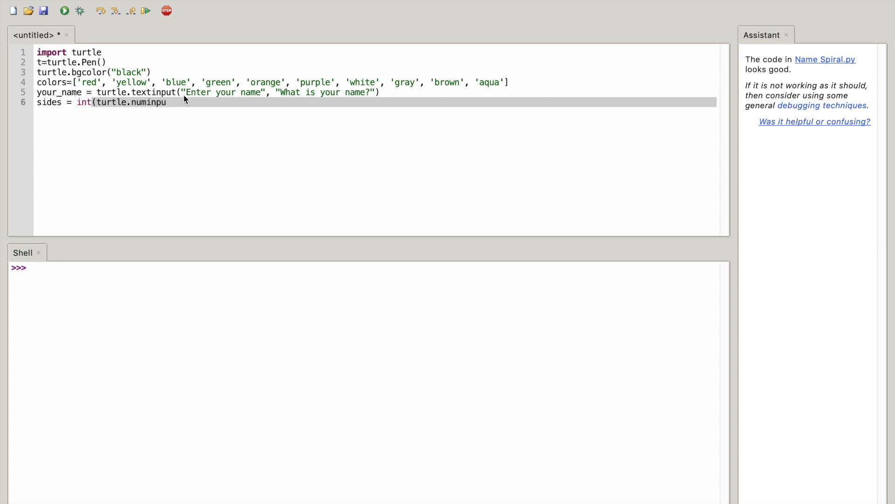
pyautogui.write('t')
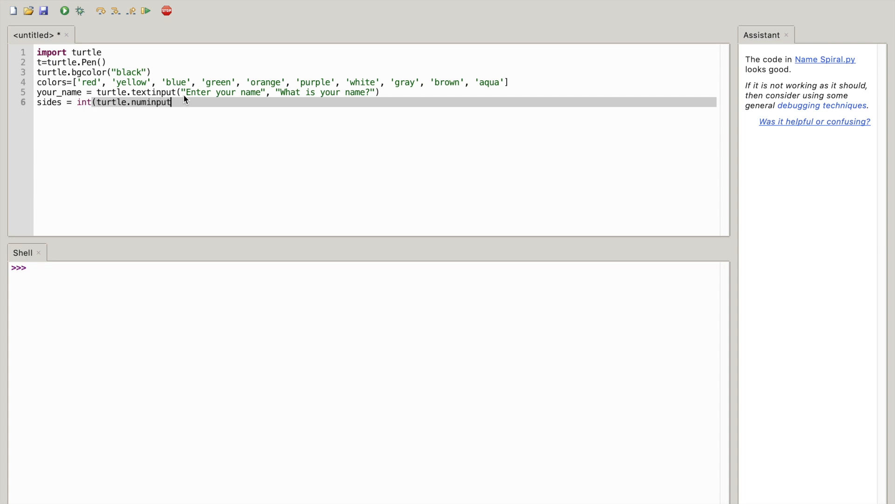
pyautogui.write('(')
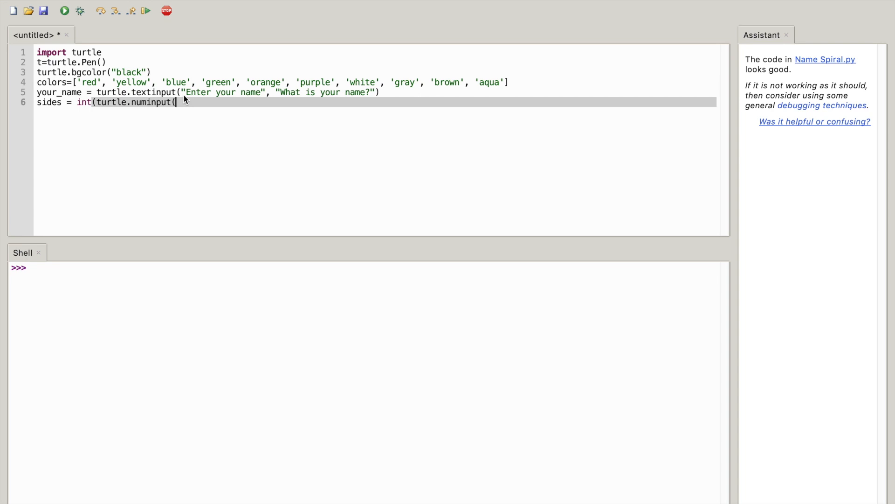
# - Give the numinput dialog the title "Number of sides"
pyautogui.write('"')
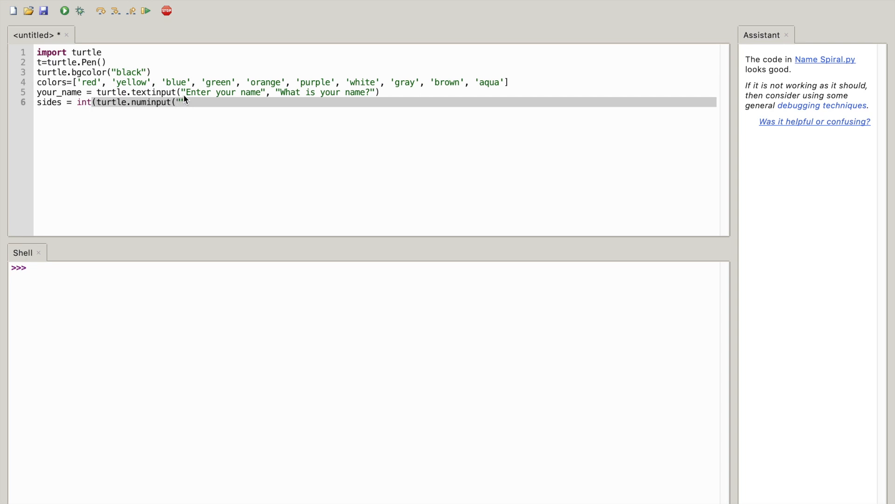
pyautogui.write('Number of')
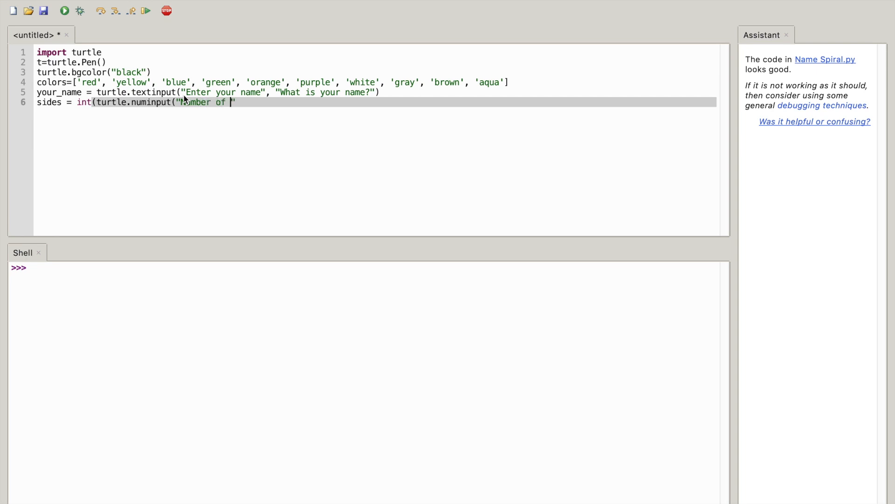
pyautogui.write('sides')
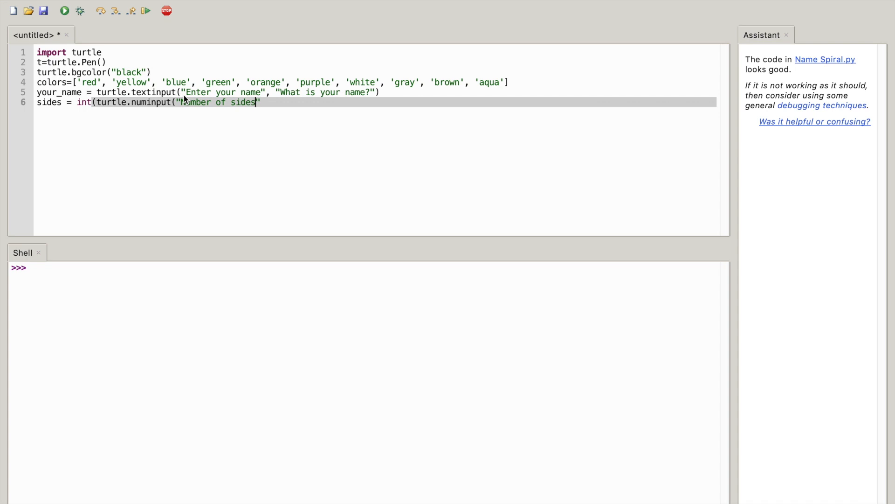
pyautogui.write('", "')
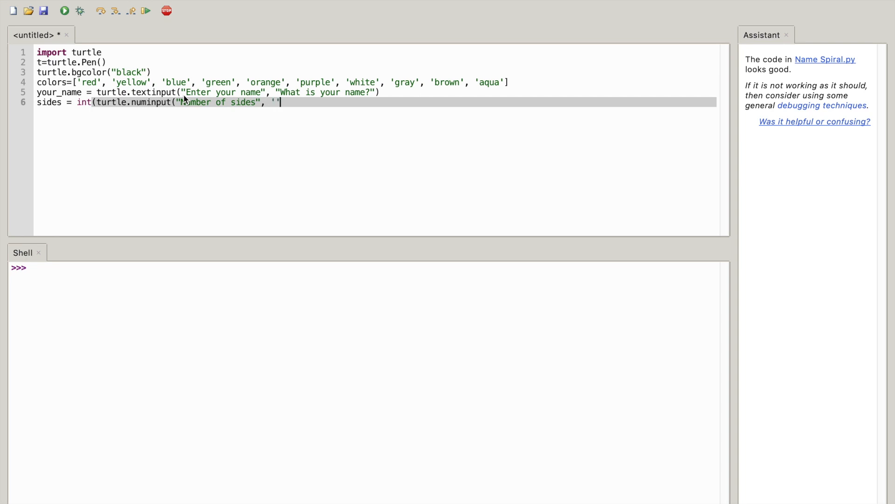
# - Add the prompt text "How many sides do you want (1-10)?" to the numinput call
pyautogui.press('Backspace')
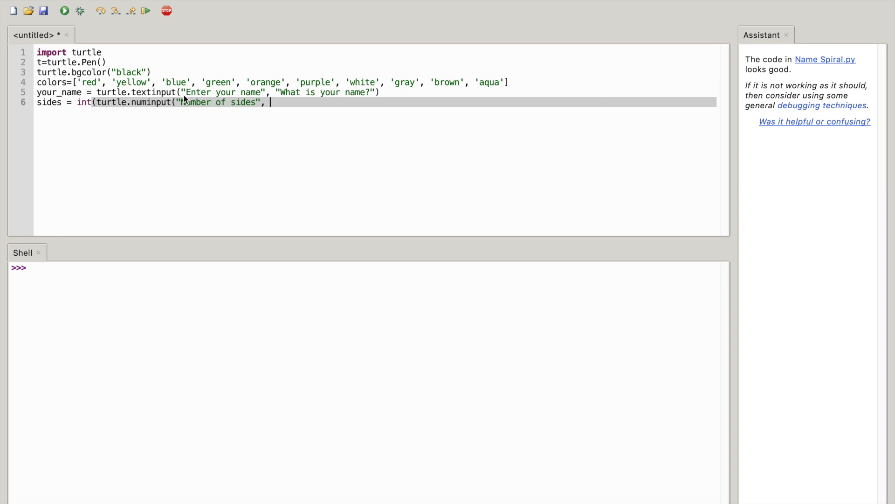
pyautogui.write('""')
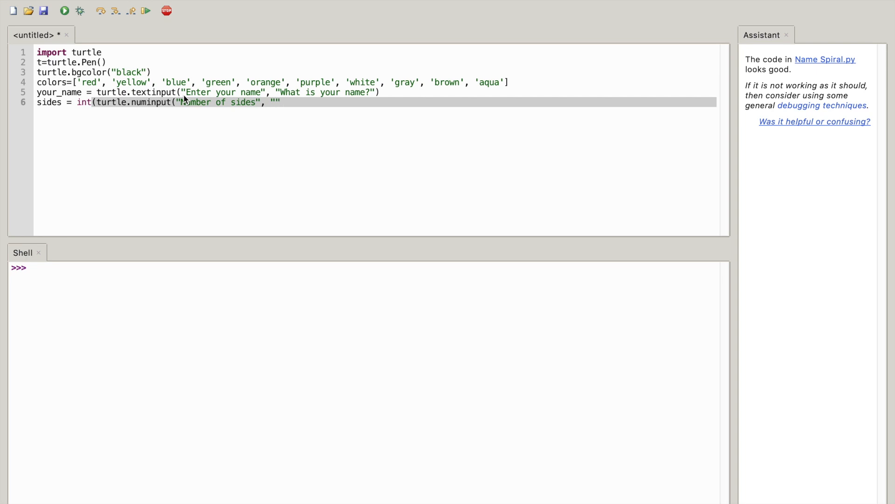
pyautogui.write('How')
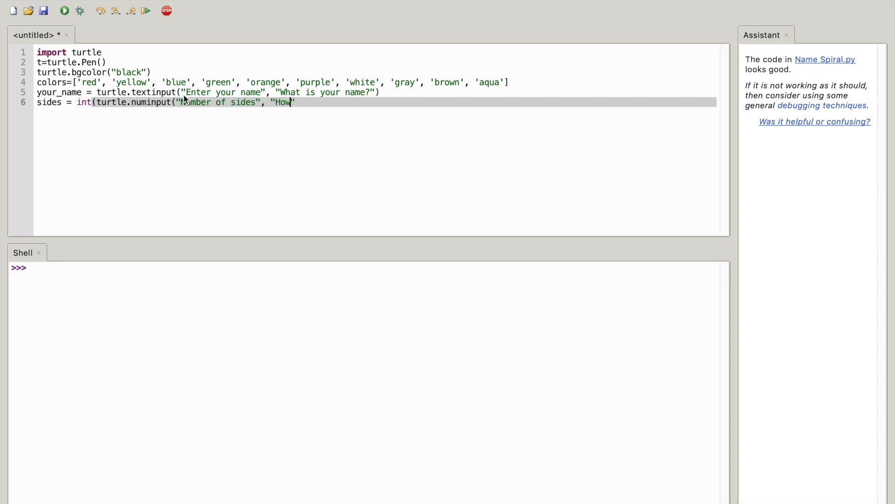
pyautogui.write('many')
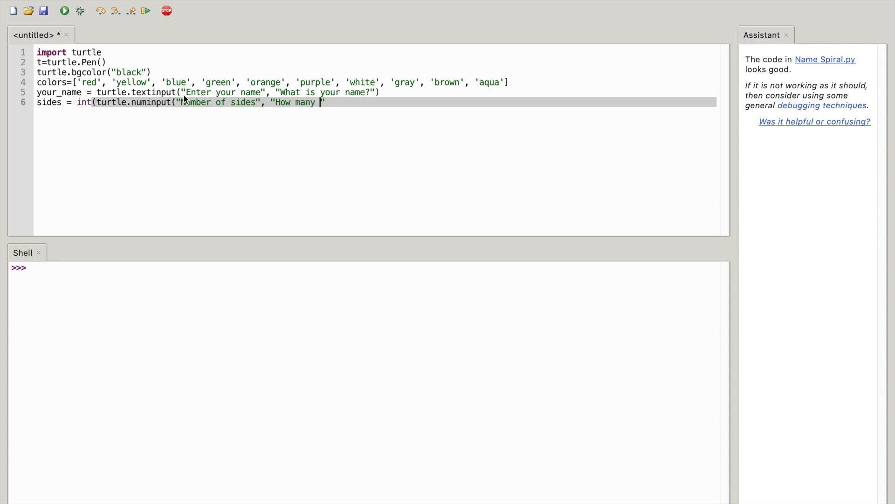
pyautogui.write('sides')
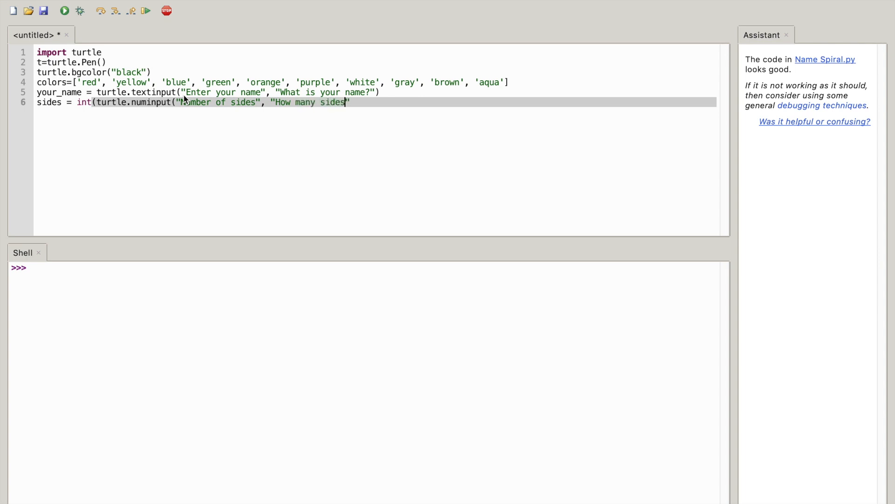
pyautogui.write('do')
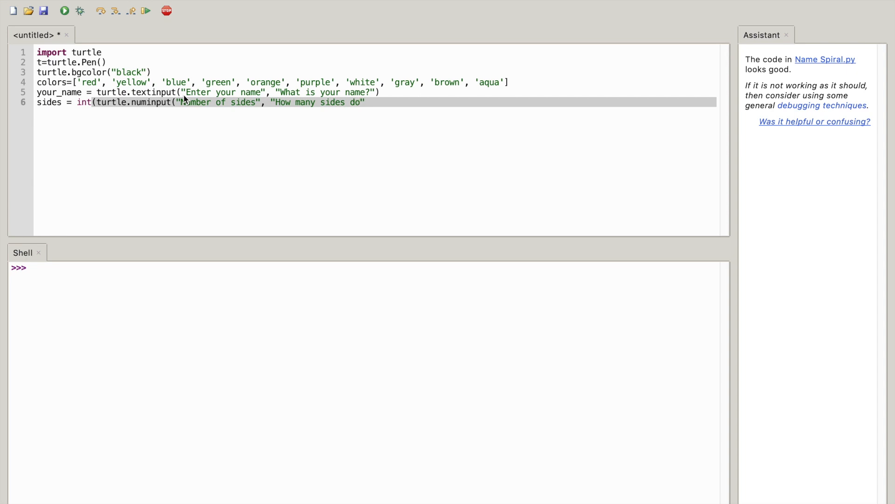
pyautogui.write('you')
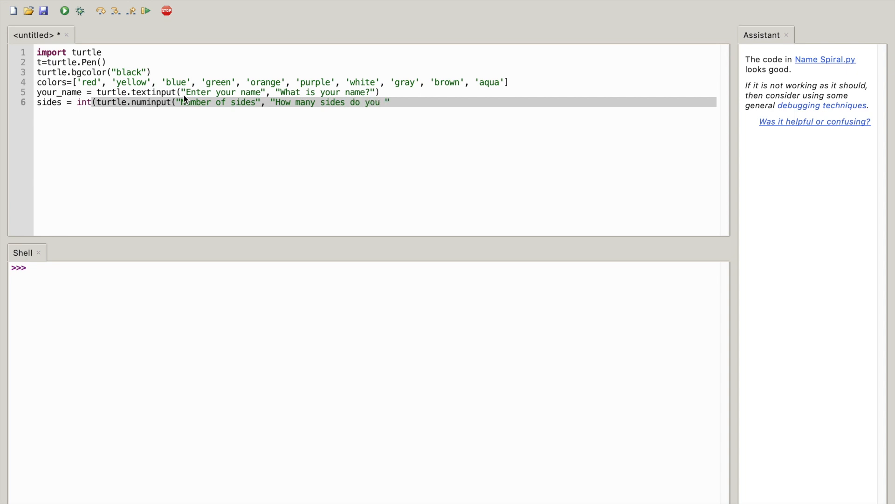
pyautogui.write('want')
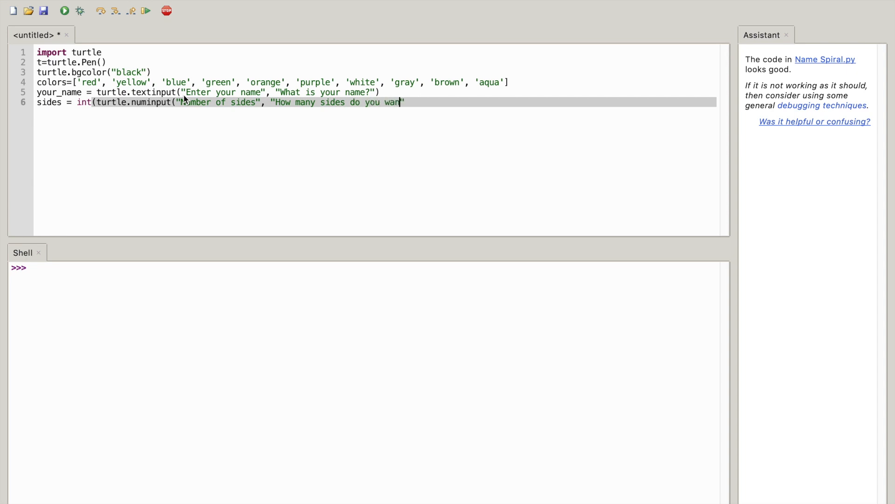
pyautogui.write('t')
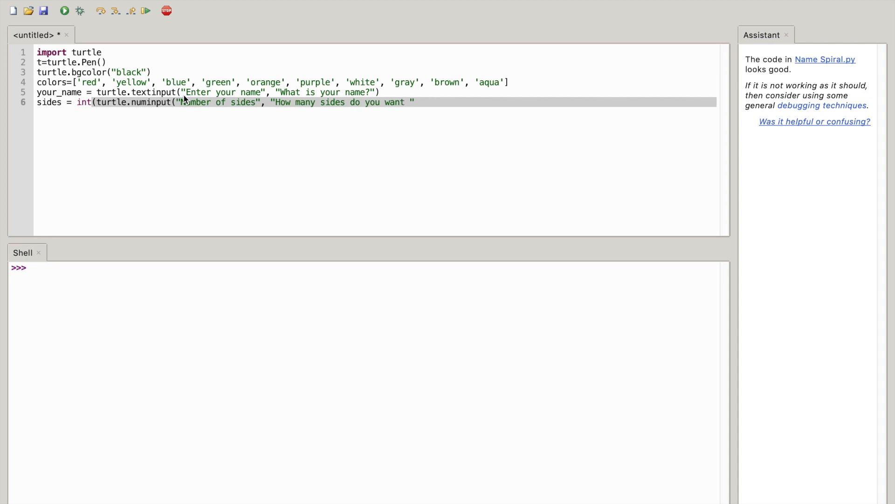
pyautogui.write('(')
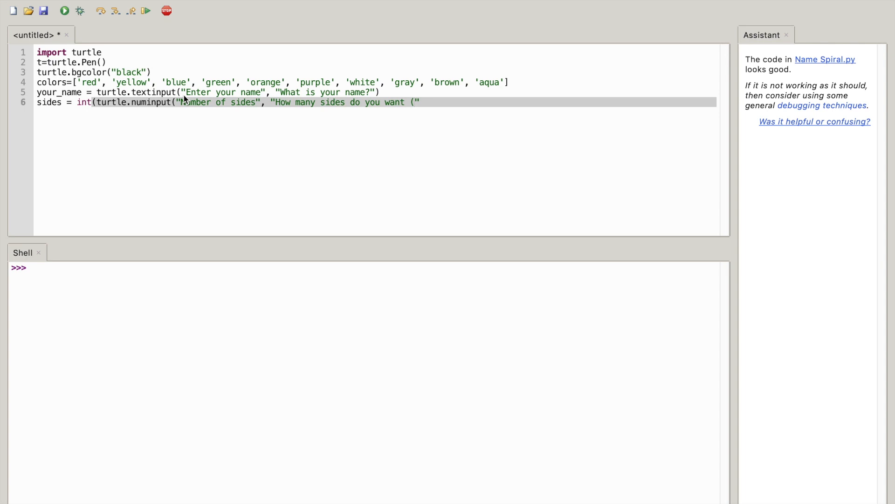
pyautogui.write('1-10')
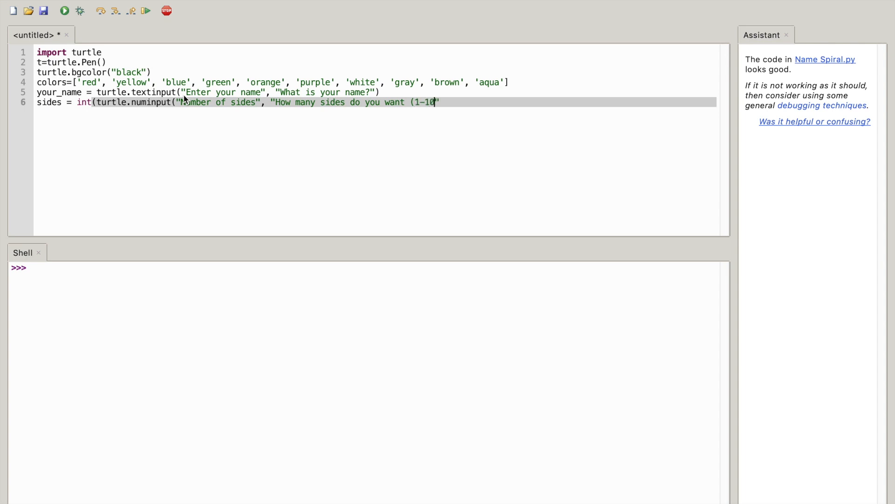
pyautogui.write(')?')
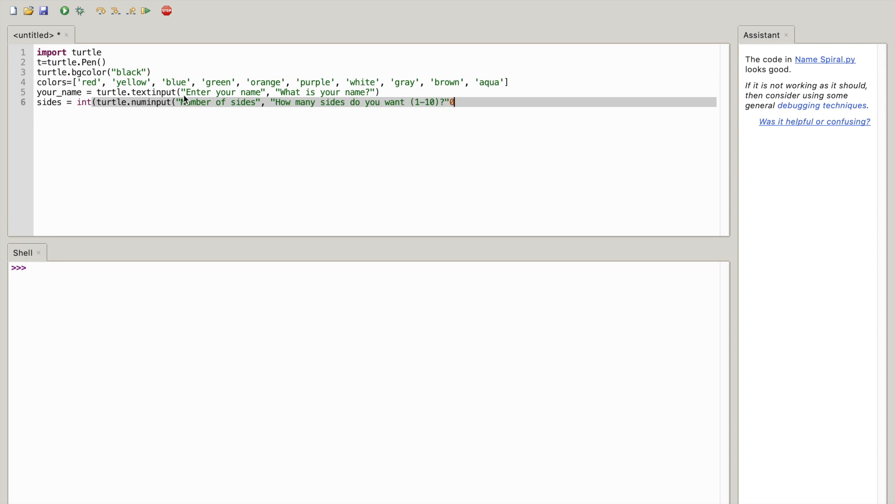
# - Complete the call with default 5, minimum 1, maximum 10 and close the int()
pyautogui.press('Backspace')
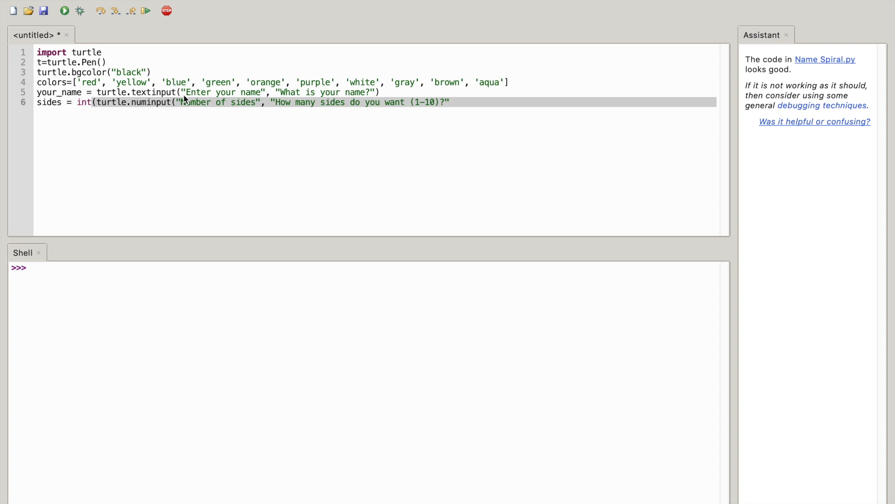
pyautogui.write(',')
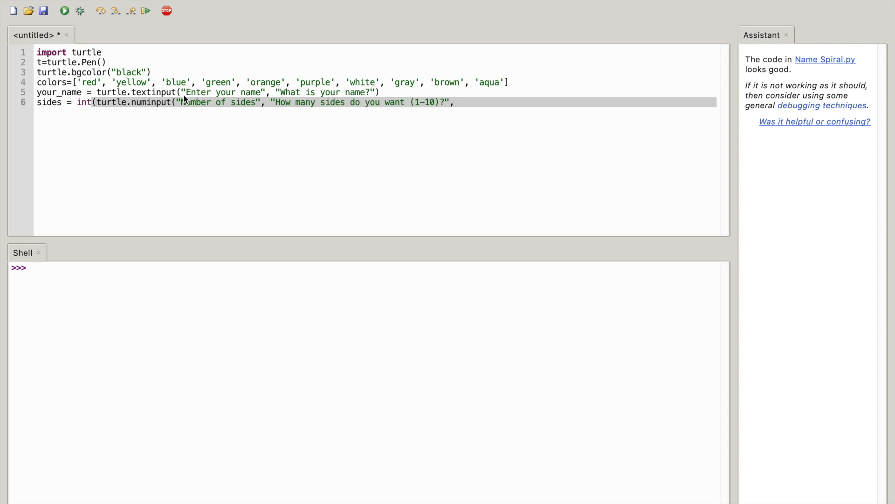
pyautogui.write('5,')
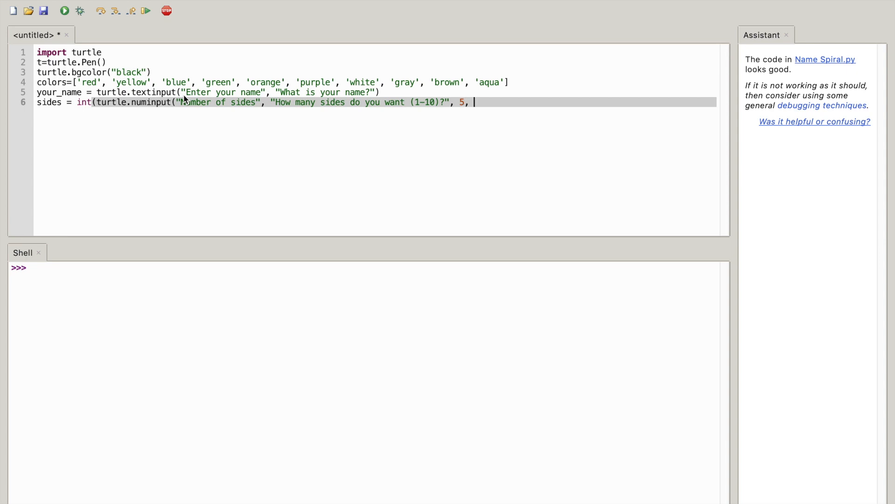
pyautogui.write('1,')
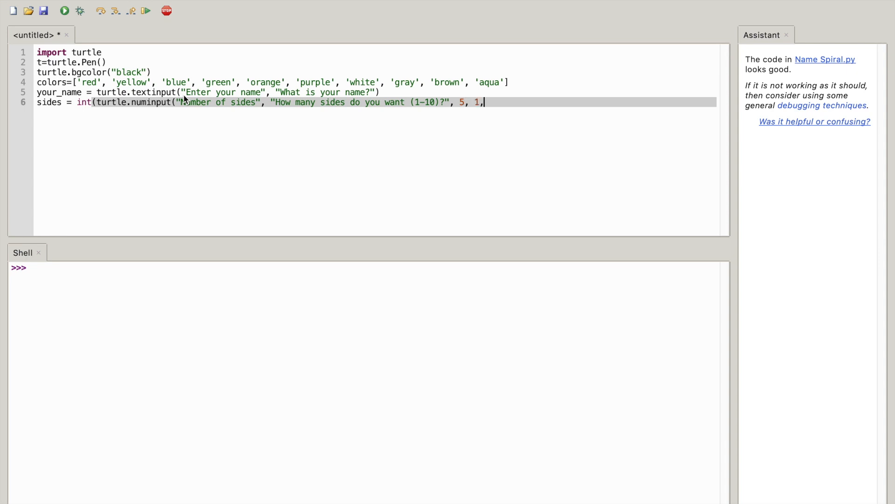
pyautogui.write('10')
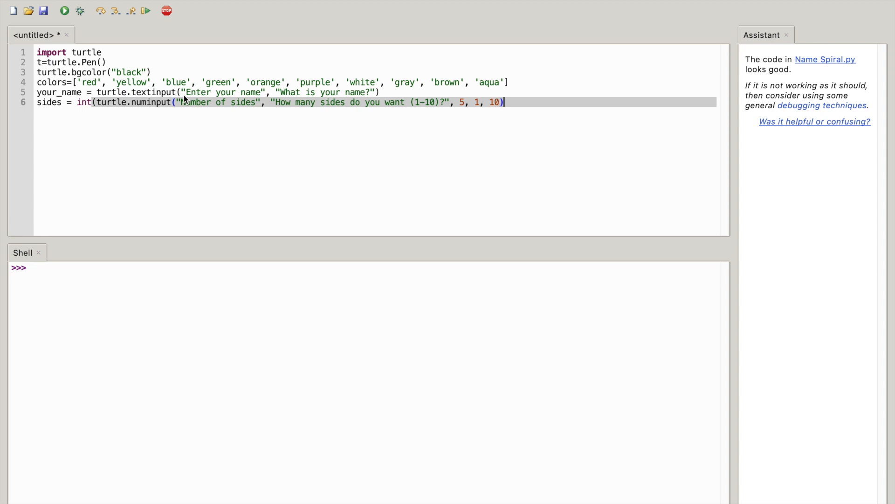
pyautogui.write(')')
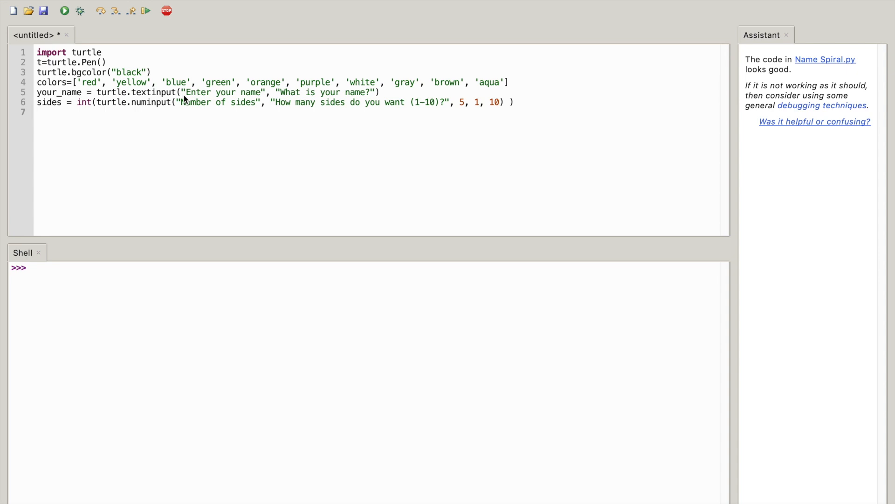
# - Write the loop header 'for x in range(100):'
pyautogui.write('f')
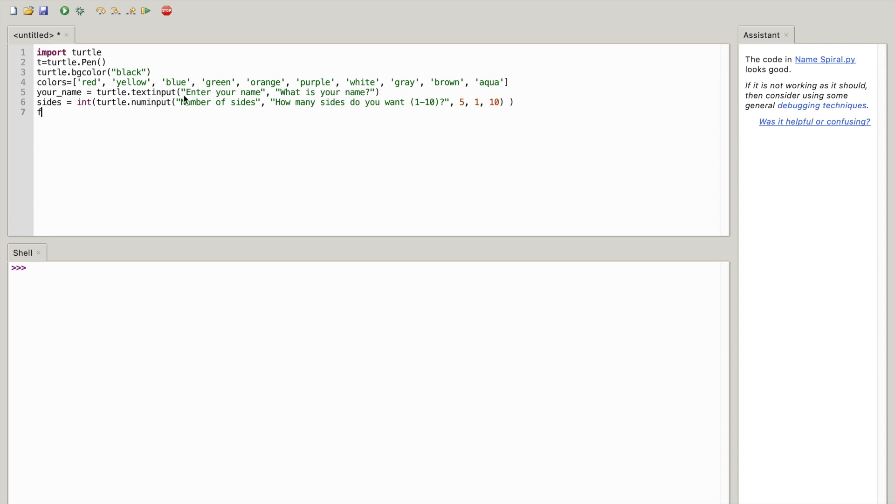
pyautogui.write('or x')
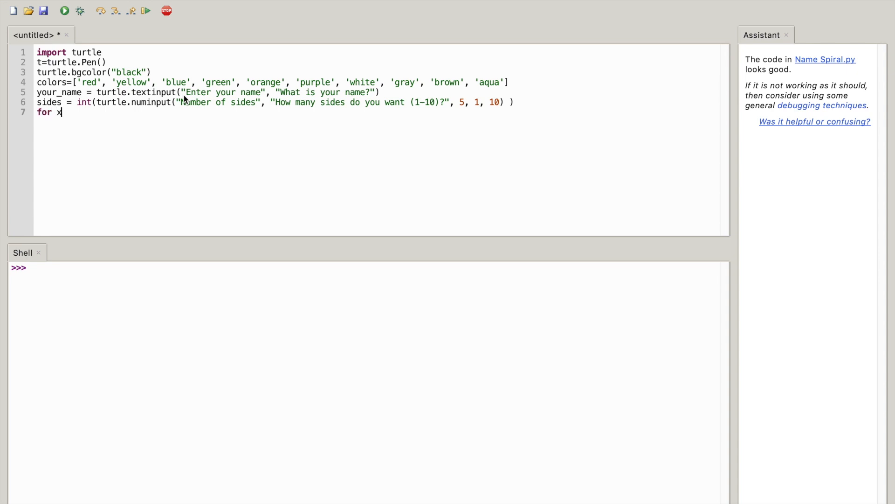
pyautogui.write('in')
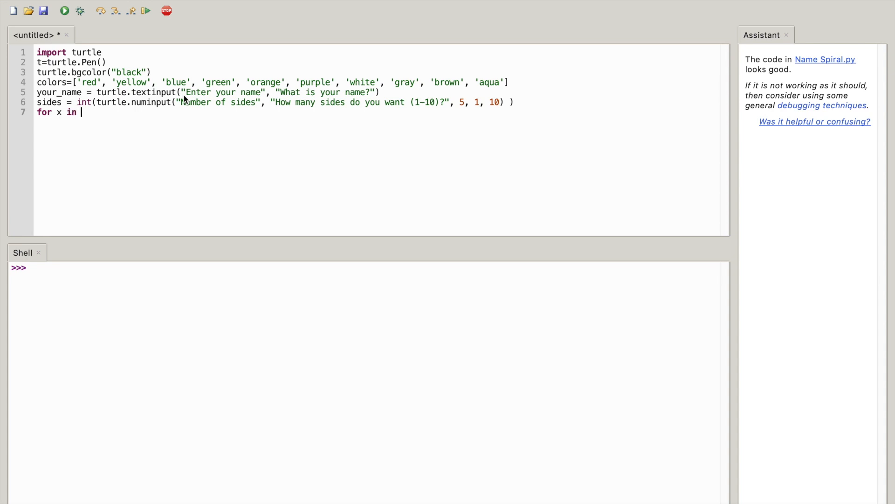
pyautogui.write('range()')
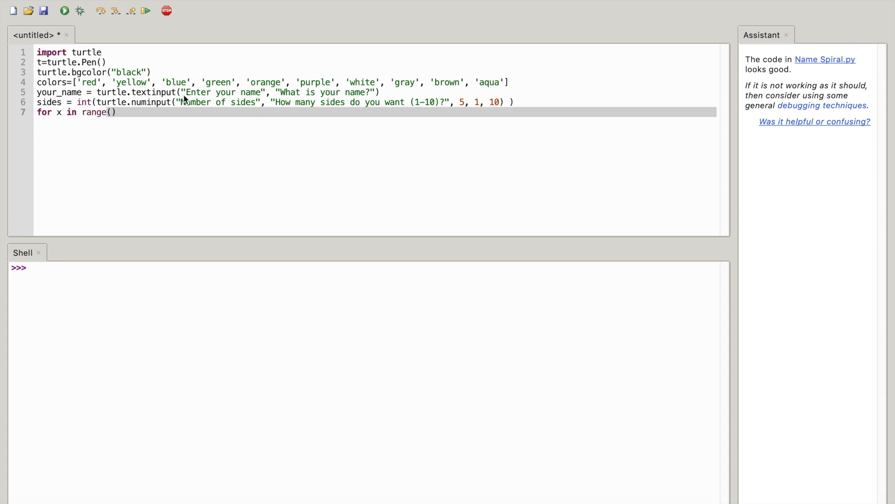
pyautogui.write('100')
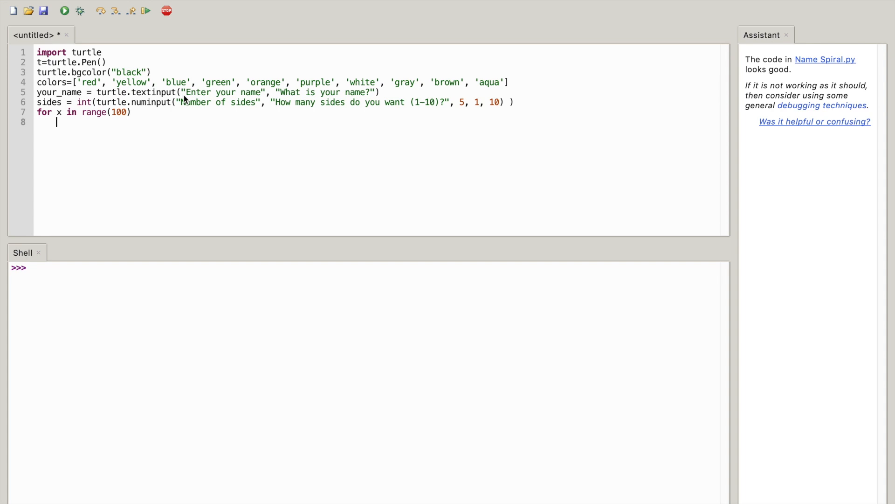
# - Inside the loop, set the pen colour with 't.pencolor(colors[x%sides%10])'
pyautogui.write('t.pen')
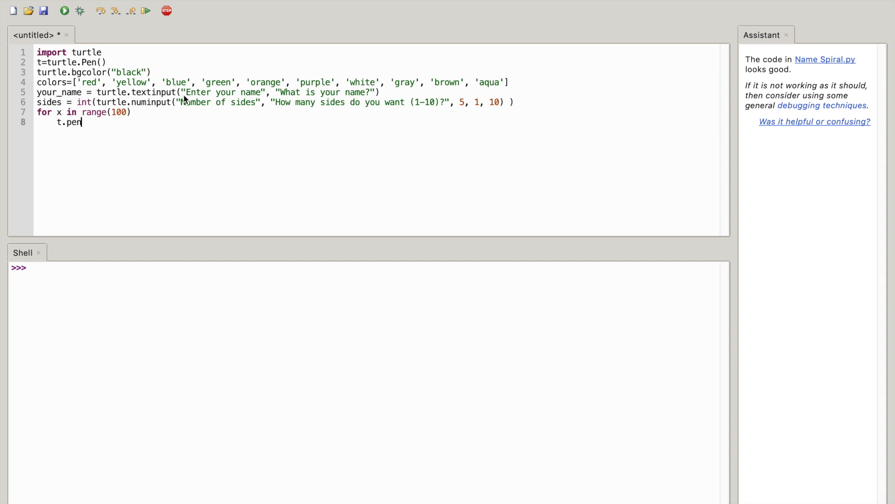
pyautogui.write('color')
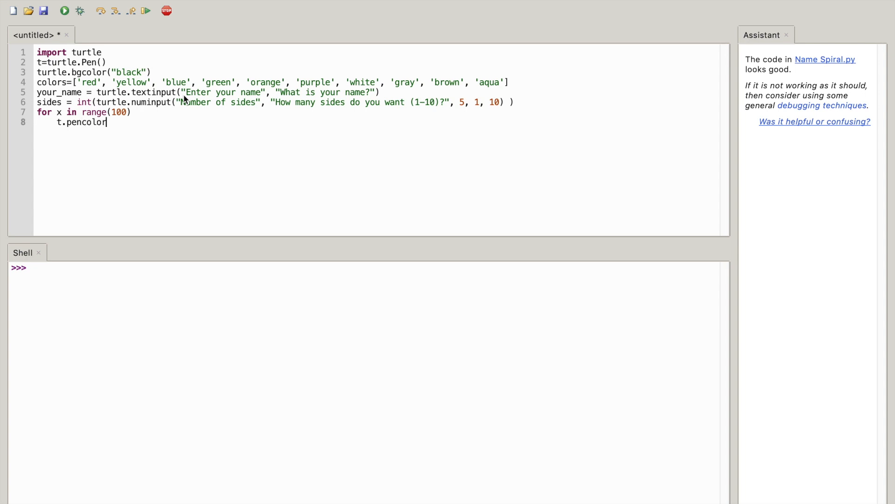
pyautogui.write('(')
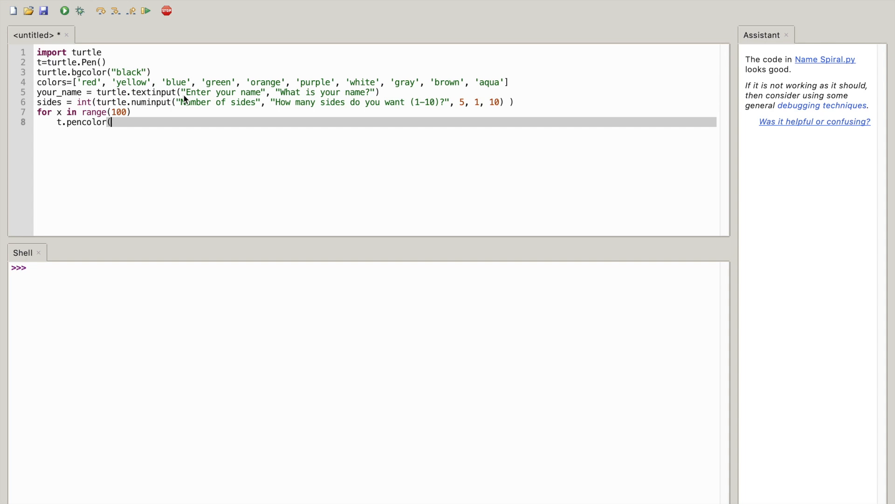
pyautogui.write('col')
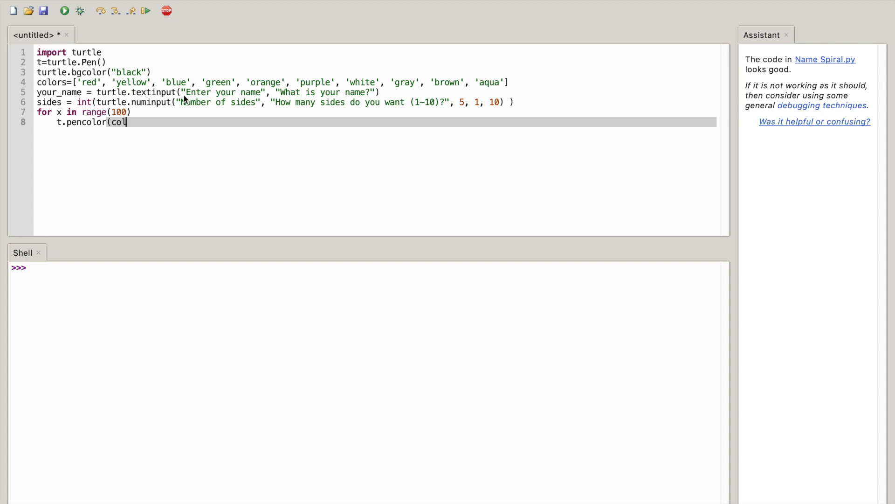
pyautogui.write('ors')
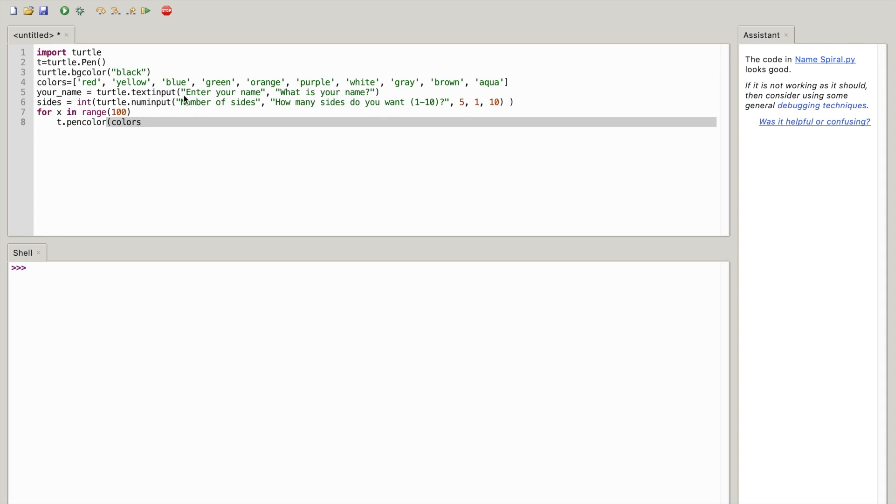
pyautogui.write('[')
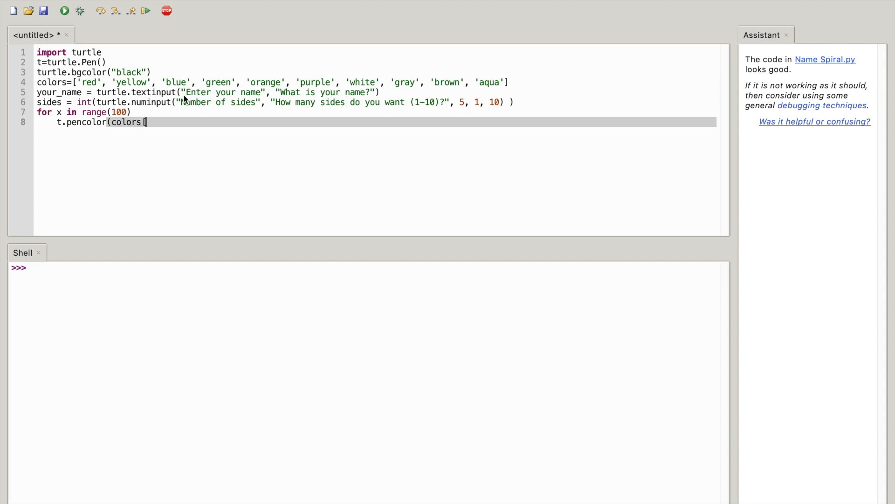
pyautogui.write('[x')
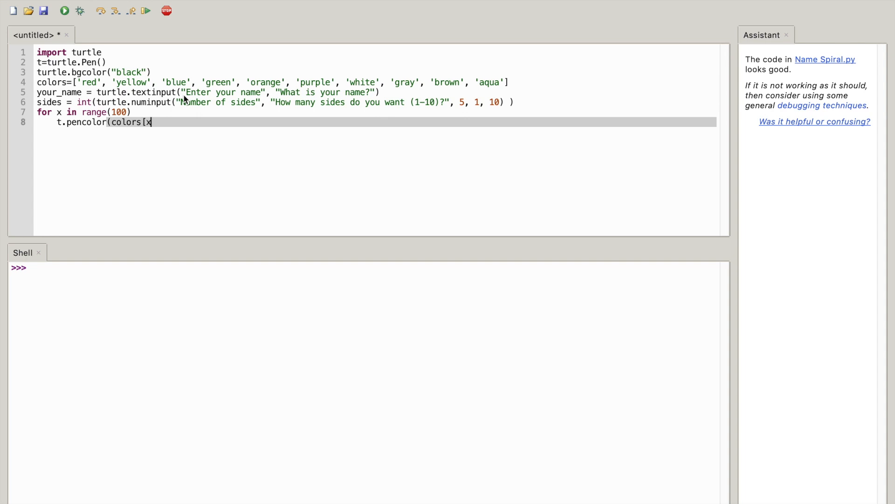
pyautogui.write('%sid')
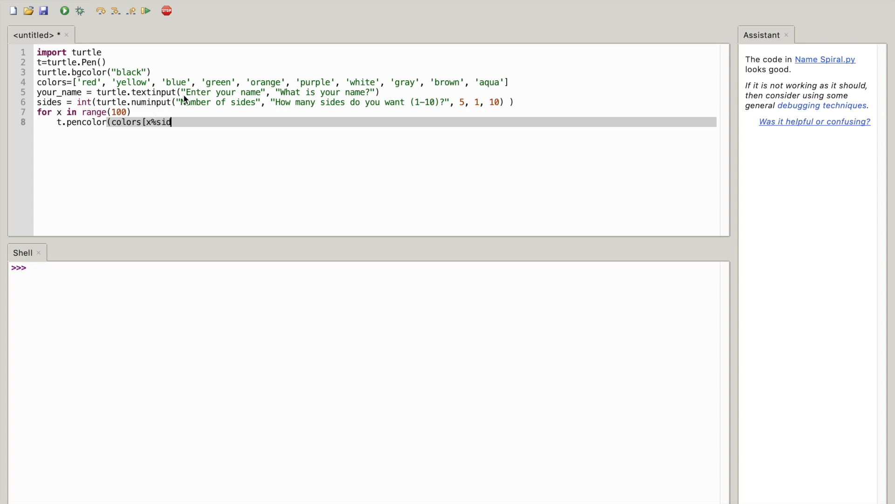
pyautogui.write('es%')
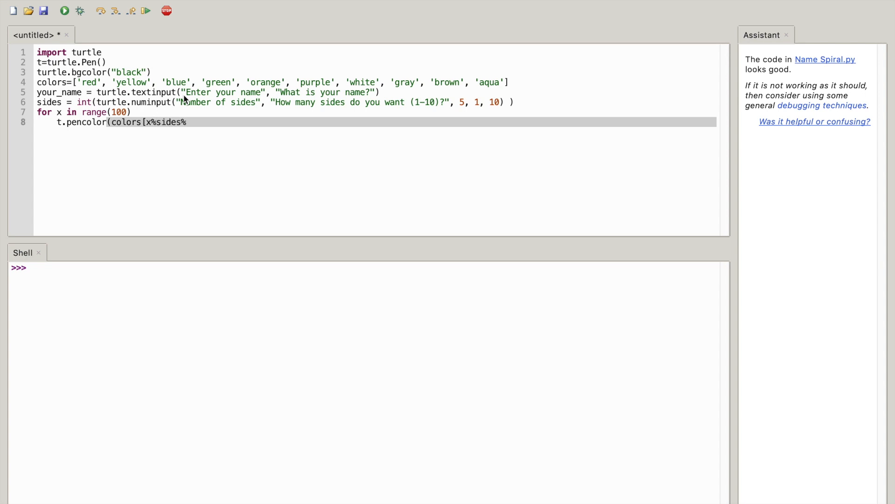
pyautogui.write('10])')
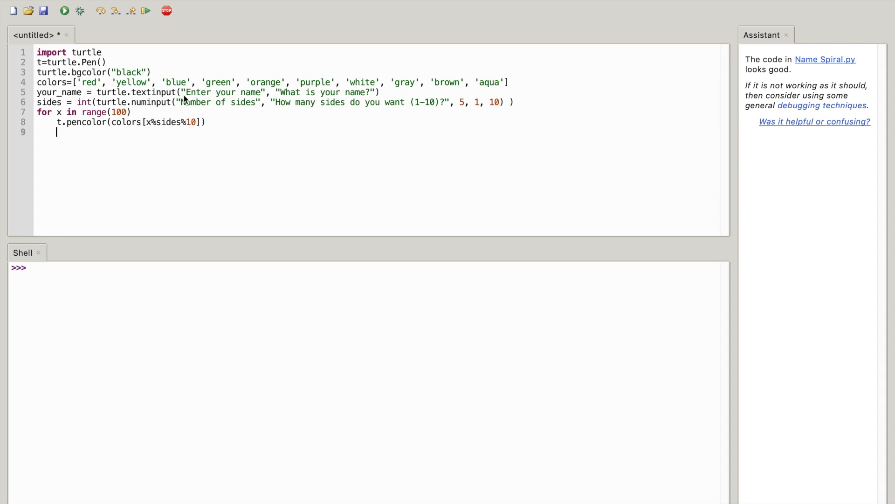
# - Add 't.penup()' inside the loop
pyautogui.write('t,')
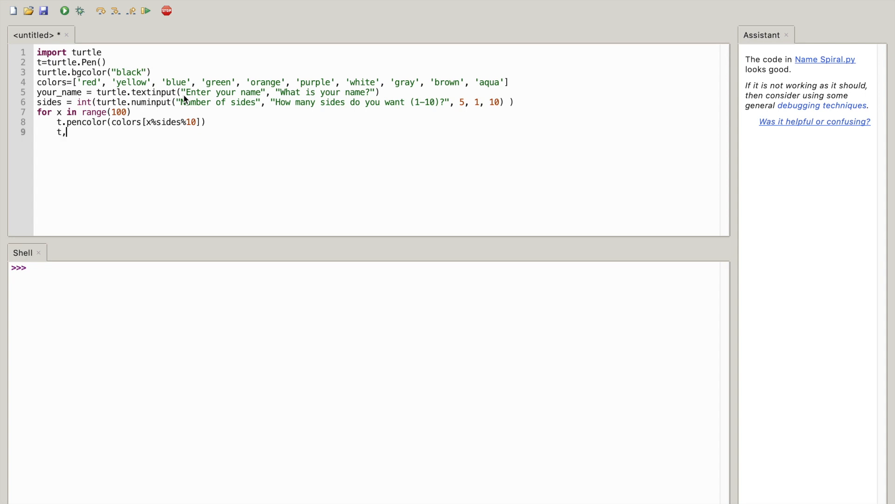
pyautogui.write('.pen')
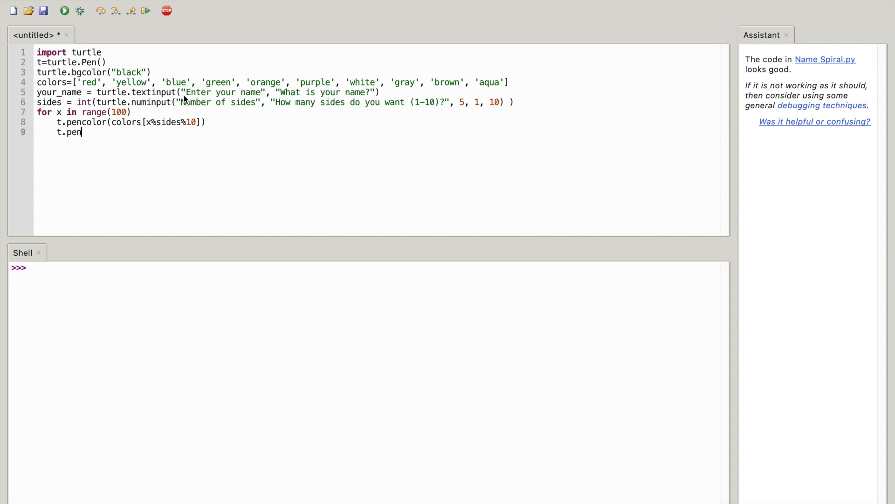
pyautogui.write('u')
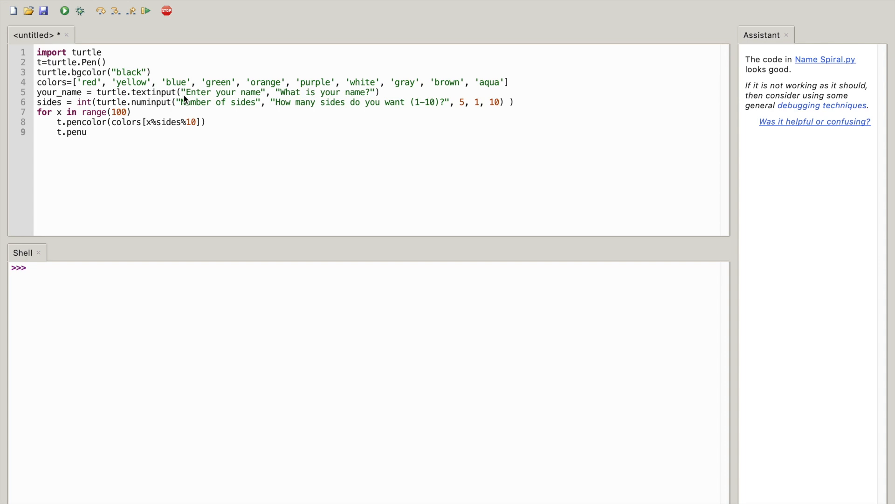
pyautogui.write('p(')
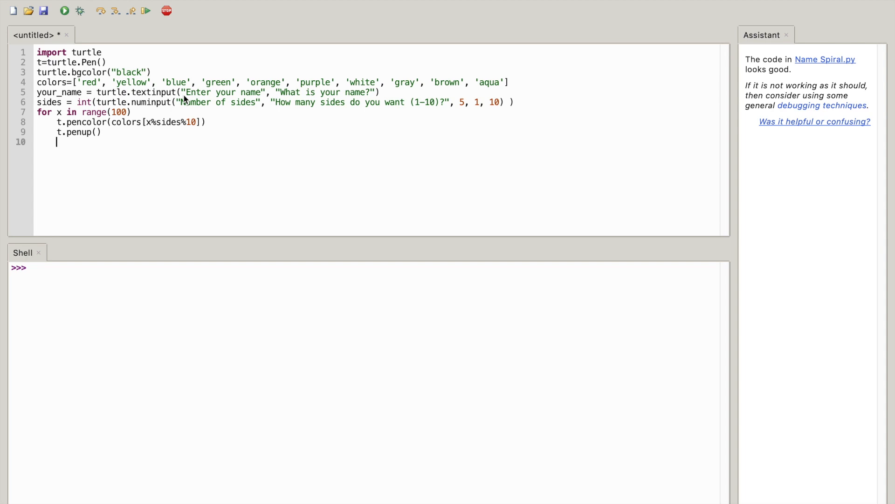
# - Add 't.forward(x*4)' to move forward each step
pyautogui.write('t.')
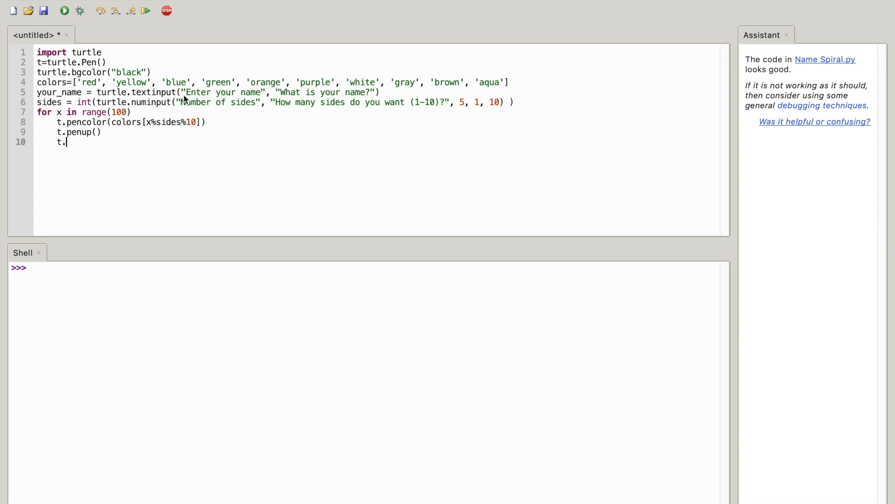
pyautogui.write('forward')
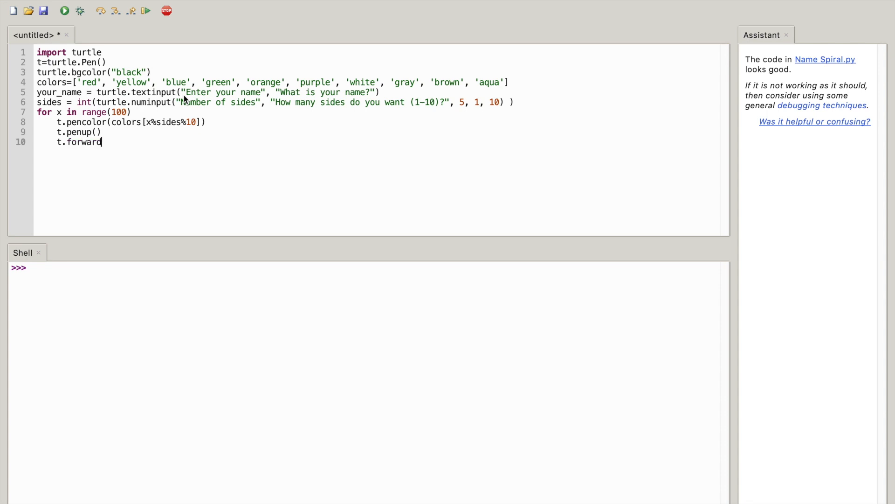
pyautogui.write('()')
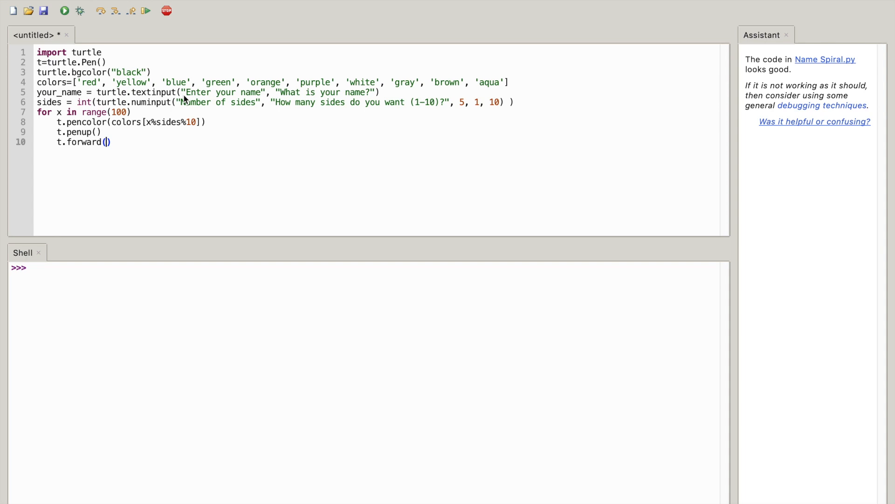
pyautogui.write('x')
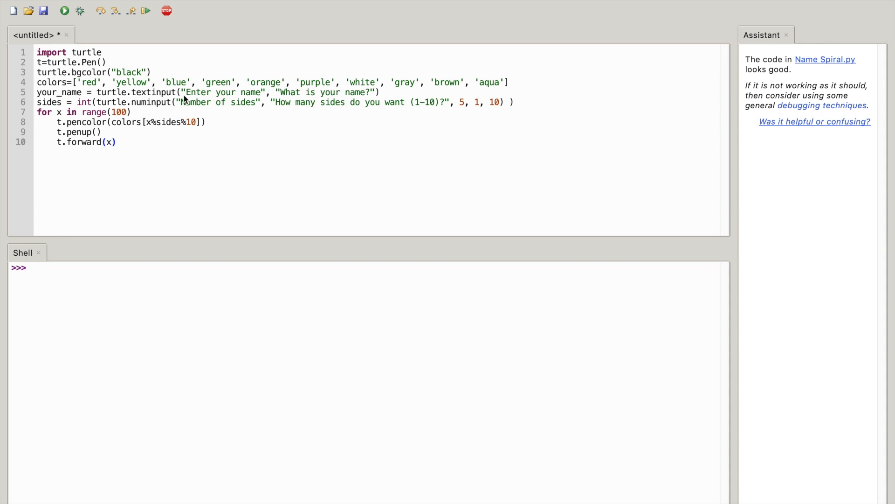
pyautogui.write('*4')
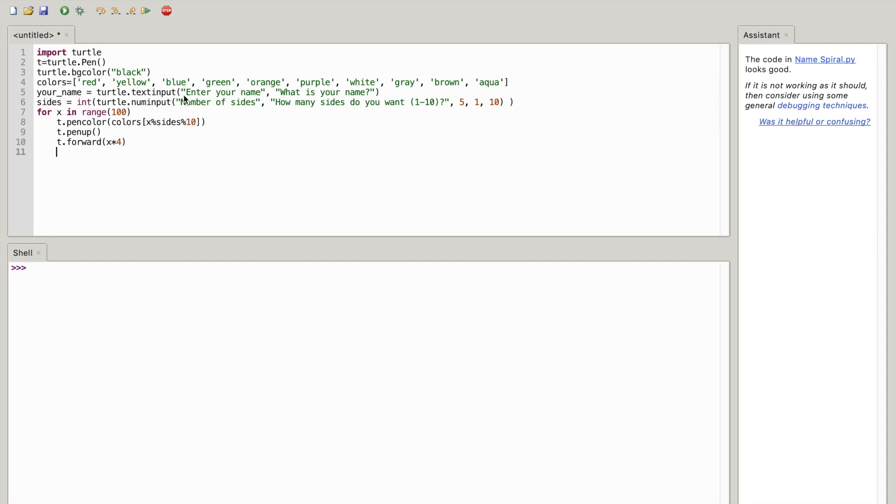
# - Add 't.pendown()' to lower the pen again
pyautogui.write('t.pendow')
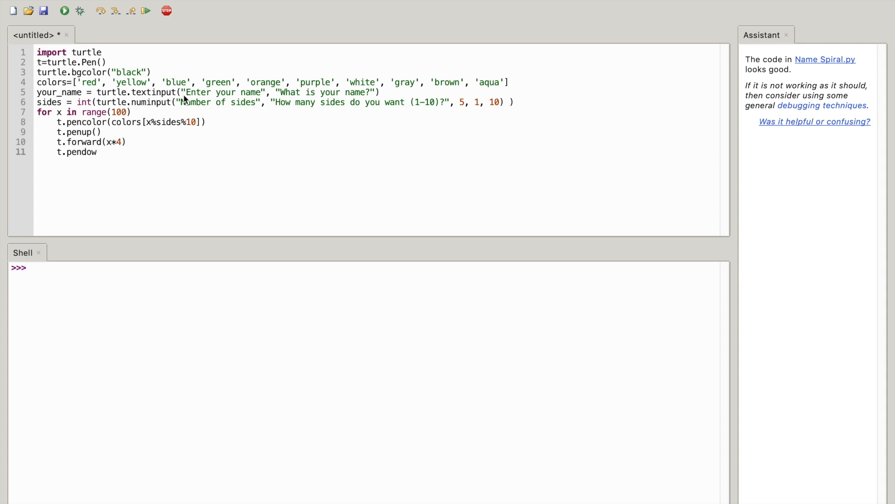
pyautogui.write('()')
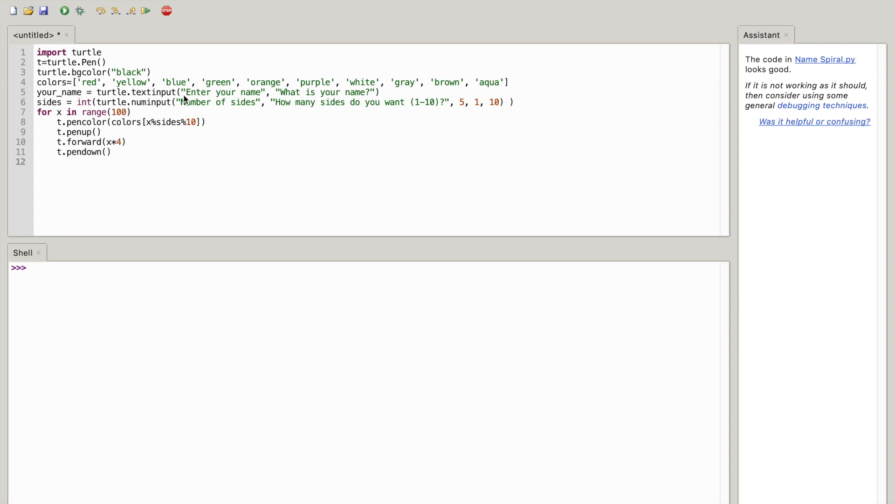
pyautogui.click(56, 162)
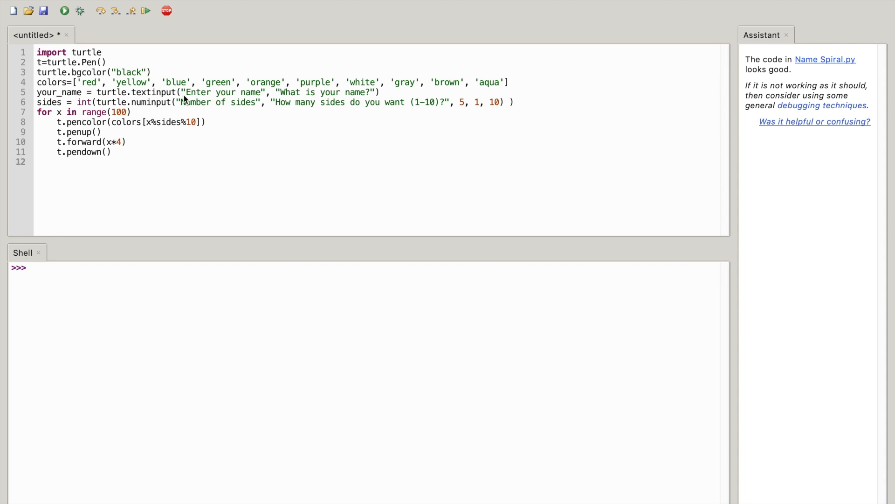
# - Begin the loop's t.write(your_name, font=("Times", ...)) call naming the Times font
pyautogui.write('t.')
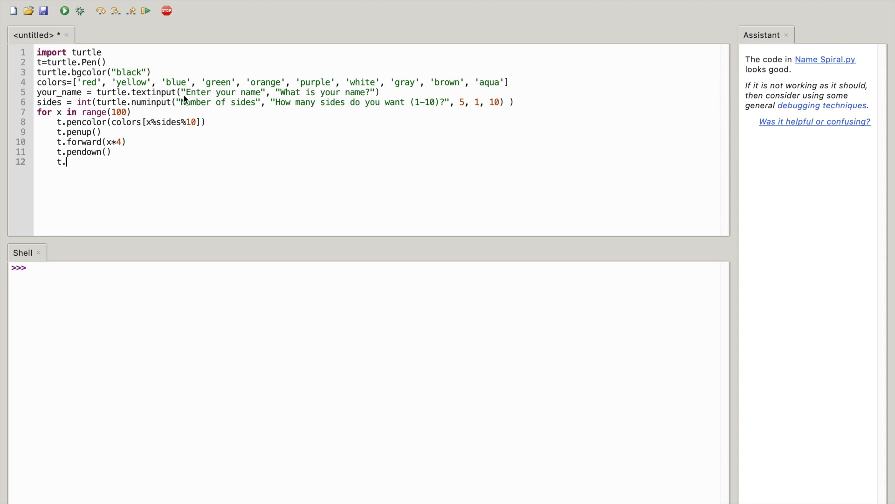
pyautogui.write('write')
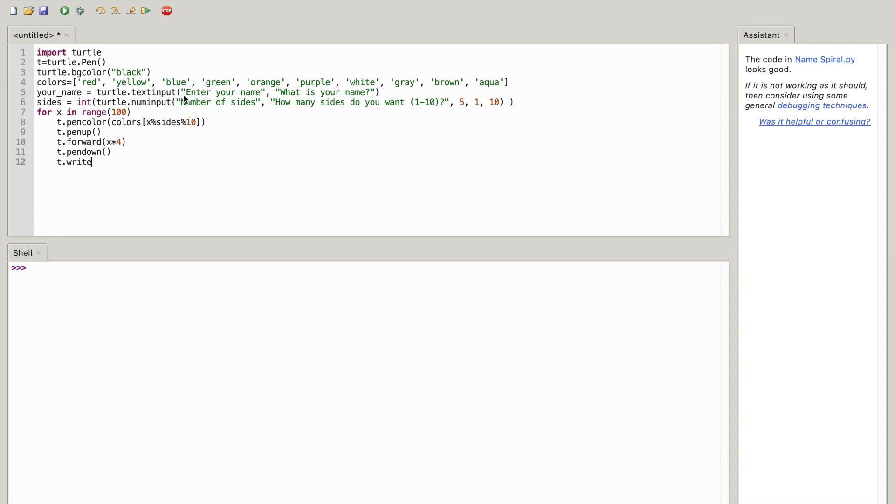
pyautogui.write('(')
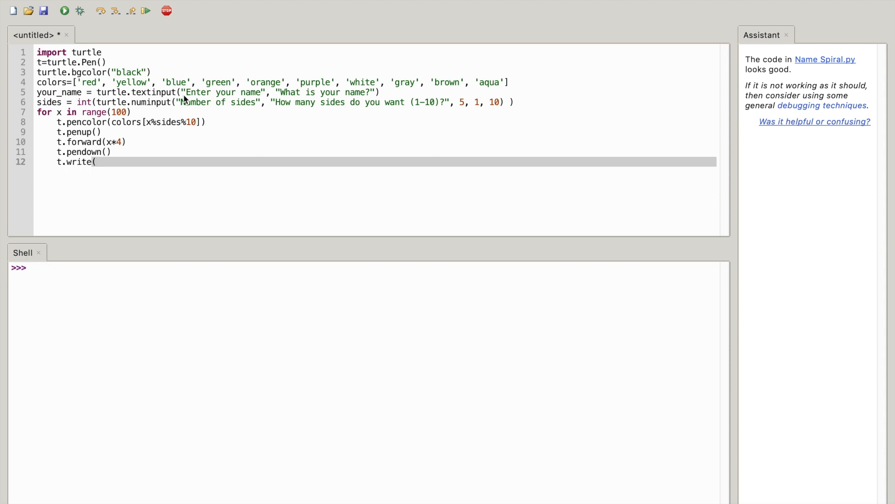
pyautogui.write('your')
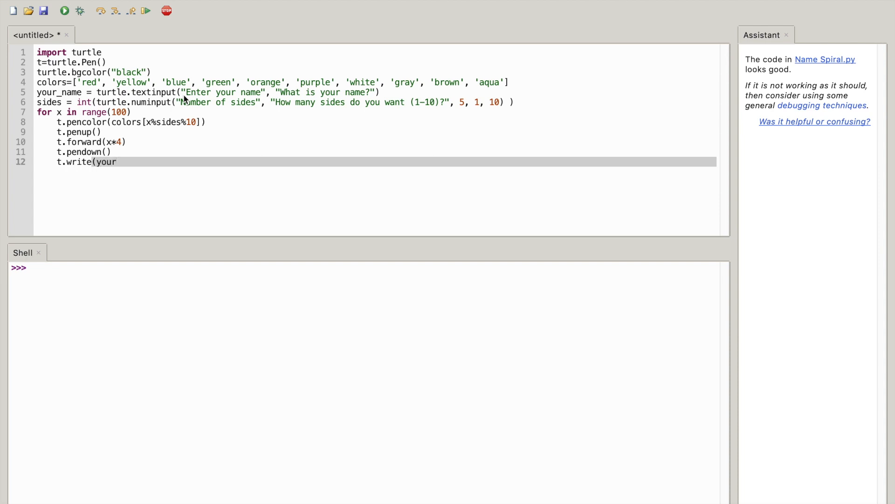
pyautogui.write('_')
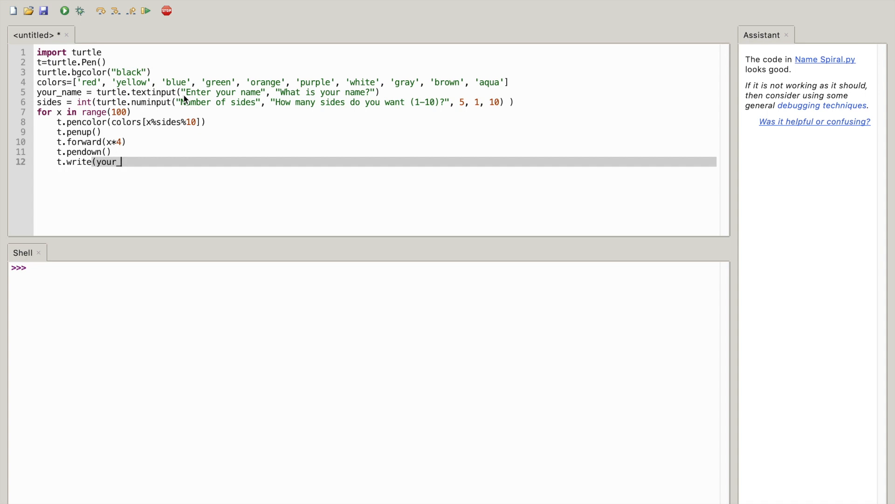
pyautogui.write('name')
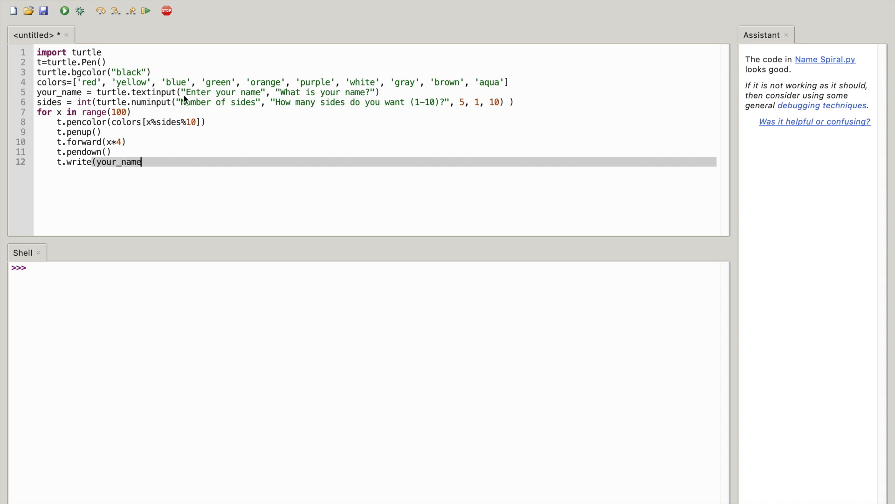
pyautogui.write(',')
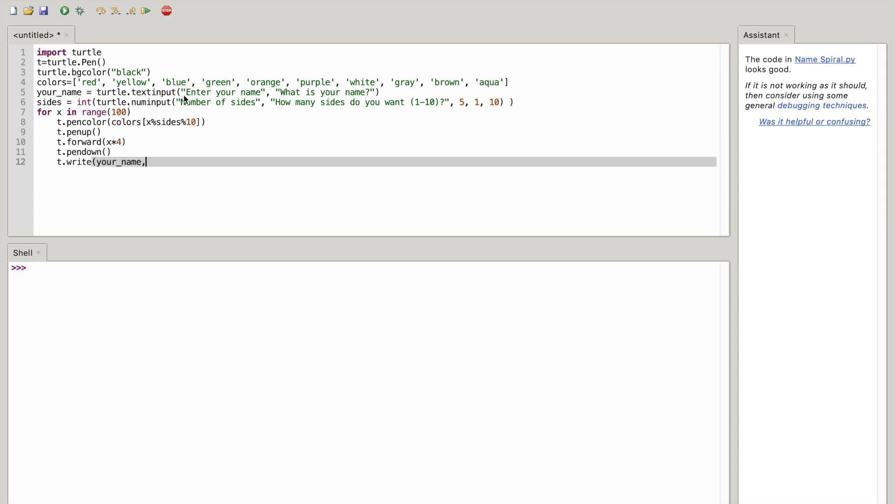
pyautogui.write('fo')
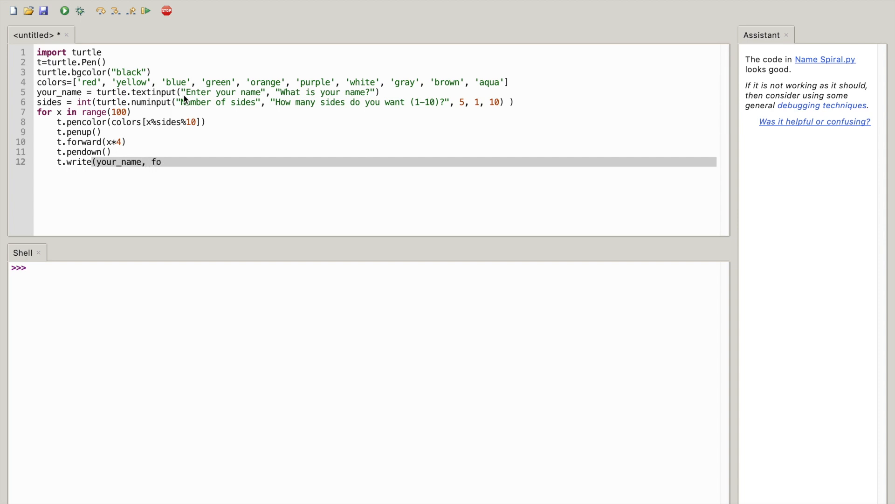
pyautogui.write('nt')
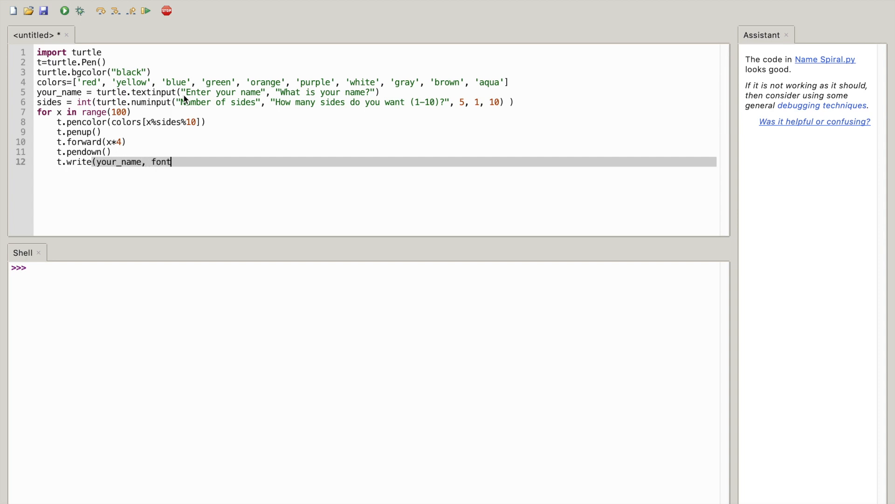
pyautogui.write('=')
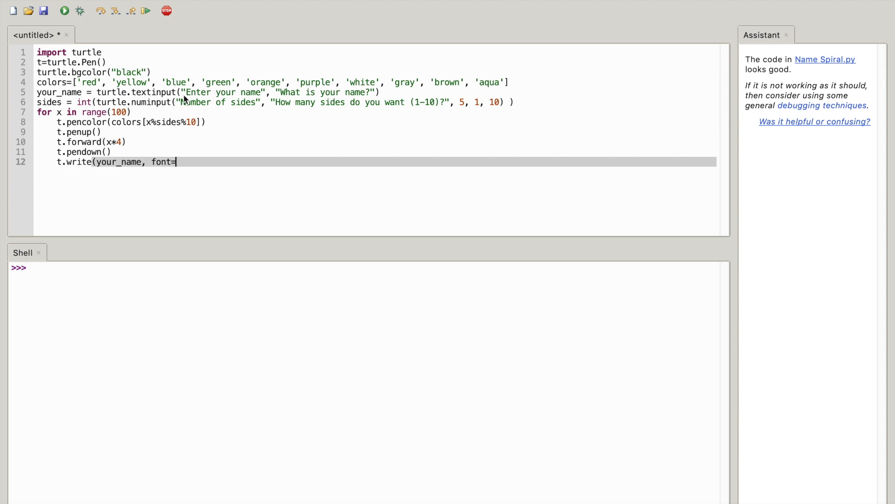
pyautogui.write('(')
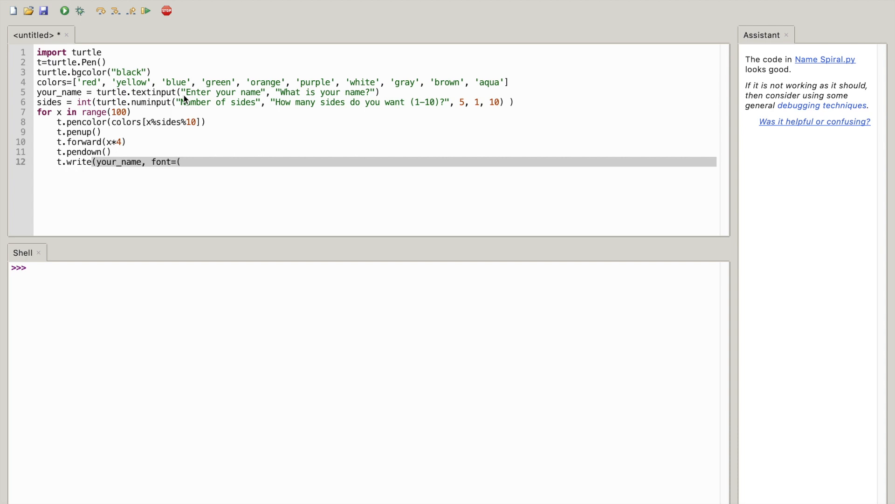
pyautogui.write('""')
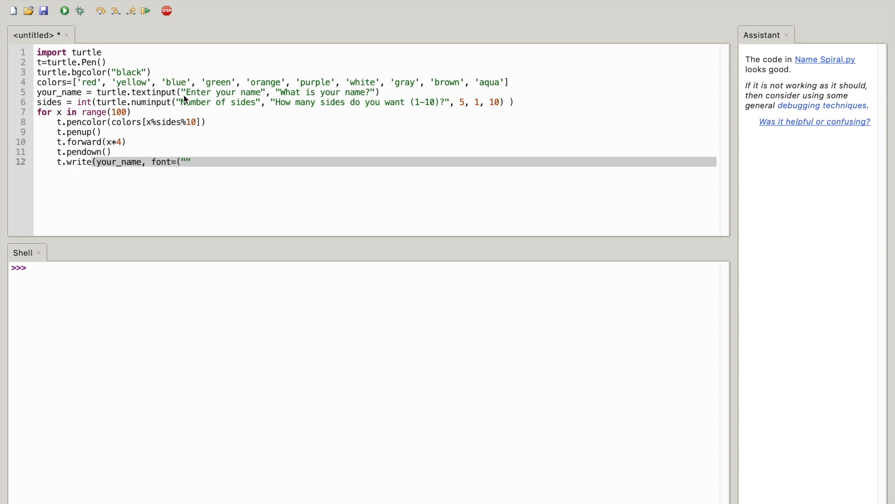
pyautogui.write('Ti')
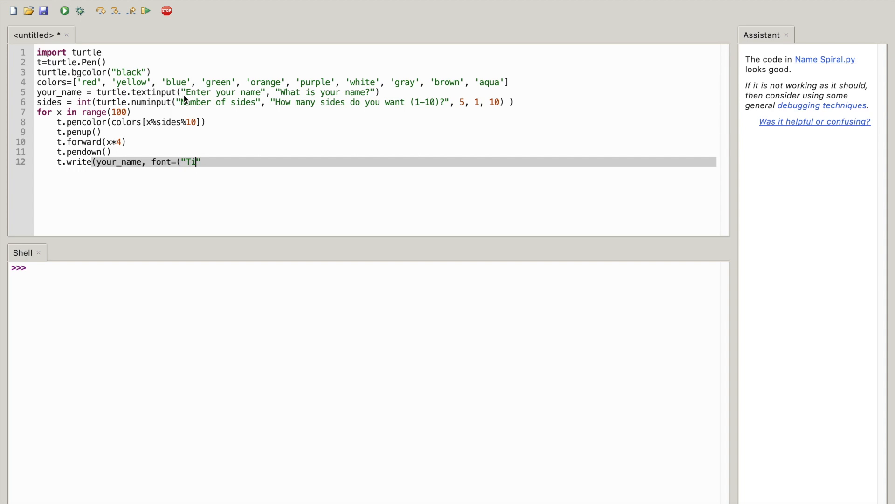
pyautogui.write('mes')
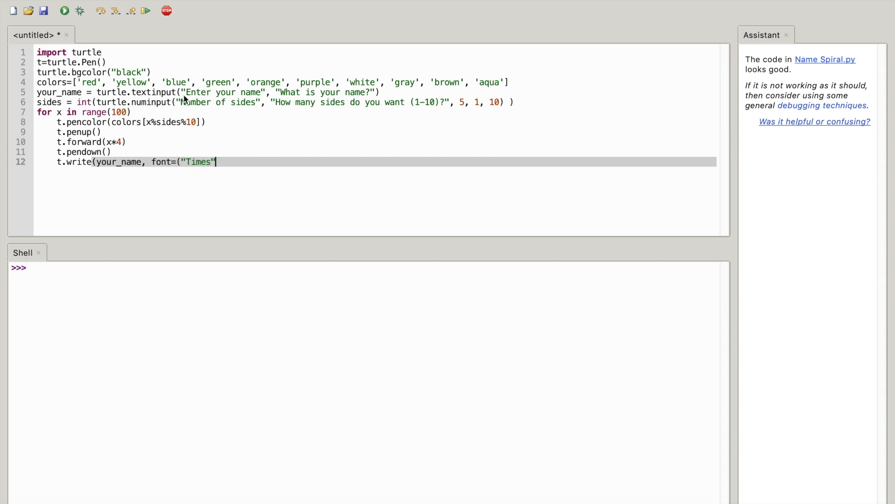
pyautogui.write(',')
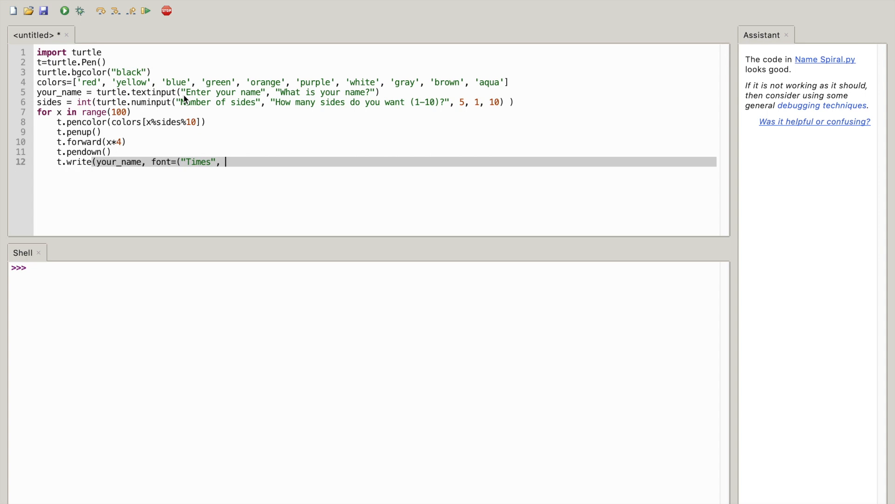
# - Give the font a growing size of int((x*2 + 4) / 4)
pyautogui.write('int')
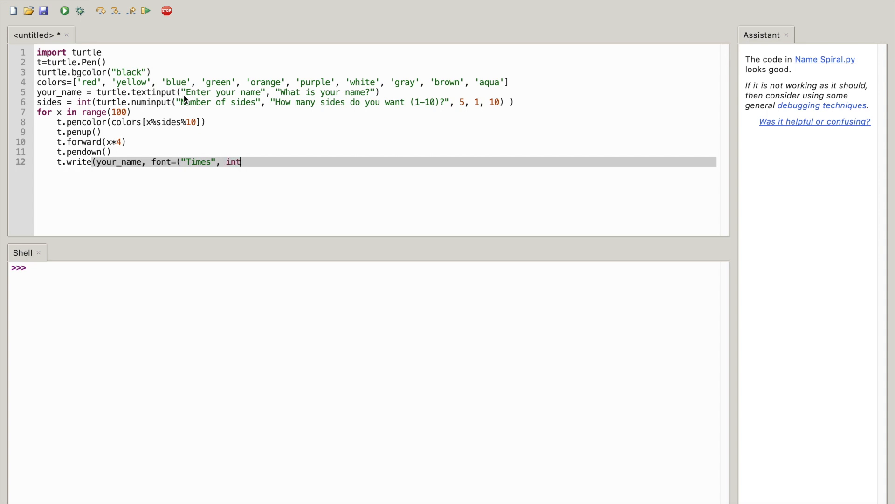
pyautogui.write('(')
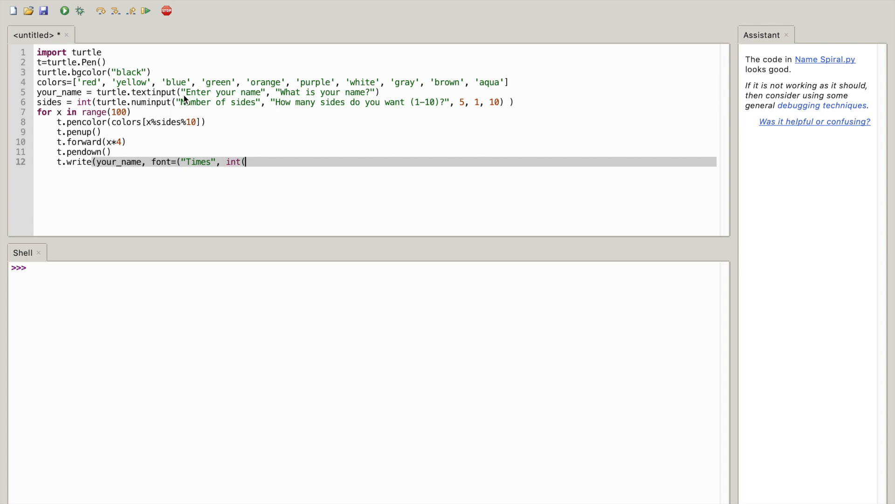
pyautogui.write('(')
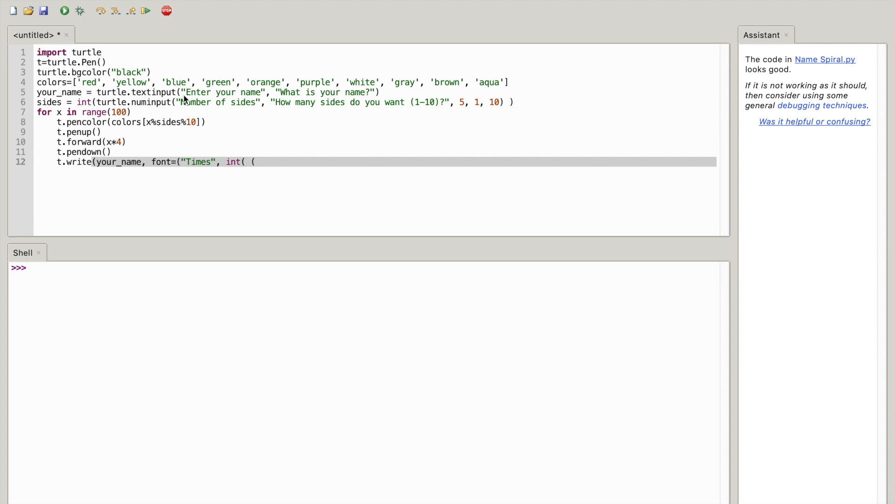
pyautogui.write('x')
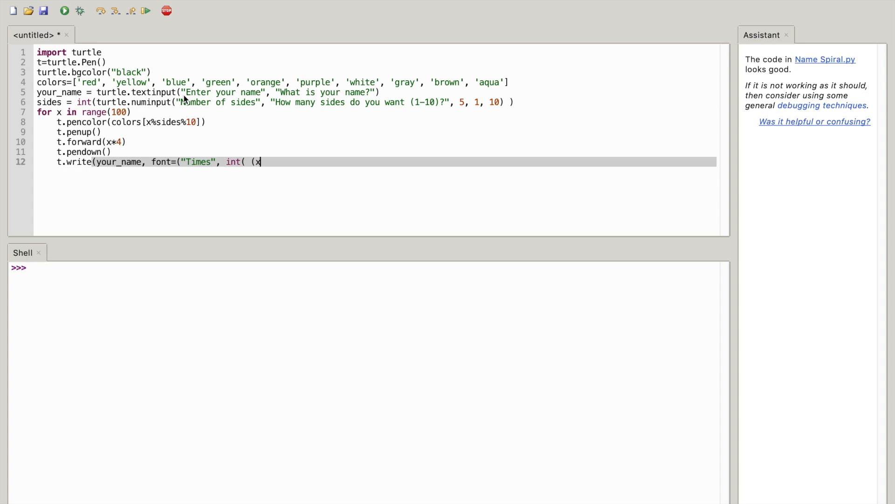
pyautogui.write('*2')
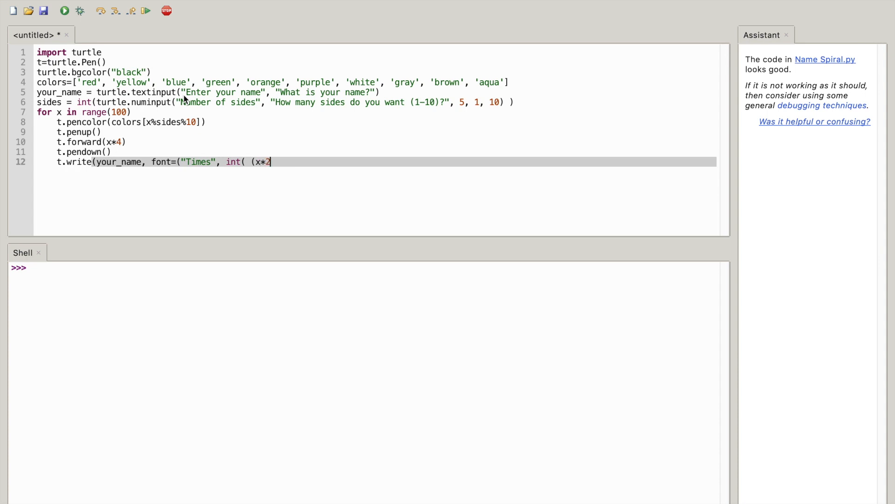
pyautogui.write('+')
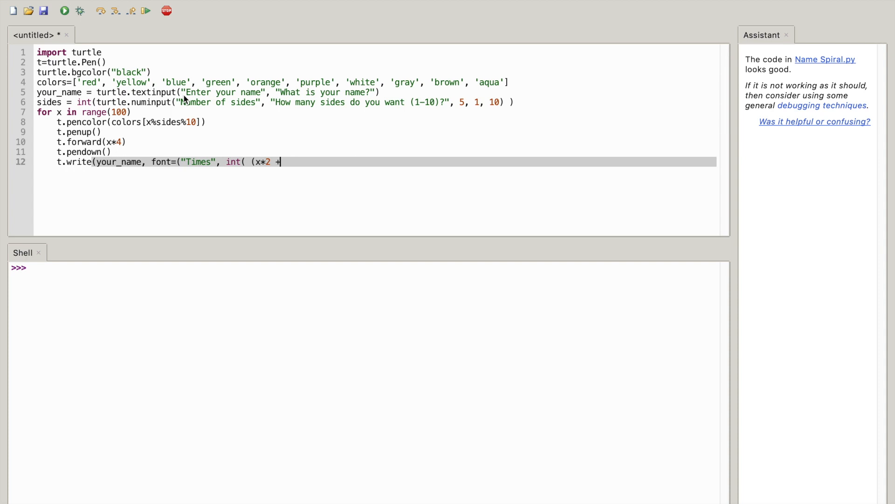
pyautogui.write('4')
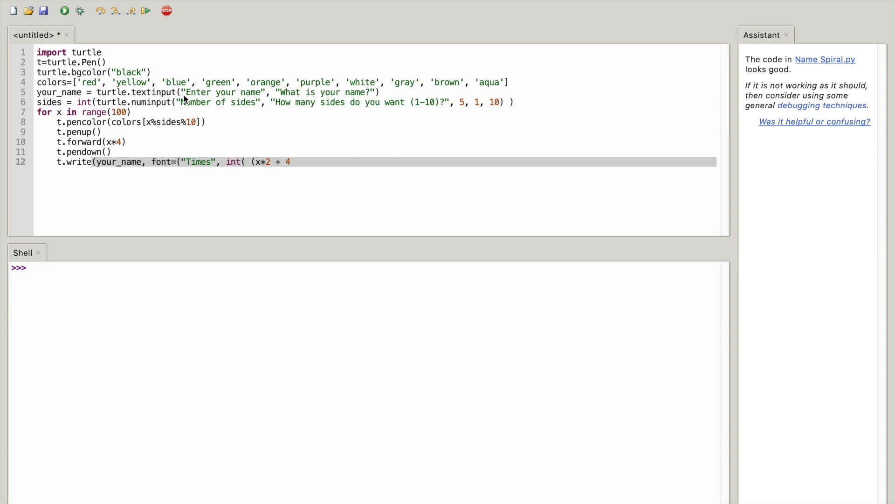
pyautogui.write(')')
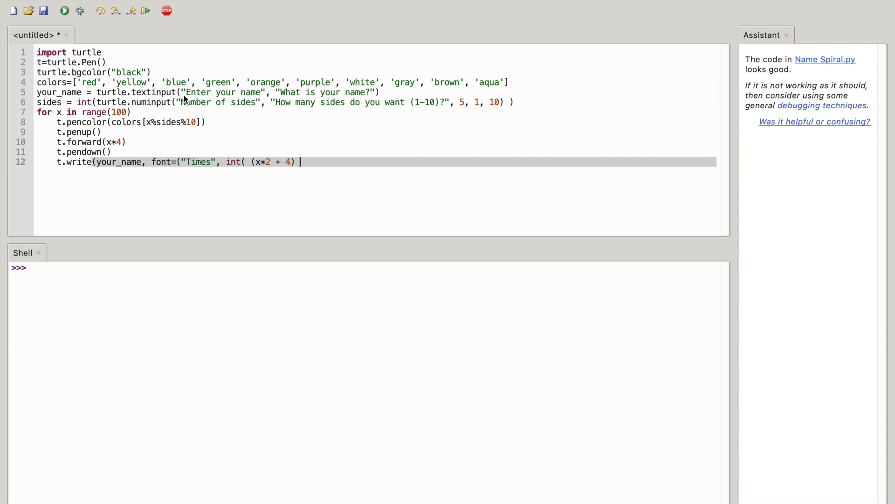
pyautogui.write('/')
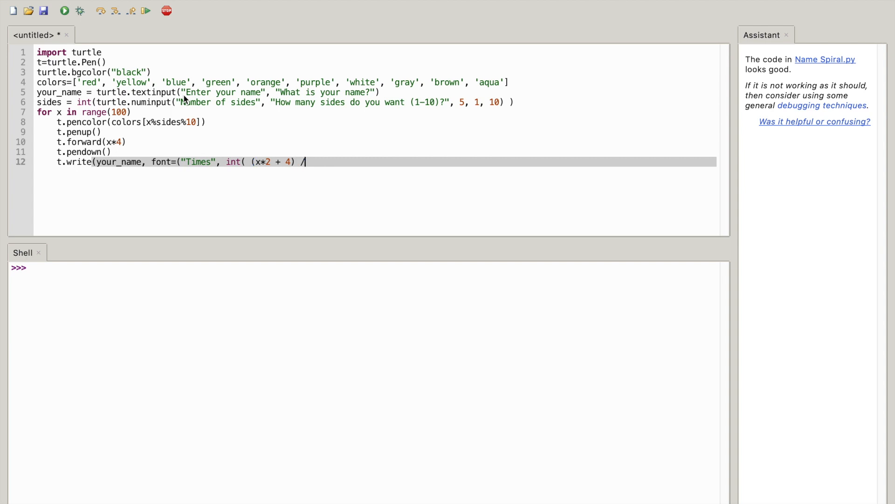
pyautogui.write('4),')
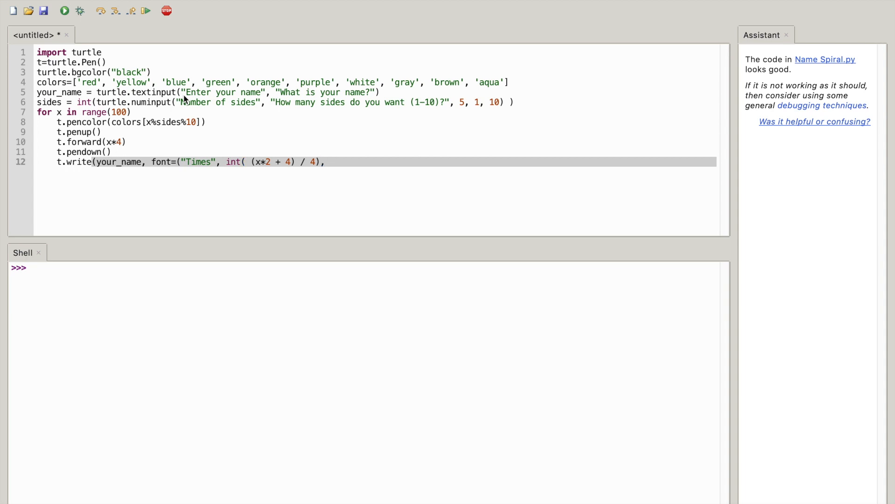
# - Finish the font tuple with the "bold" style
pyautogui.write('""')
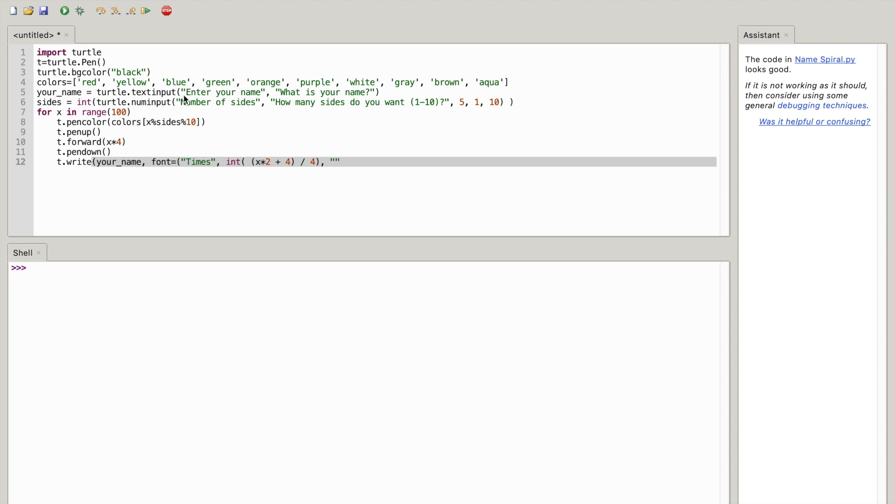
pyautogui.click(336, 162)
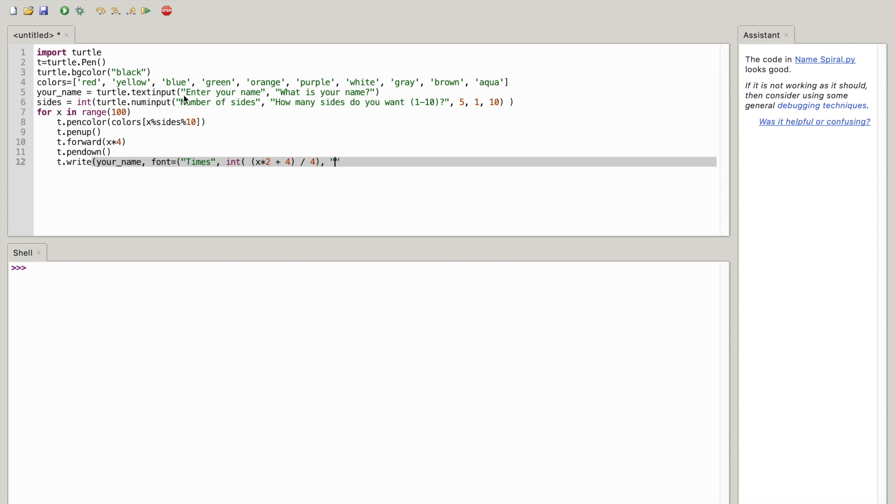
pyautogui.write('bold')
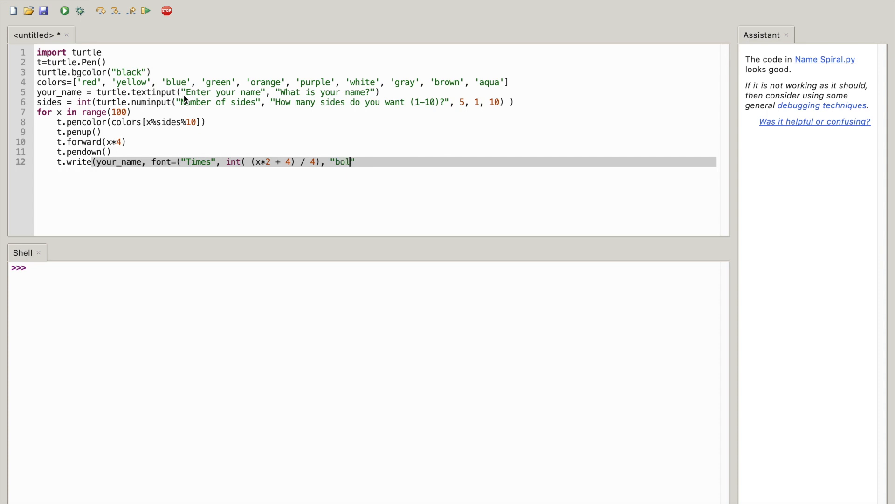
pyautogui.write('"')
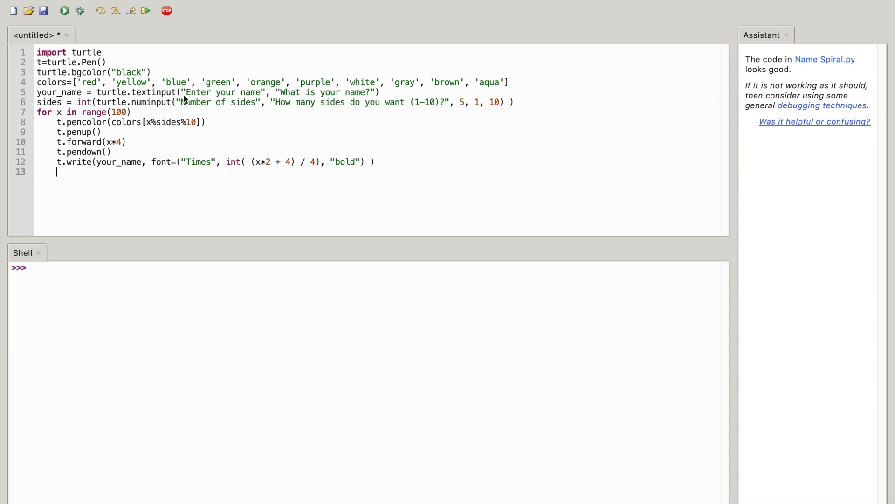
# - End the loop with t.left(360/sides+2) to turn the turtle after each write
pyautogui.write('t.')
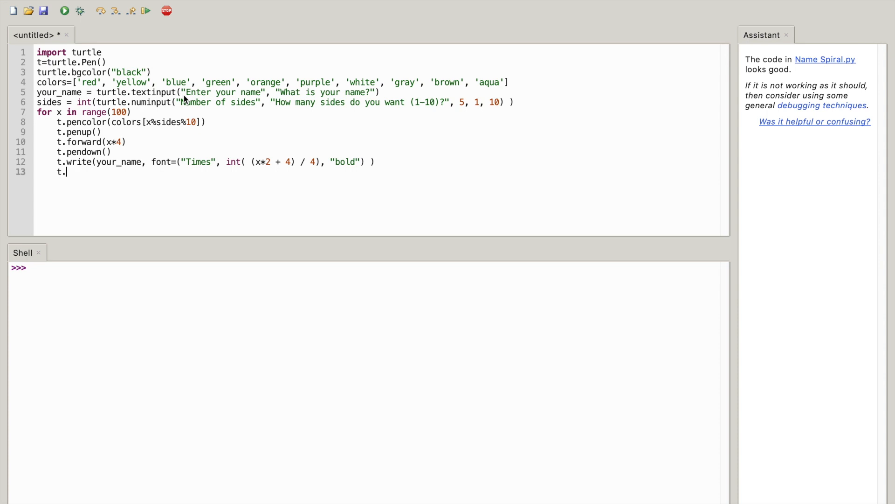
pyautogui.write('le')
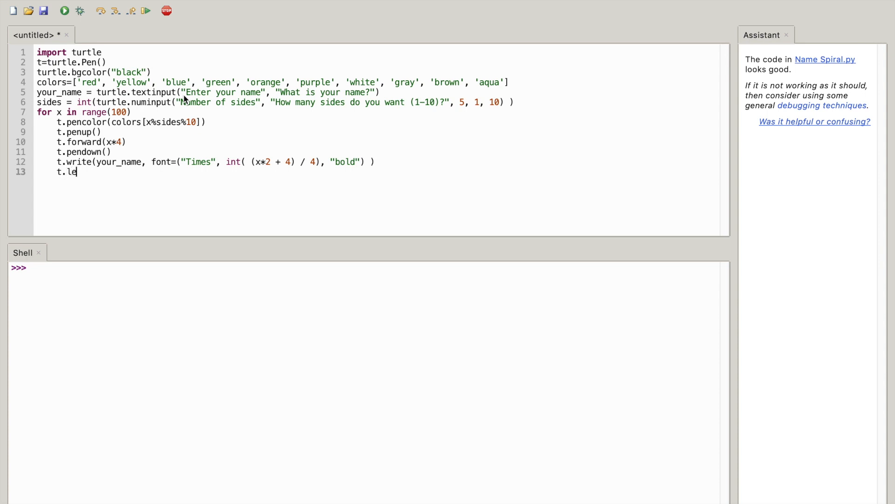
pyautogui.write('ft(')
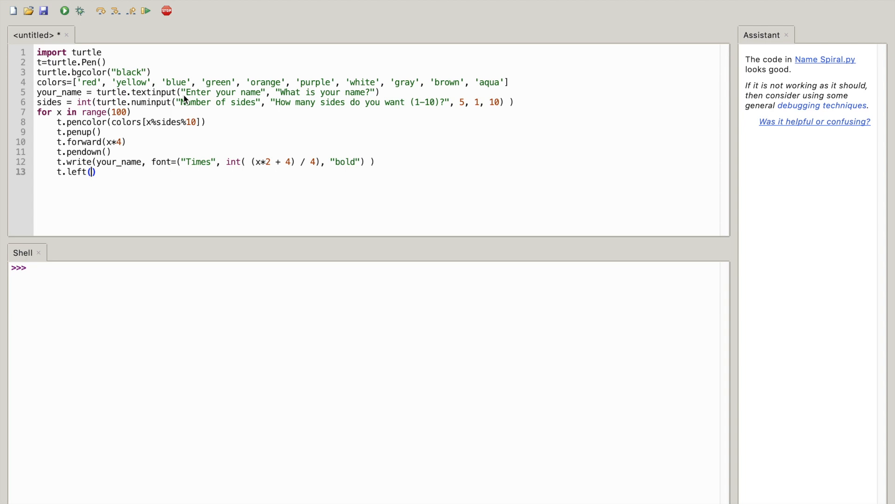
pyautogui.write('360/')
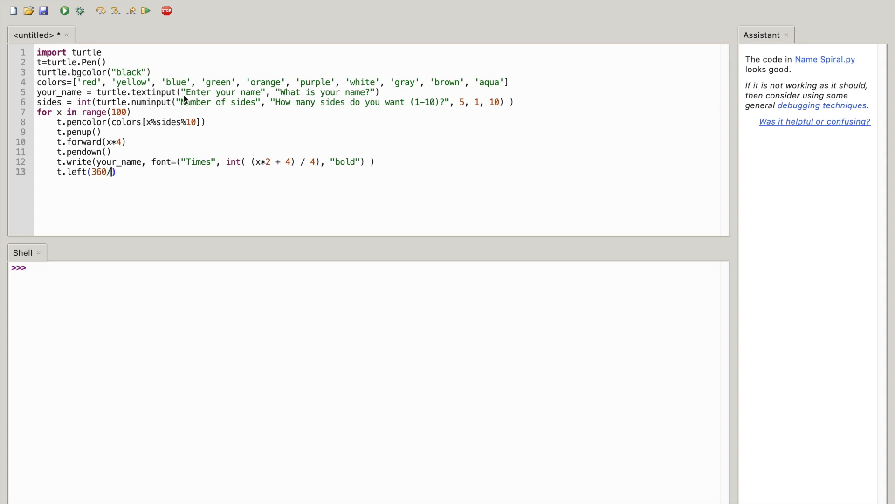
pyautogui.write('sides')
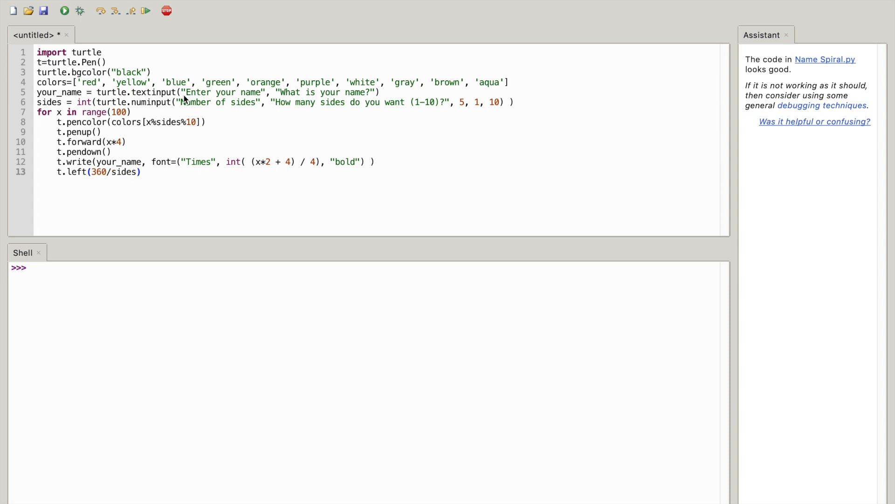
pyautogui.write('+2')
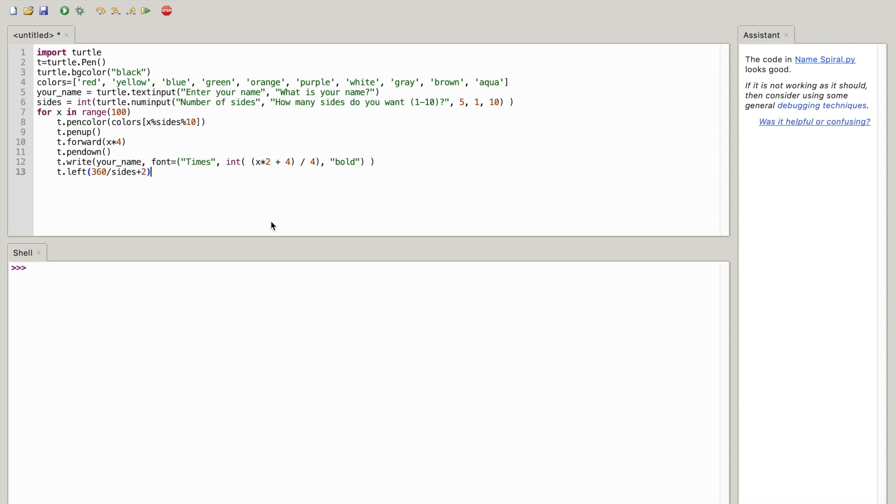
pyautogui.moveTo(194, 161)
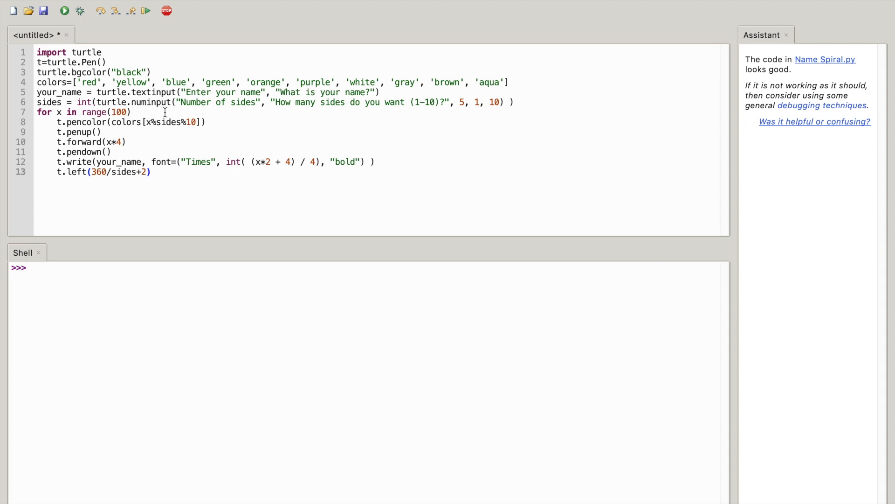
# - Give the numinput sides prompt a default of 5 before its 1 to 10 limits
pyautogui.click(151, 171)
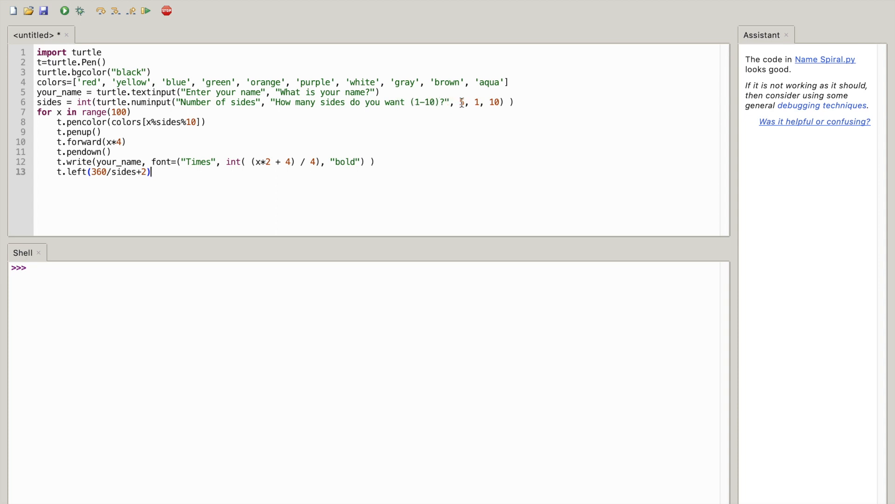
pyautogui.write('5')
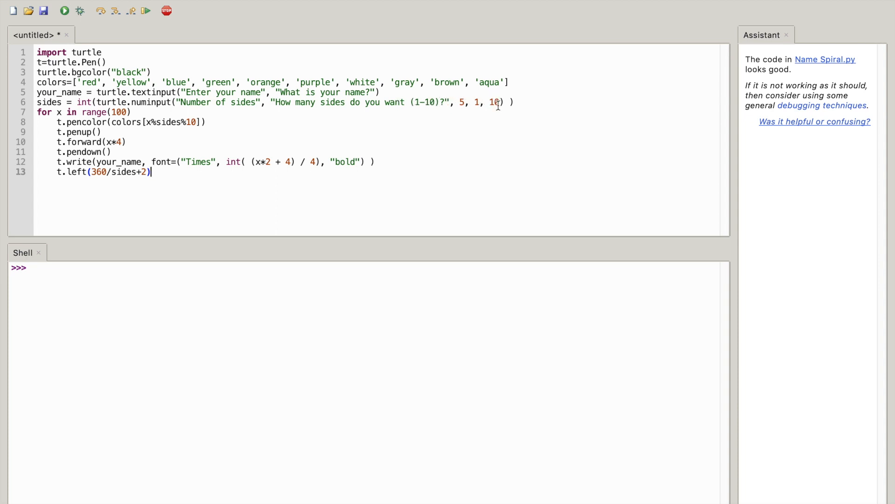
pyautogui.moveTo(457, 103)
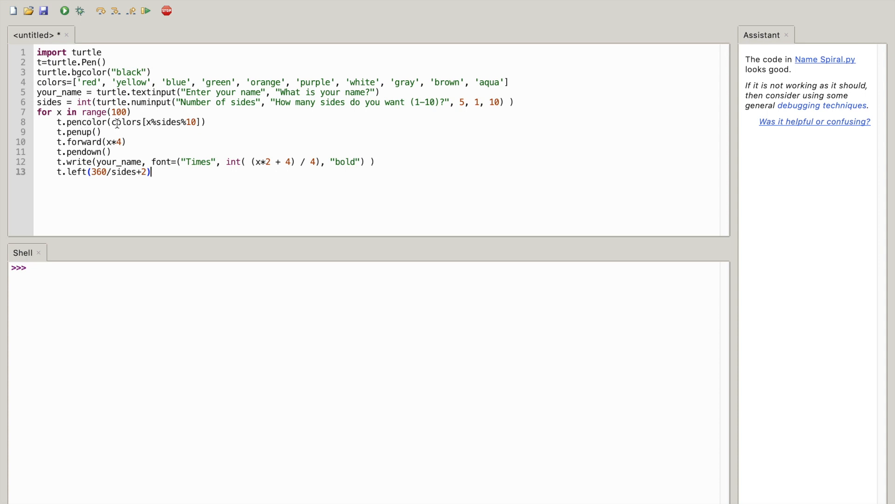
pyautogui.moveTo(121, 133)
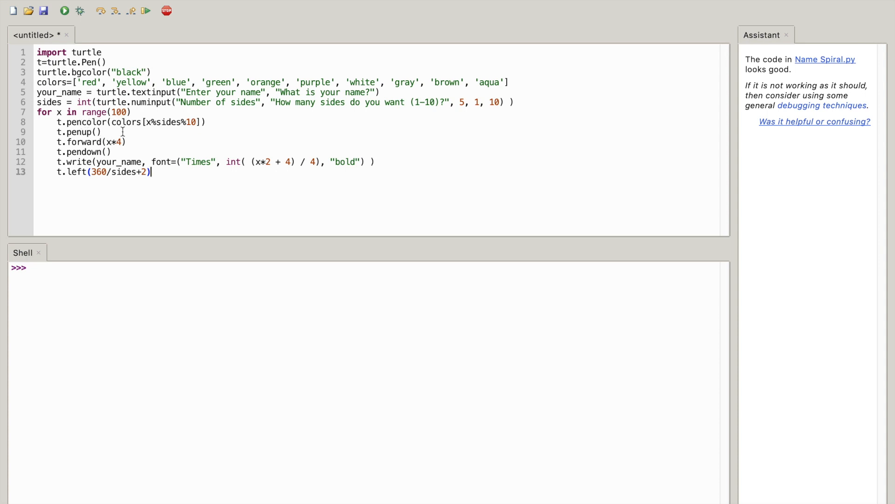
pyautogui.moveTo(149, 132)
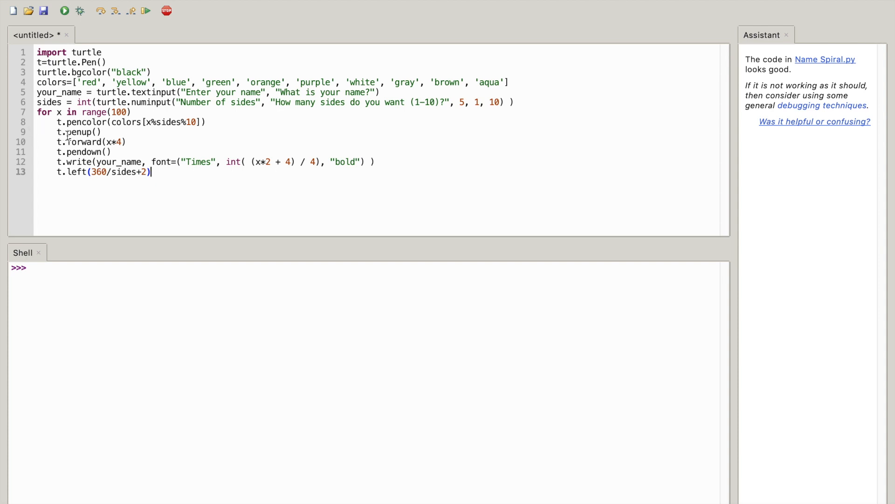
pyautogui.moveTo(39, 136)
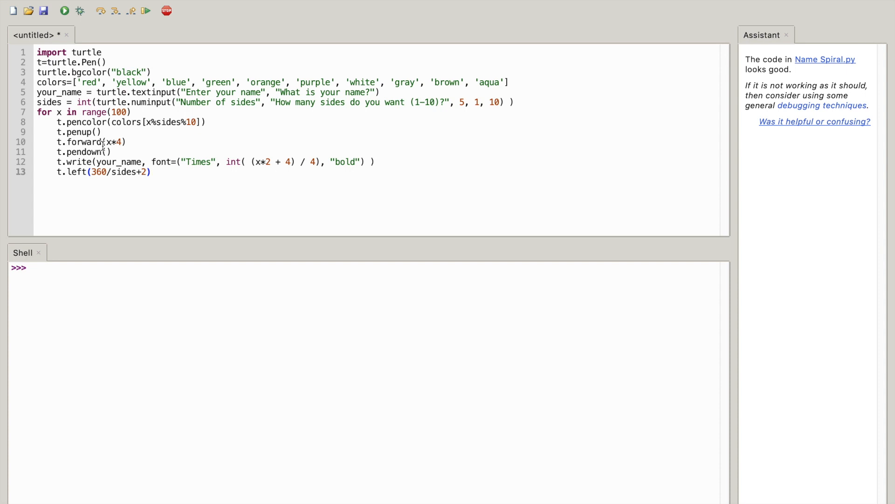
pyautogui.click(151, 171)
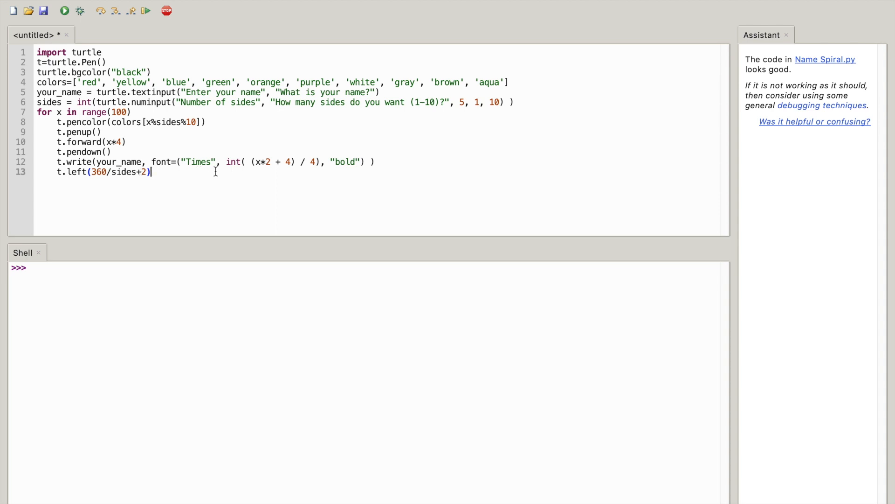
pyautogui.moveTo(222, 162)
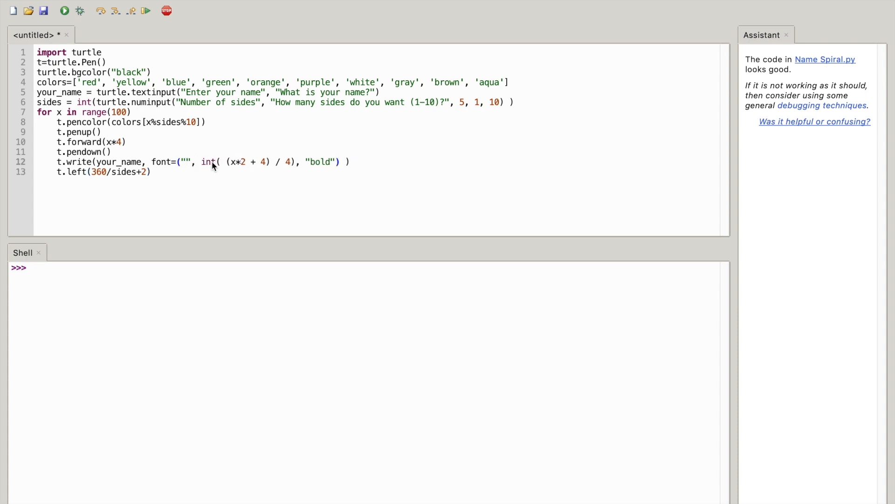
# - Switch the write font from Times to Arial and run the script, prompting a save
pyautogui.write('Aria')
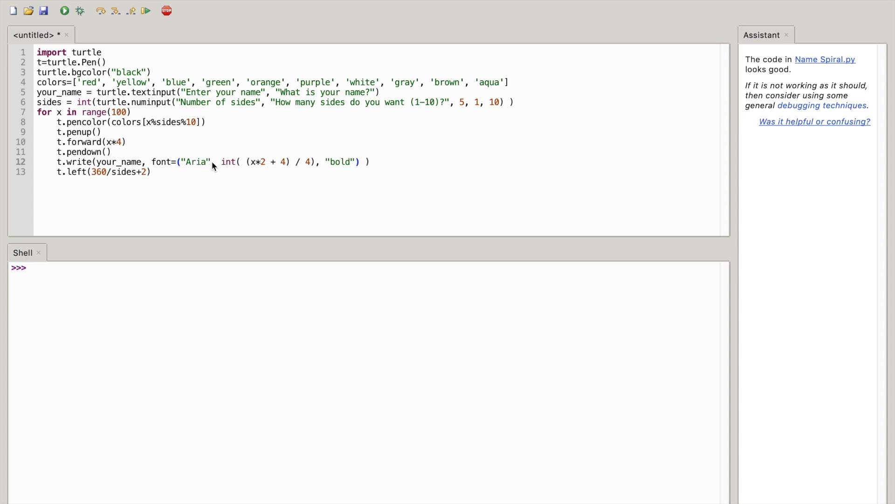
pyautogui.write('l')
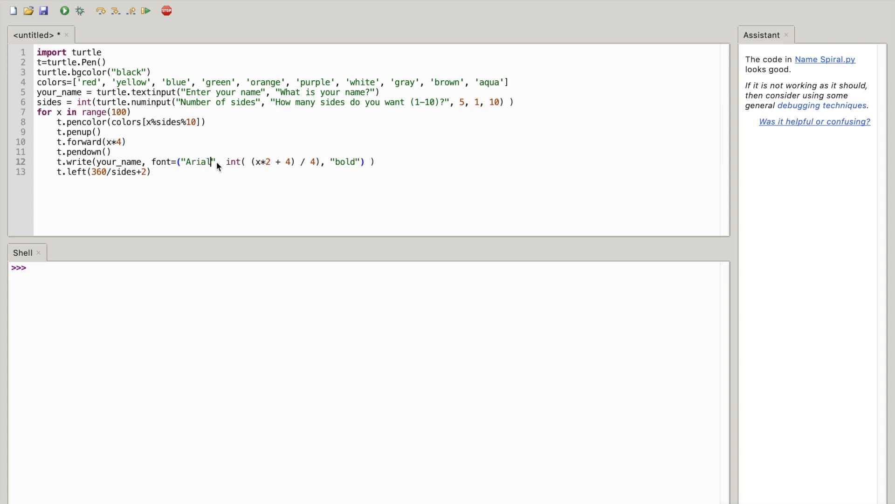
pyautogui.moveTo(257, 175)
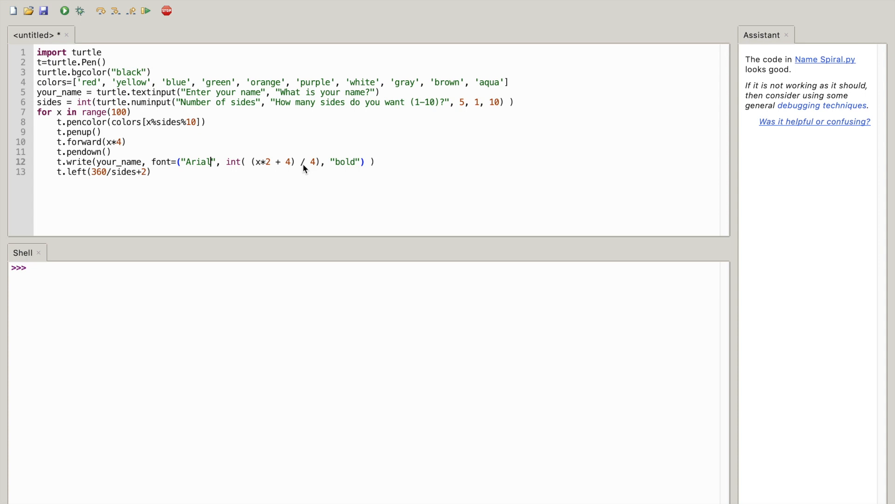
pyautogui.moveTo(322, 172)
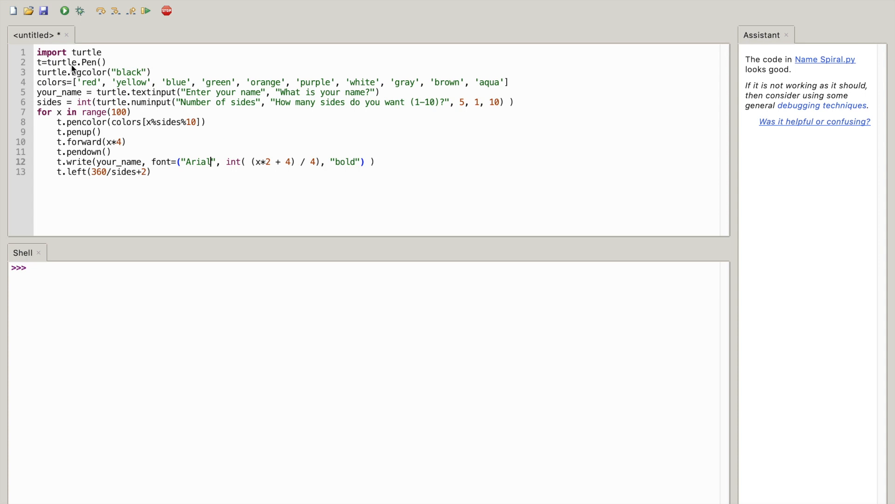
pyautogui.click(64, 11)
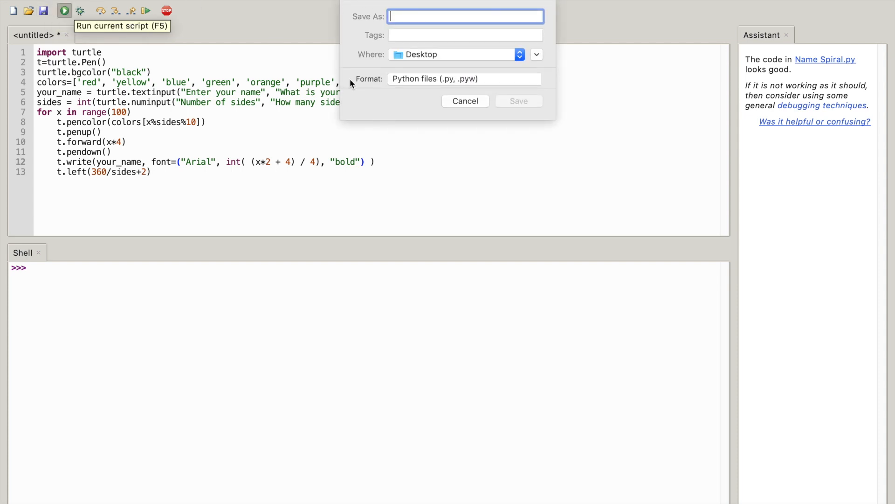
# - Save the script to the Desktop as NameSpiral.py
pyautogui.write('Name')
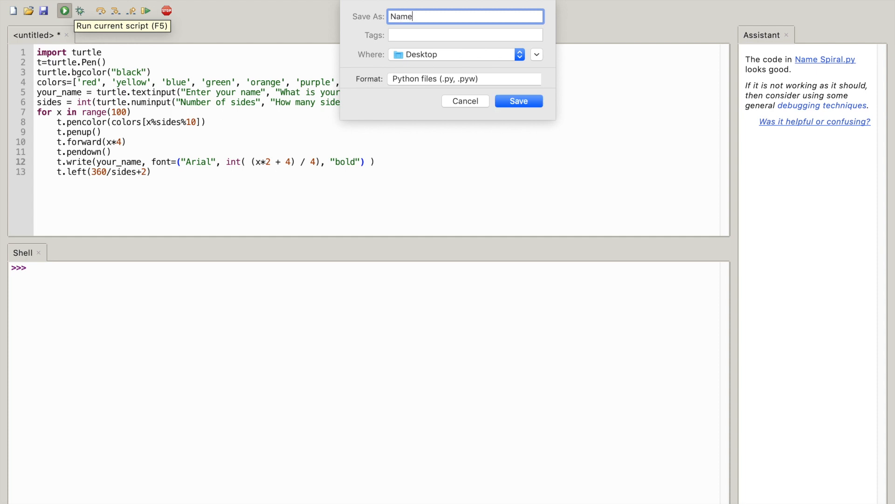
pyautogui.write('Spi')
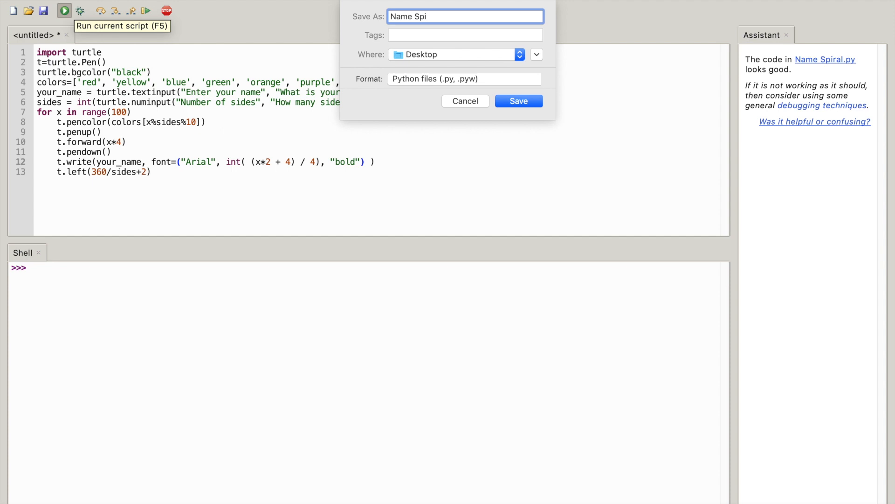
pyautogui.write('ral.py')
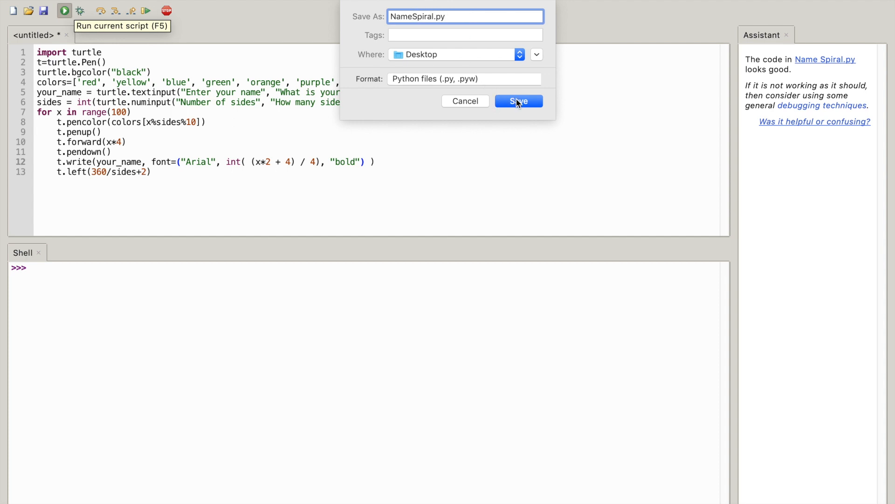
pyautogui.click(519, 100)
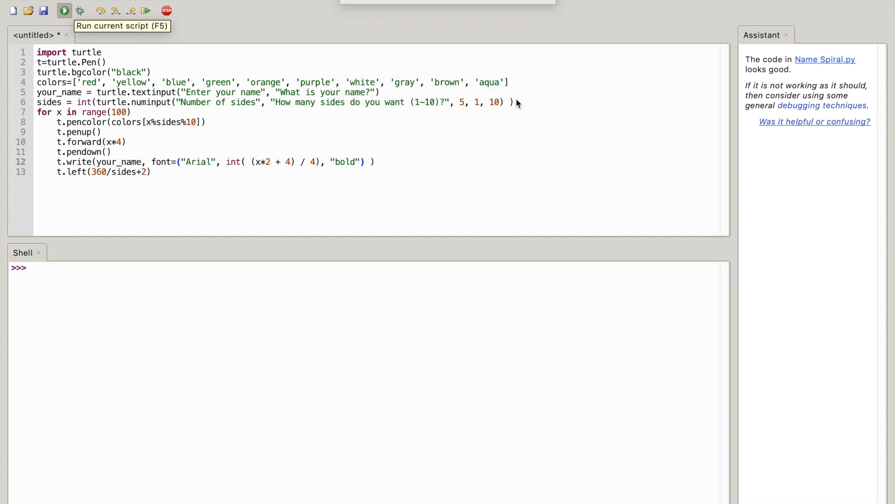
# - Add the missing colon after range(100) on line 7 and rerun the script
pyautogui.click(64, 10)
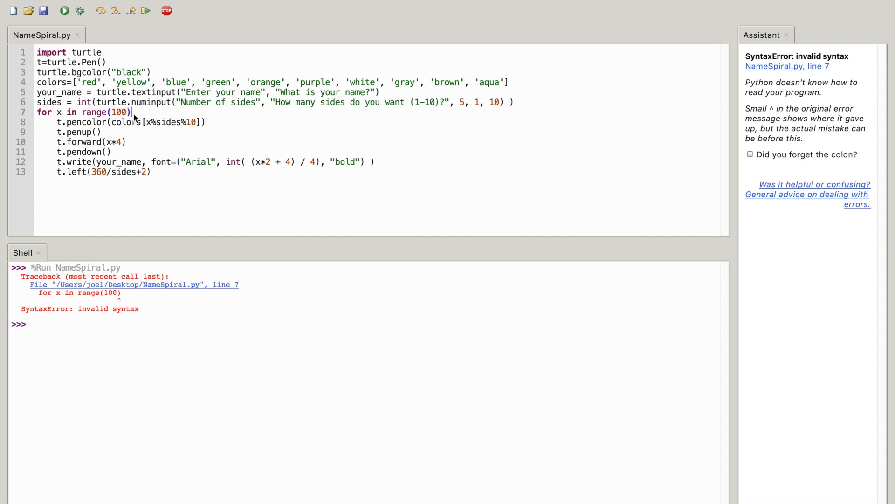
pyautogui.write(':')
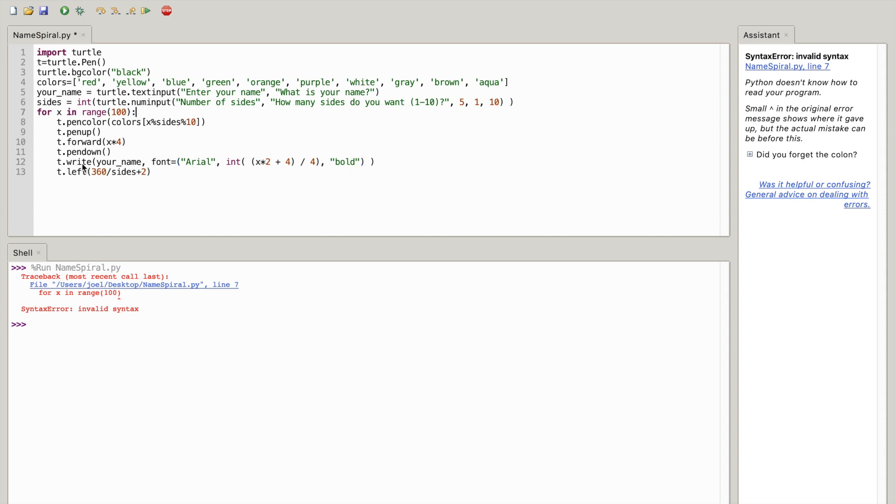
pyautogui.click(65, 9)
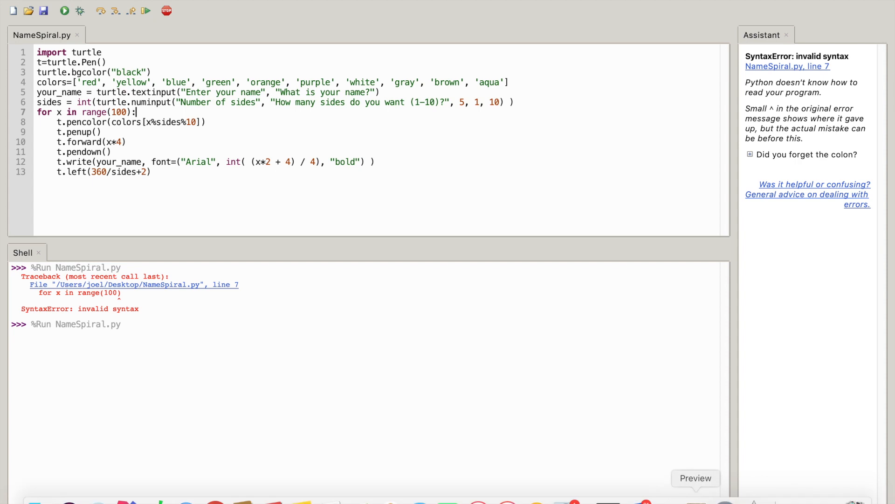
# - Enter the name and 10 sides, then enlarge the turtle window showing the name spiral
pyautogui.click(64, 11)
pyautogui.write('This G')
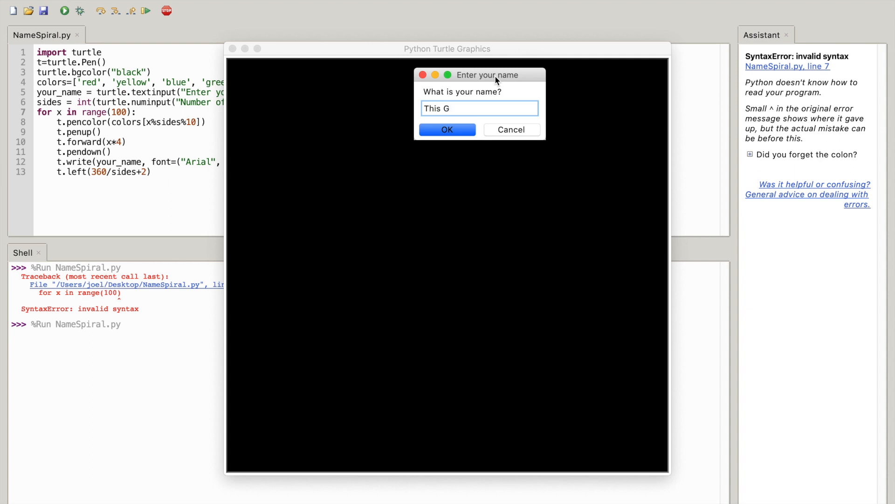
pyautogui.click(447, 130)
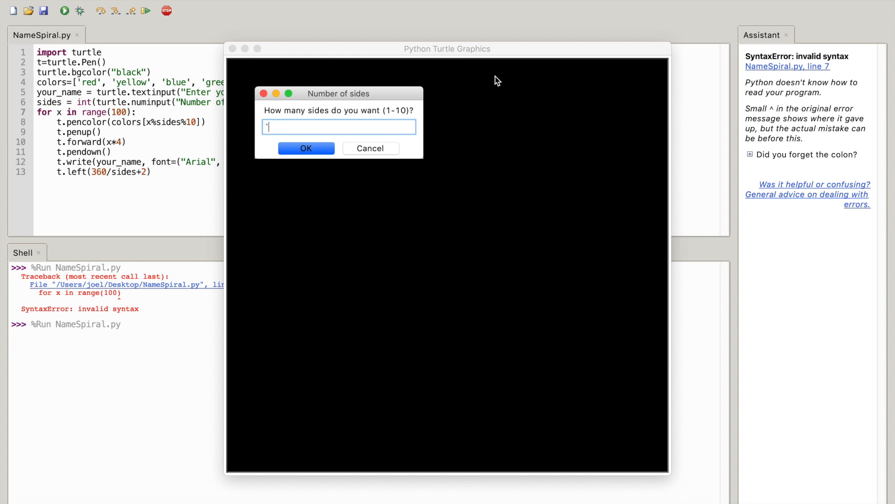
pyautogui.write('10')
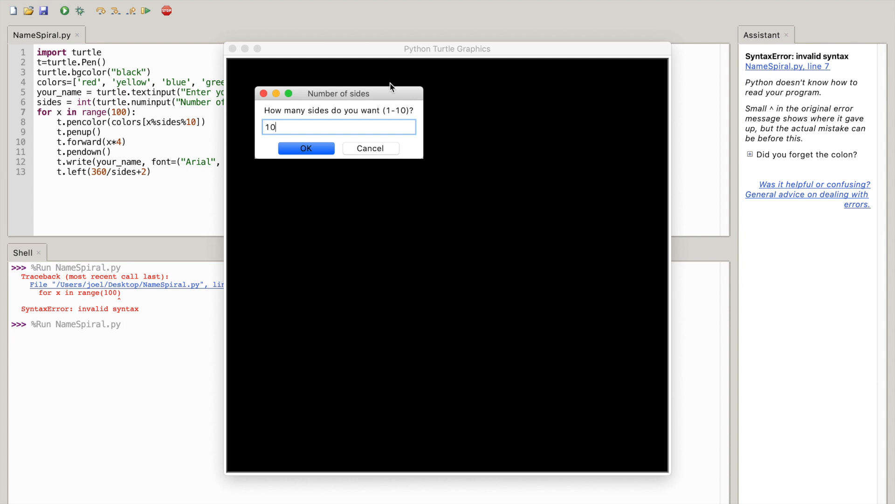
pyautogui.click(306, 148)
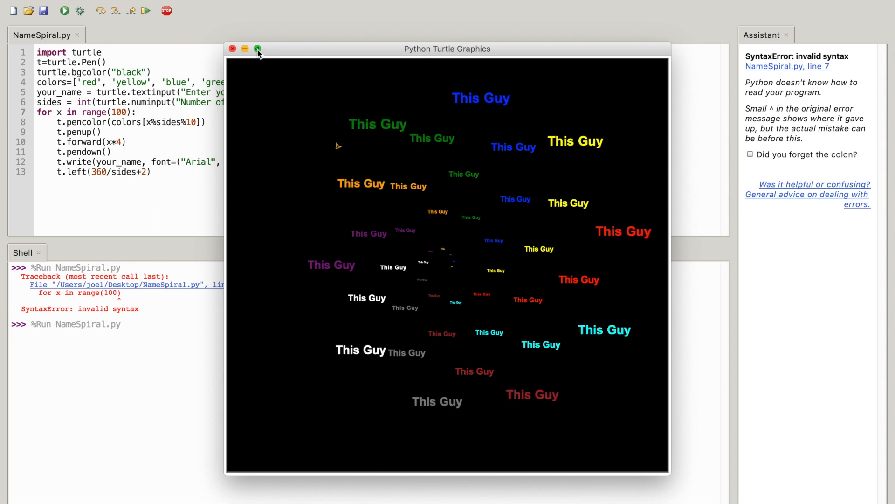
pyautogui.click(259, 48)
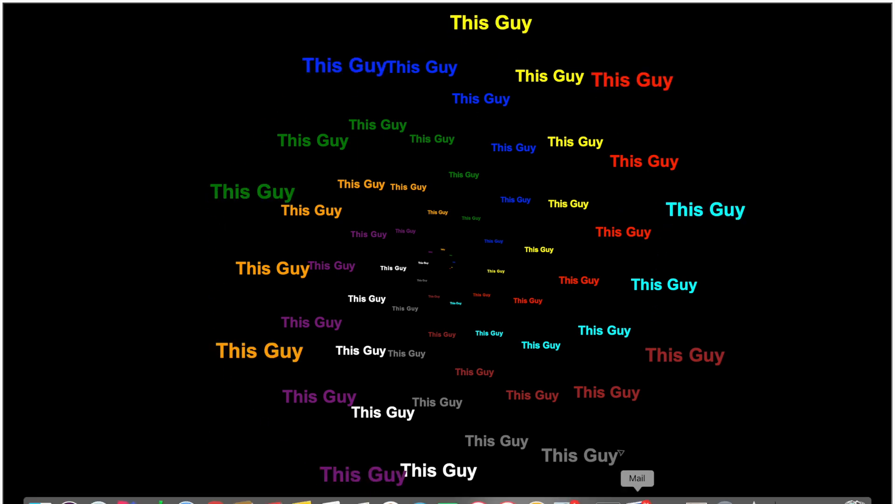